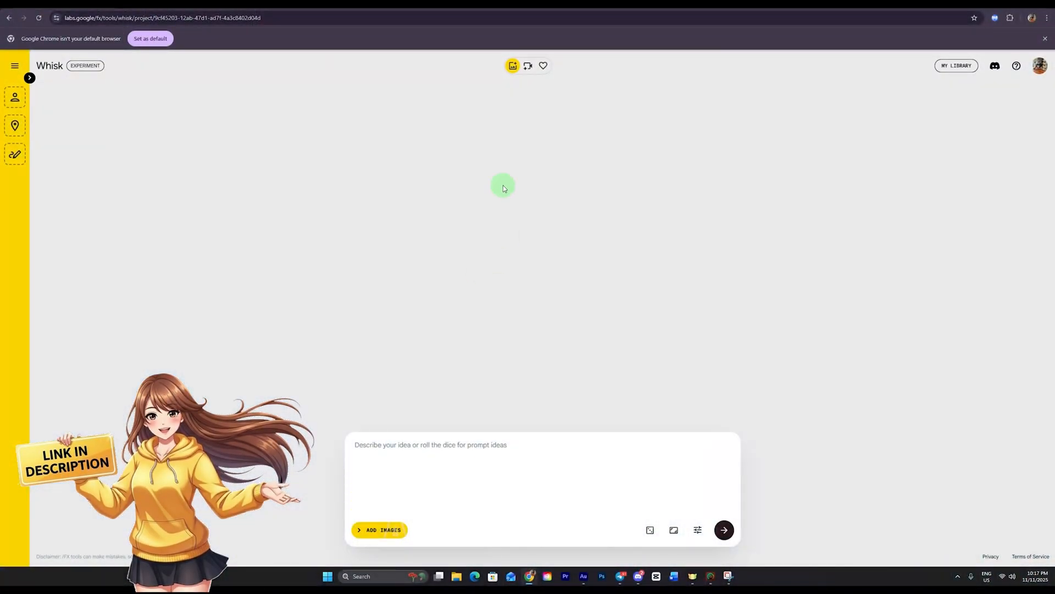
mouse_move(468, 192)
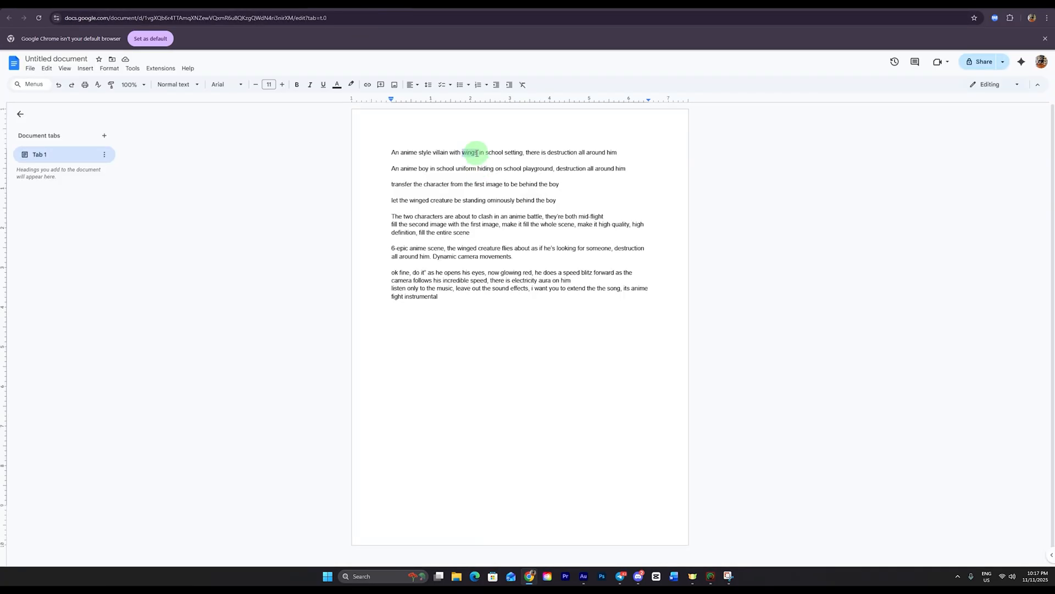
- Select and copy the winged villain prompt line, then switch to Discord
triple_click(473, 151)
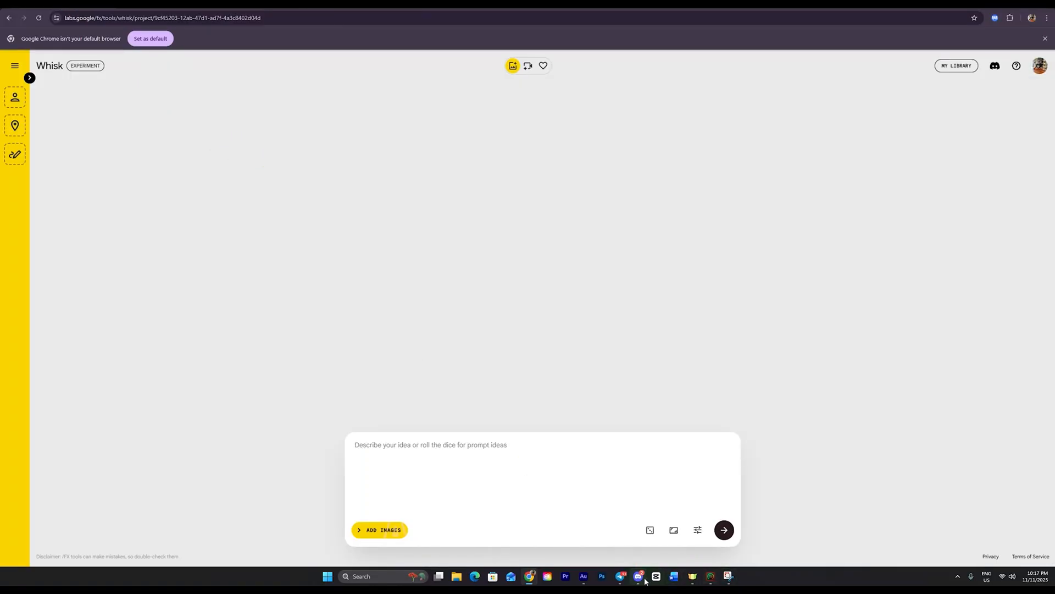
click(640, 577)
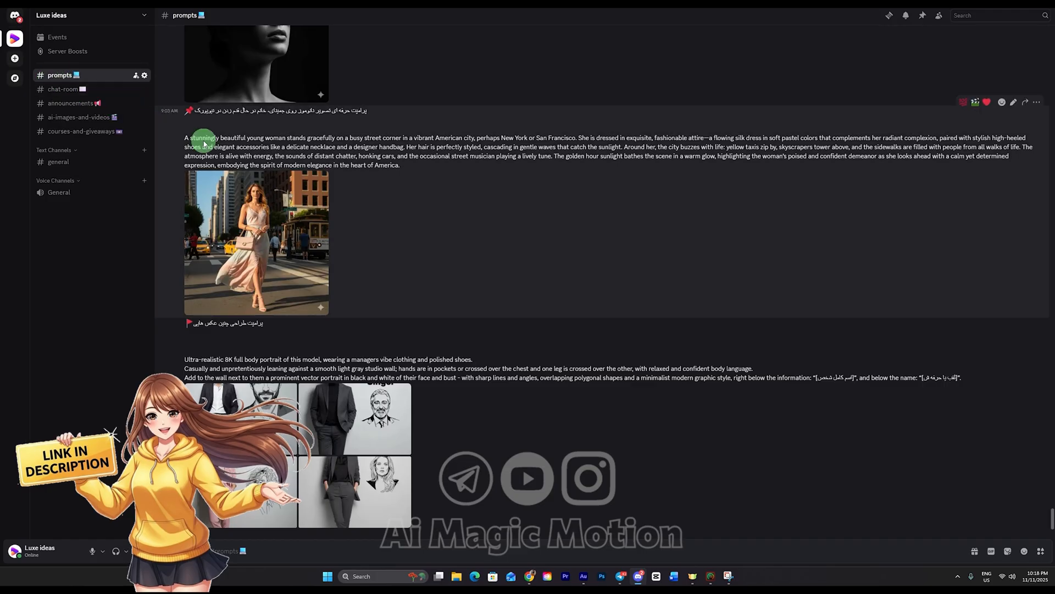
- Browse the Luxe ideas chat-room and ai-images-and-videos channels
click(62, 90)
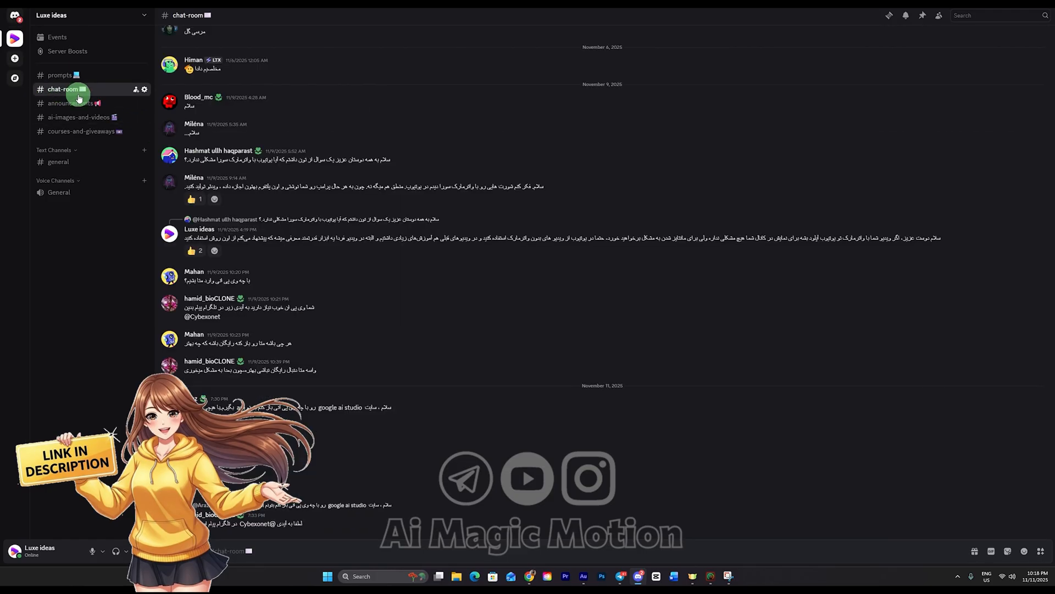
click(77, 116)
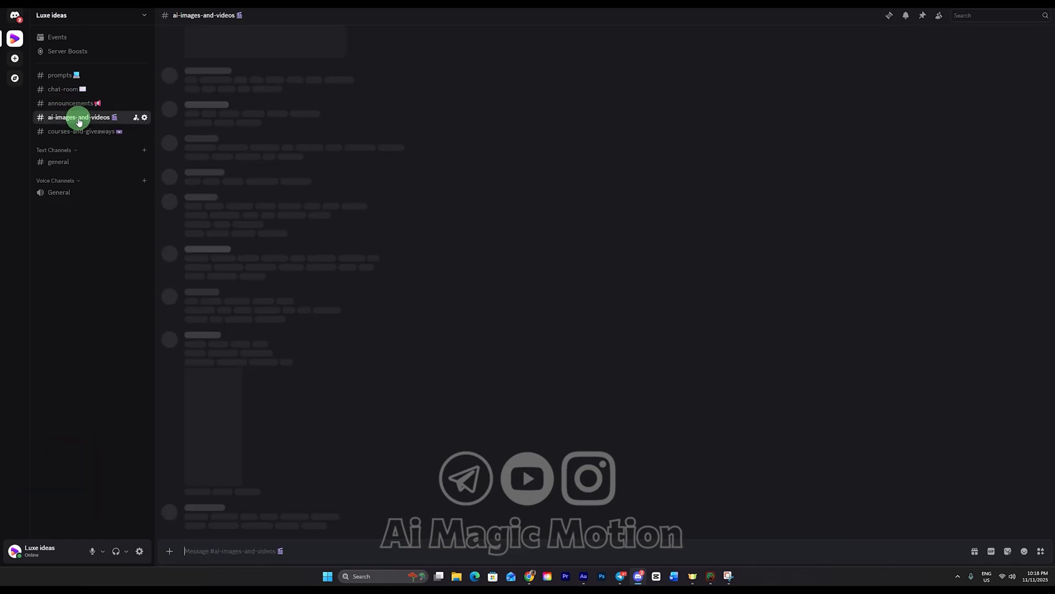
click(78, 118)
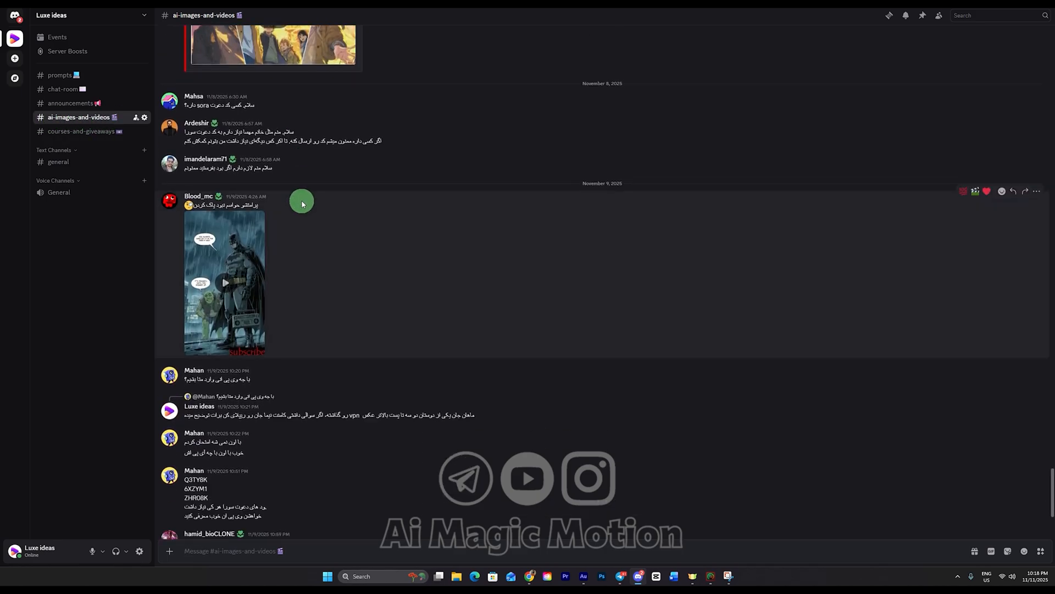
click(61, 89)
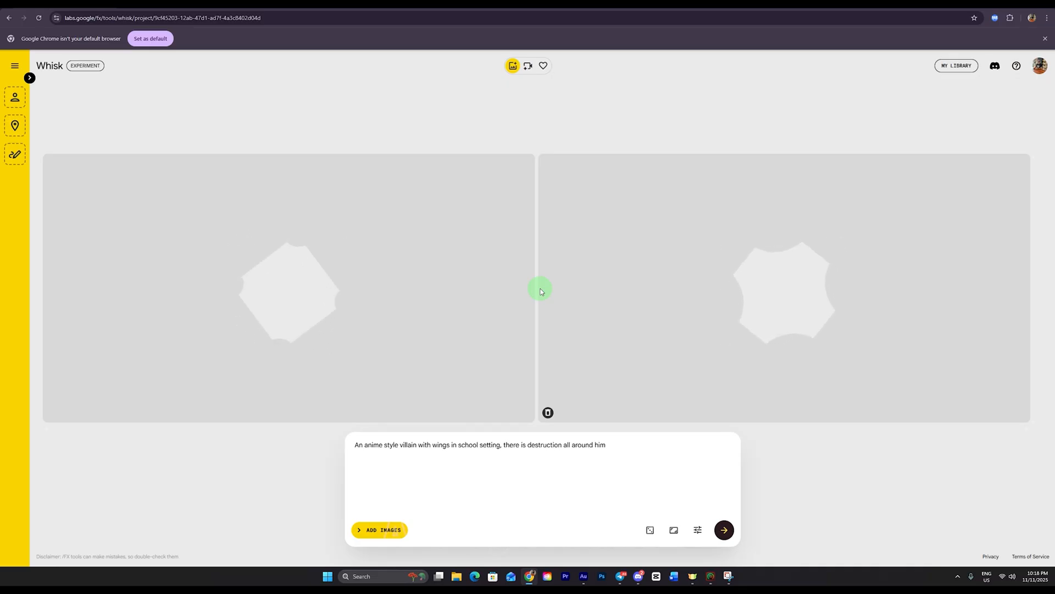
- Generate two images of the winged villain amid the destroyed school from the pasted prompt
click(723, 530)
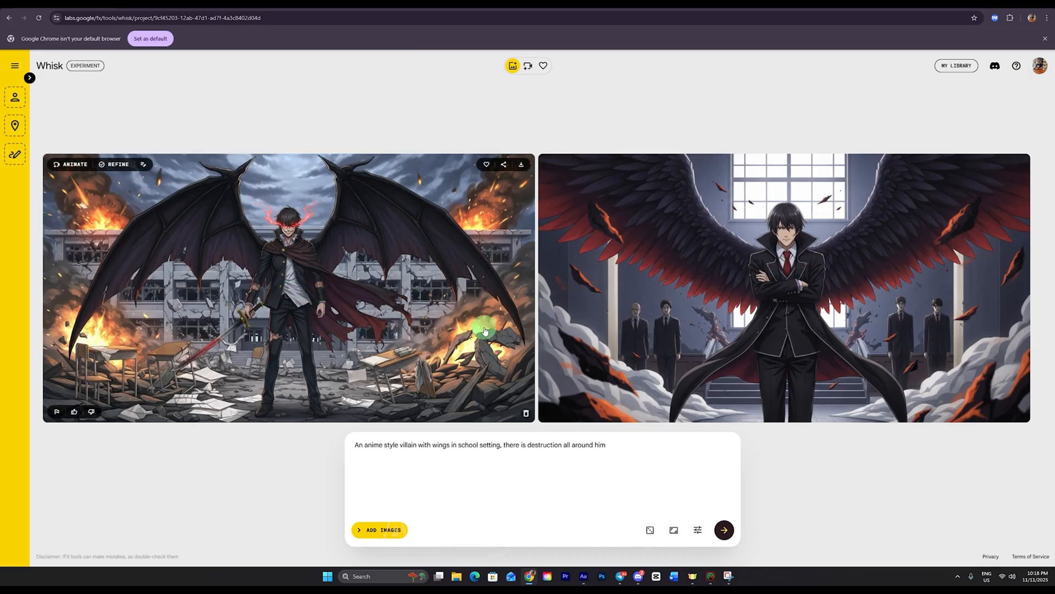
mouse_move(623, 318)
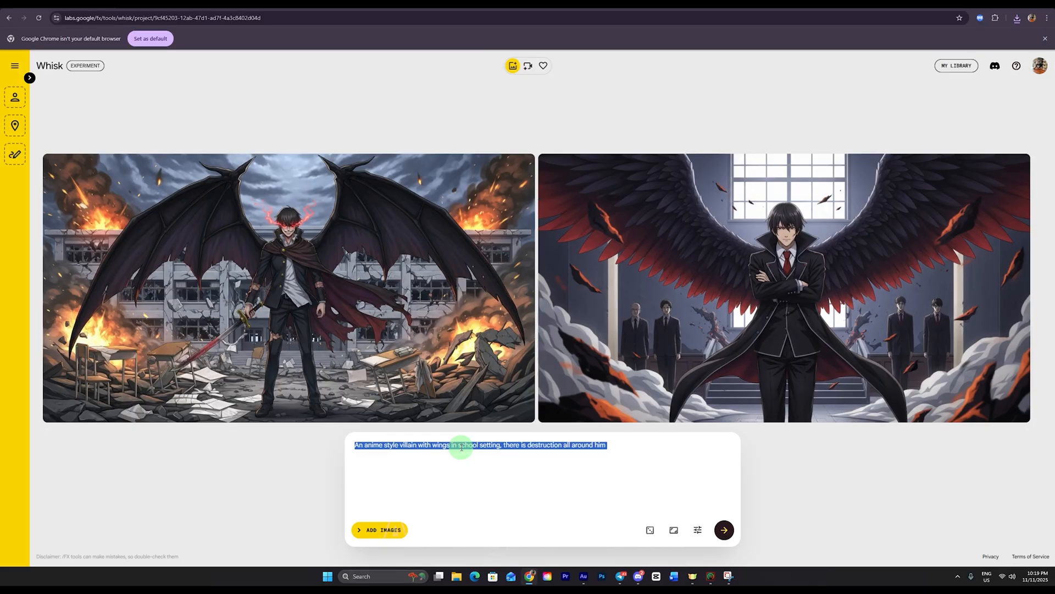
- Replace the prompt with the hiding schoolboy description and generate two batches of images
right_click(462, 447)
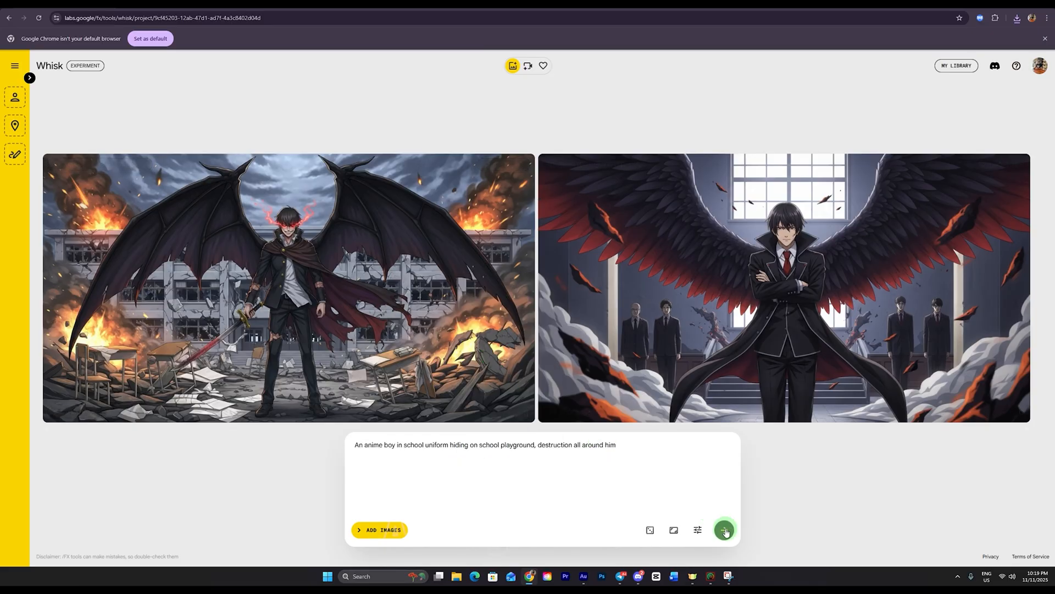
click(725, 531)
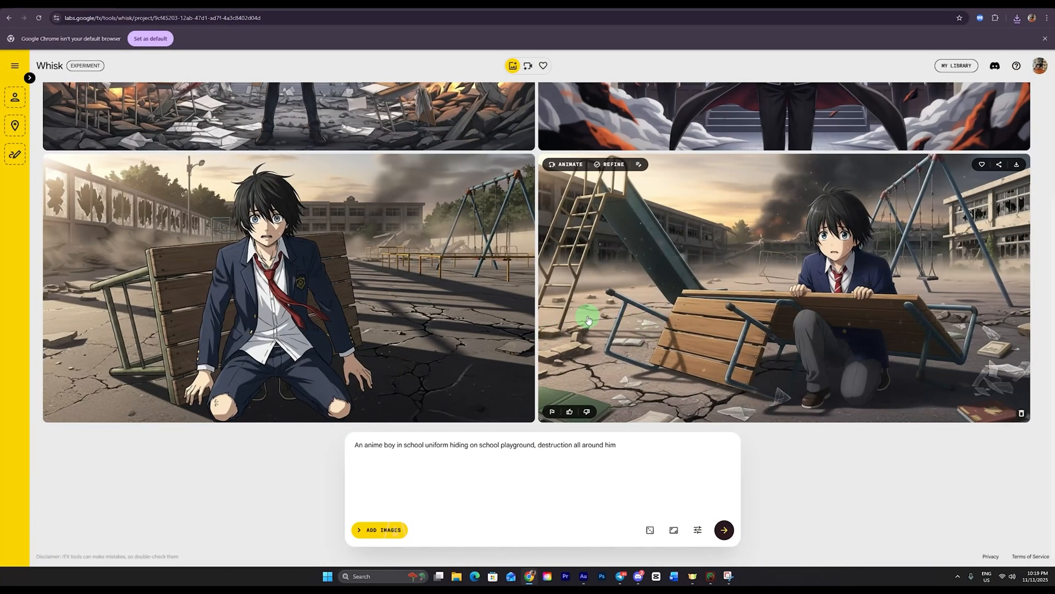
mouse_move(556, 345)
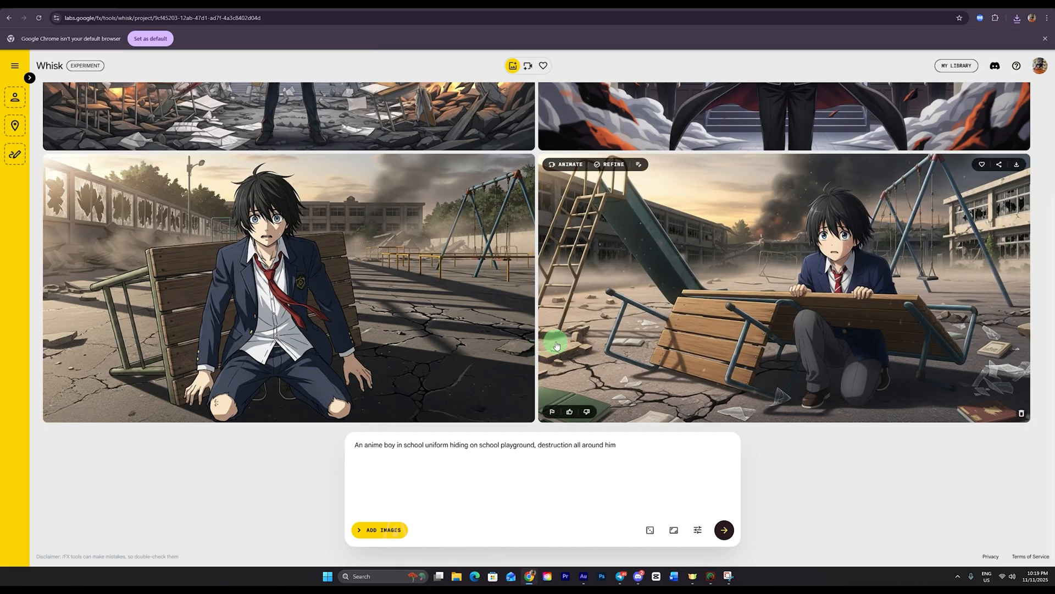
mouse_move(563, 343)
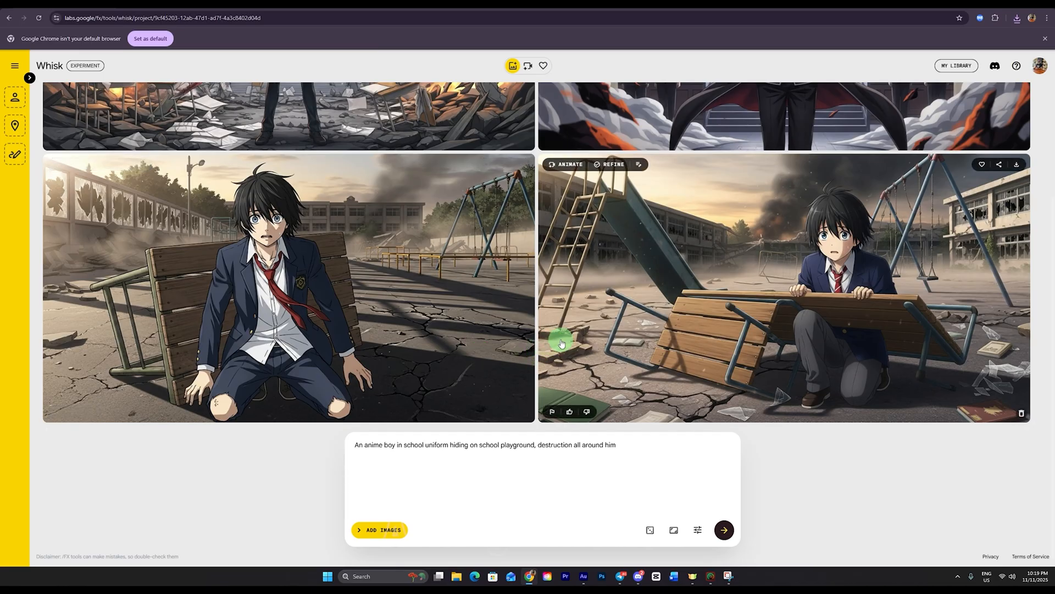
mouse_move(829, 366)
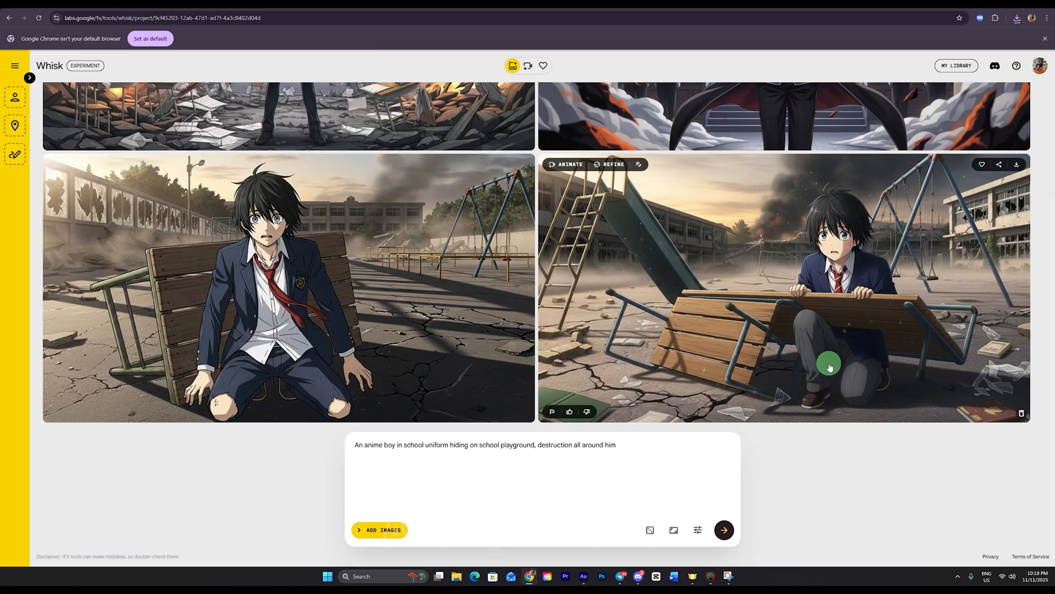
mouse_move(853, 354)
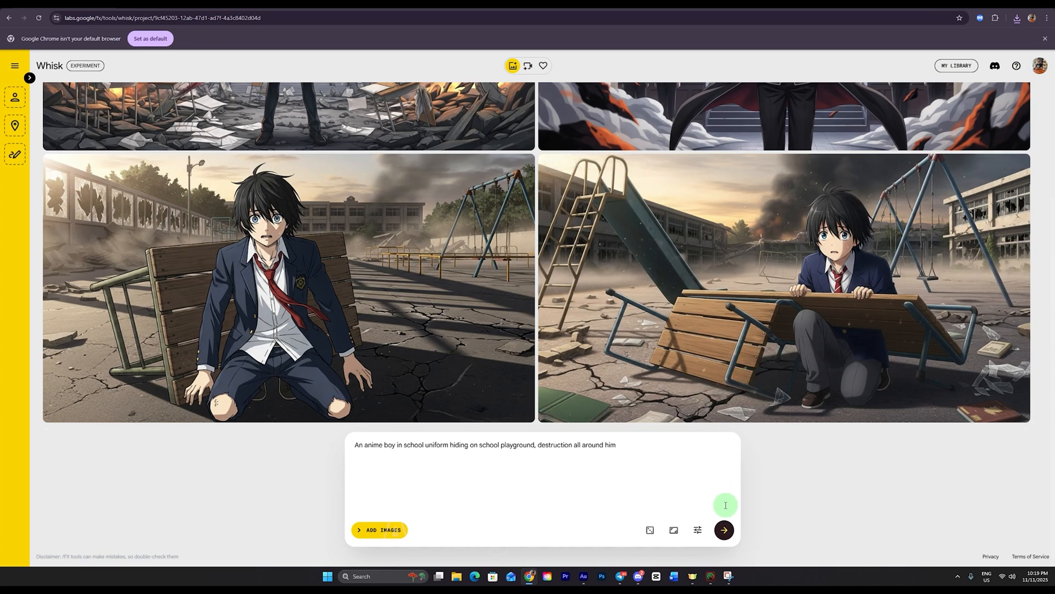
click(725, 530)
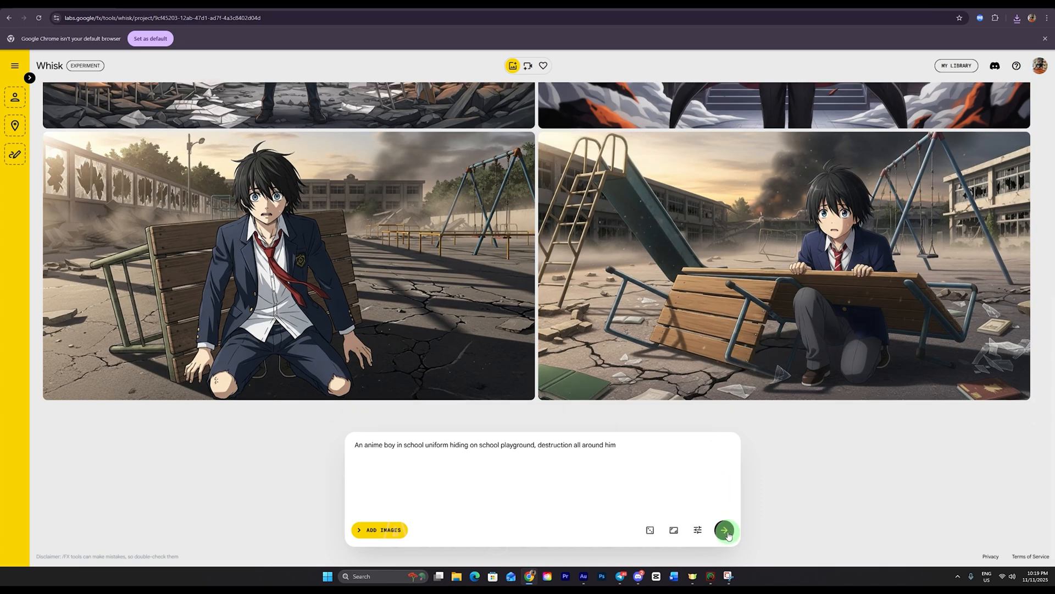
click(726, 530)
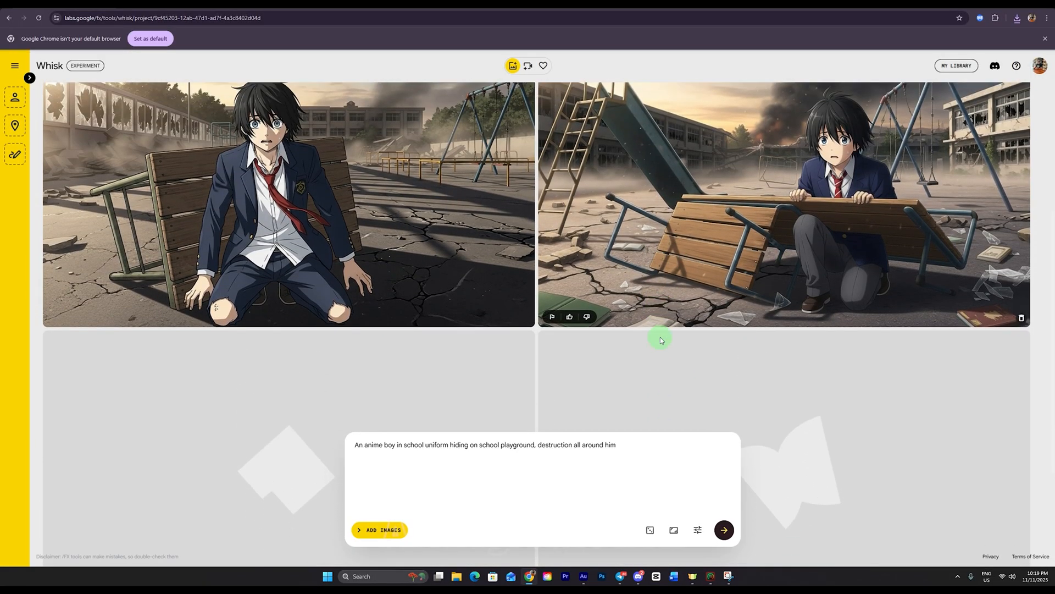
- Review the four generated schoolboy-in-ruined-playground images
scroll(down, 3)
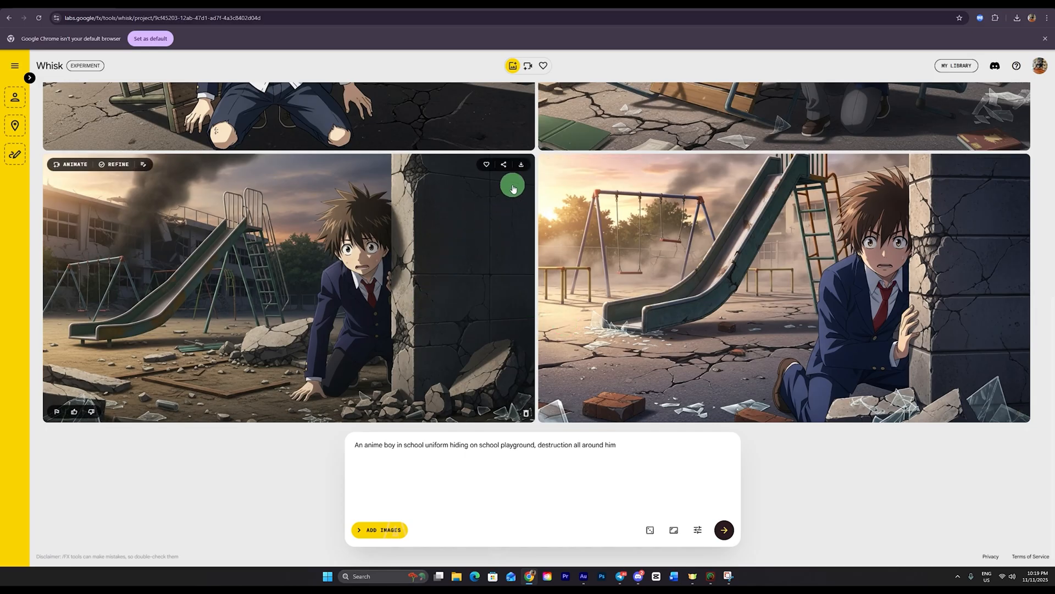
click(521, 163)
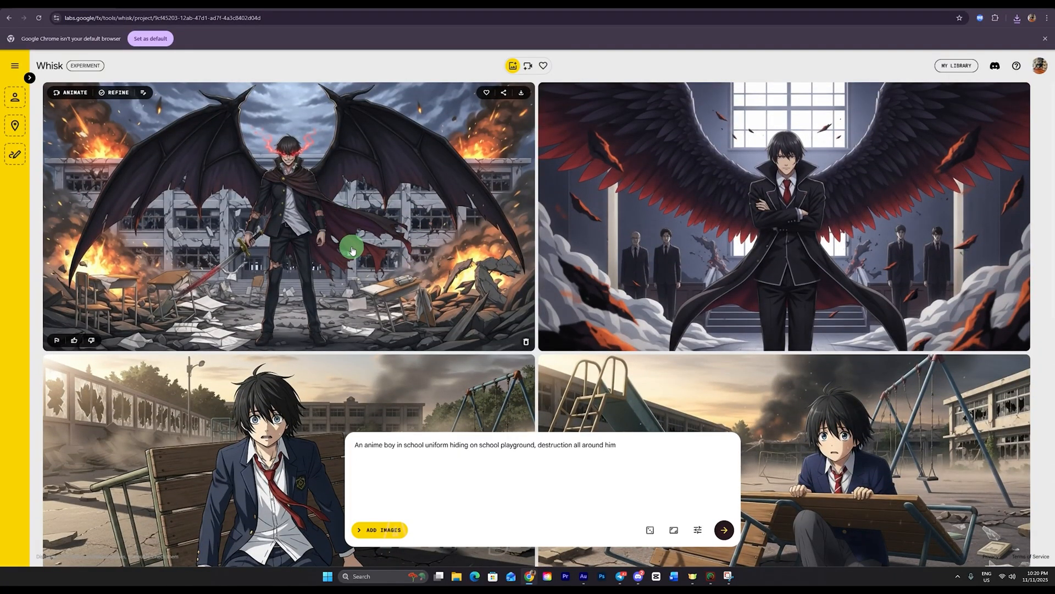
scroll(down, 3)
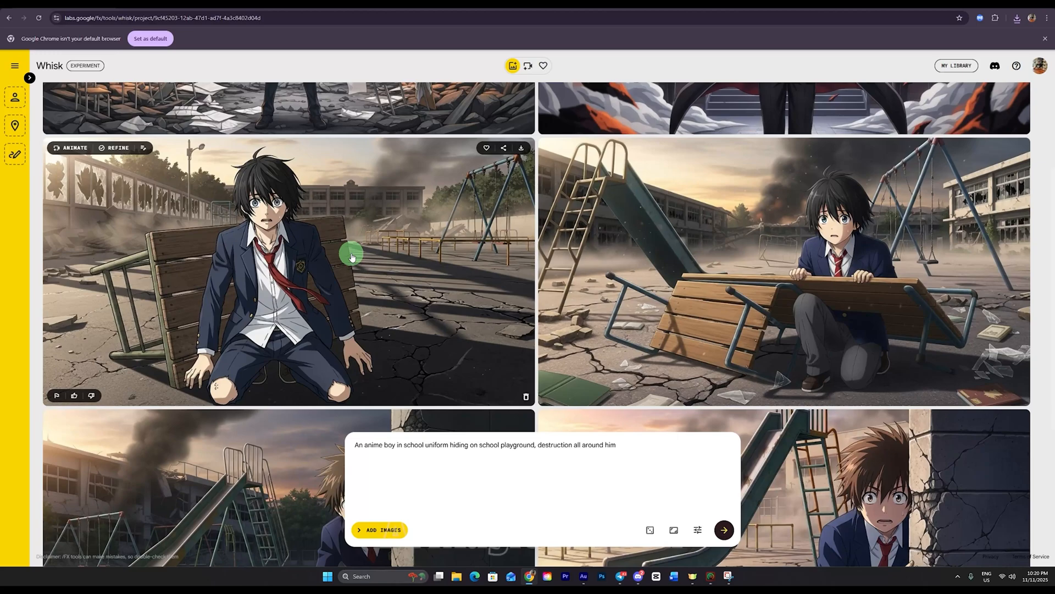
scroll(down, 3)
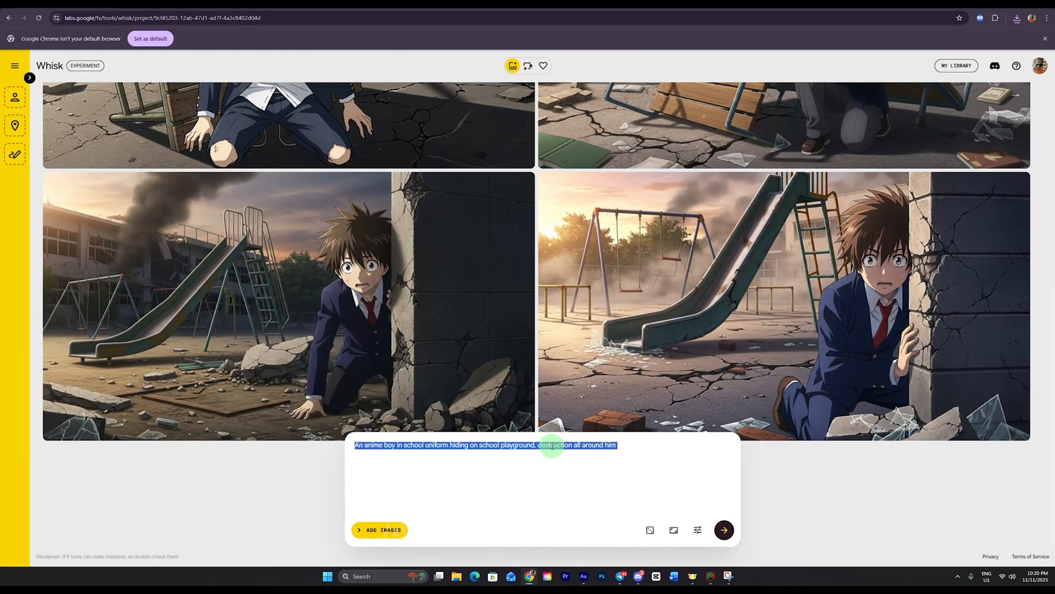
- Enter the transfer instruction and add the hiding boy and winged villain images as subjects
right_click(551, 445)
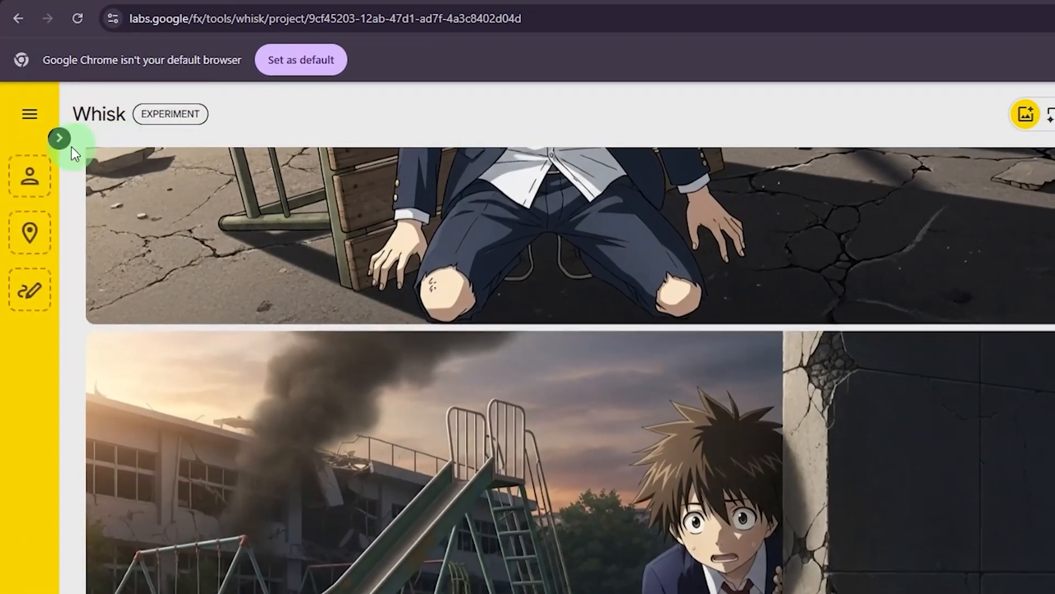
click(59, 138)
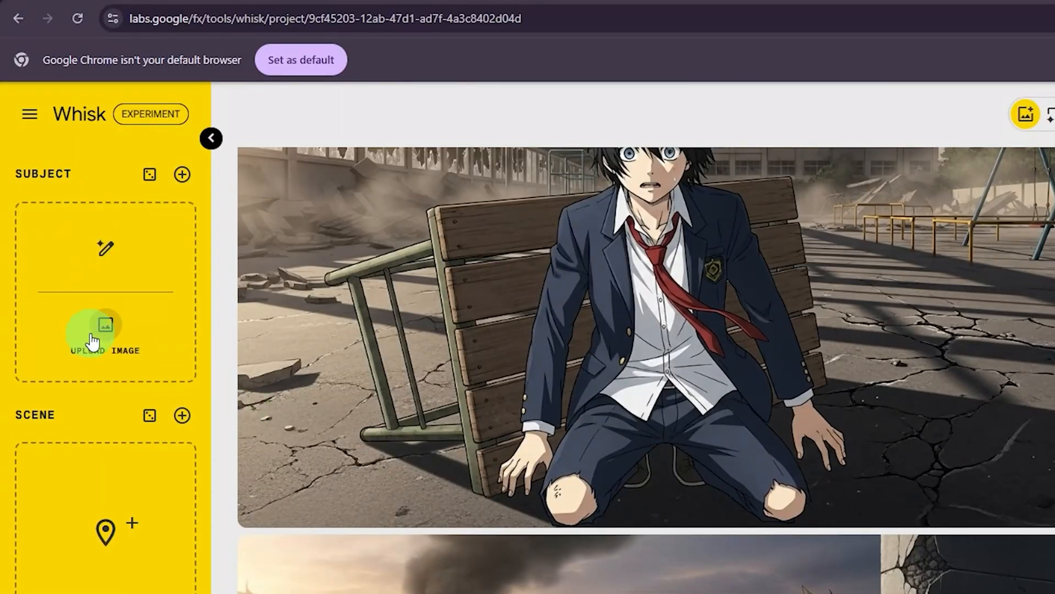
click(103, 335)
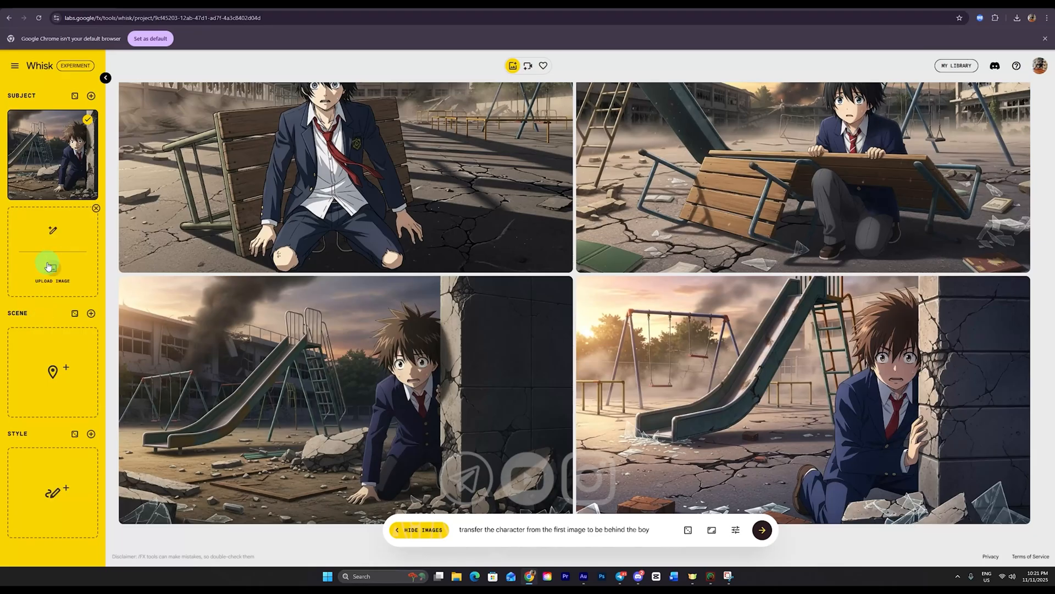
click(48, 266)
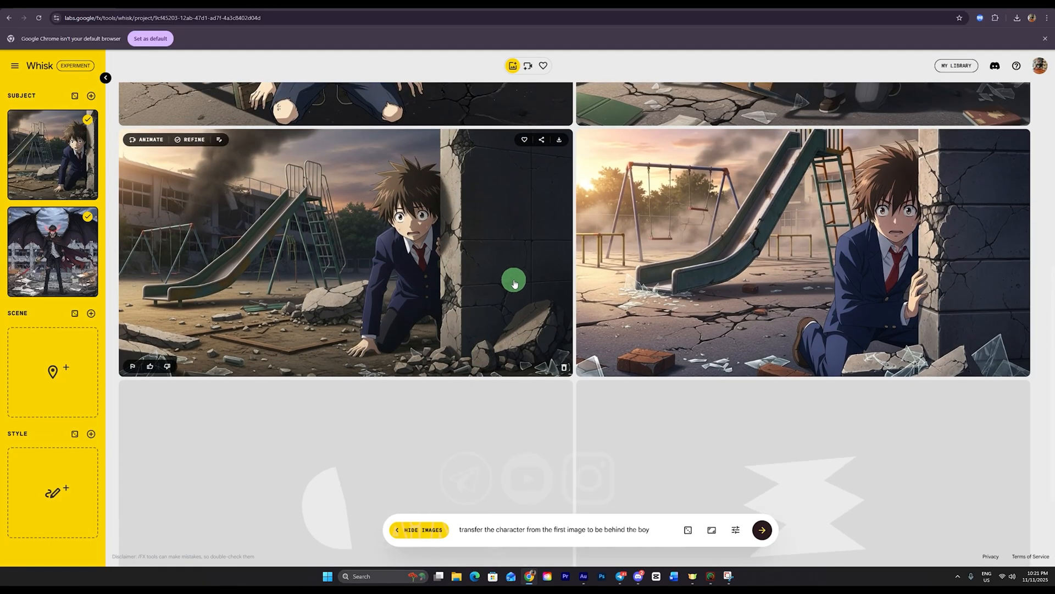
- Generate the villain-looming-behind-the-boy images and download one
scroll(down, 3)
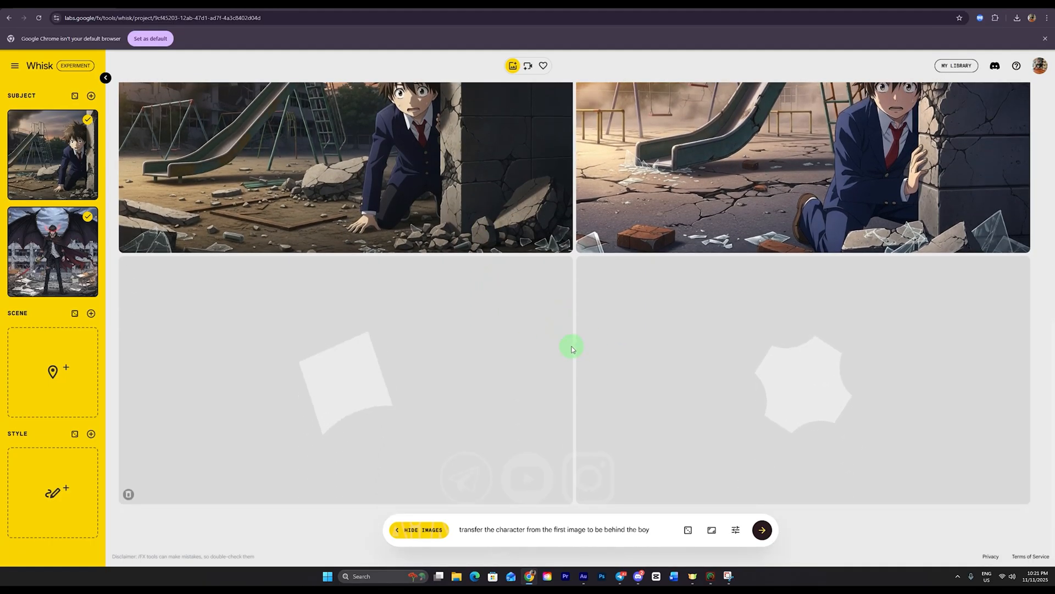
click(760, 530)
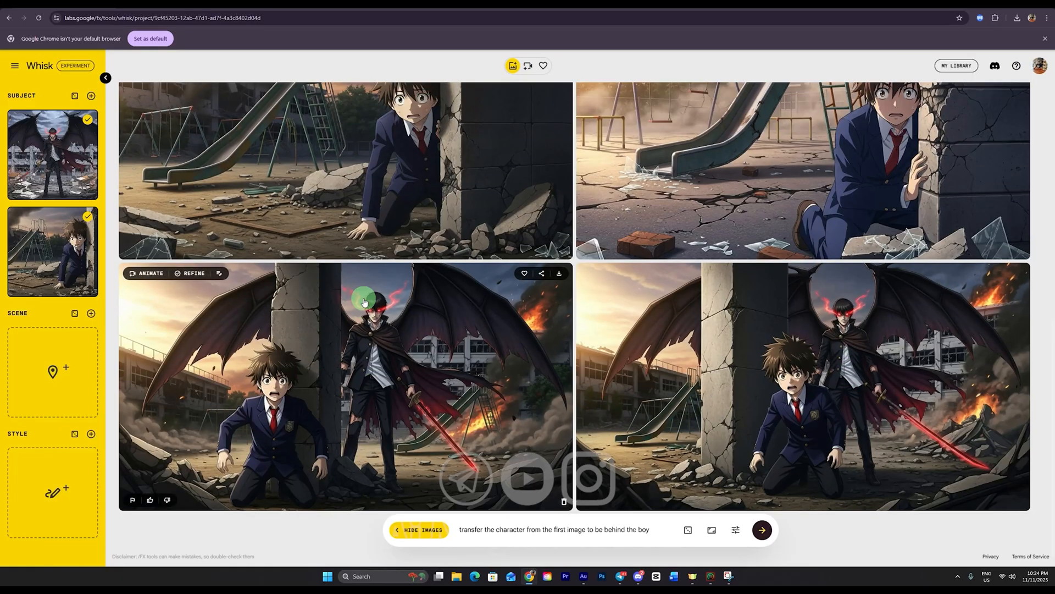
scroll(down, 3)
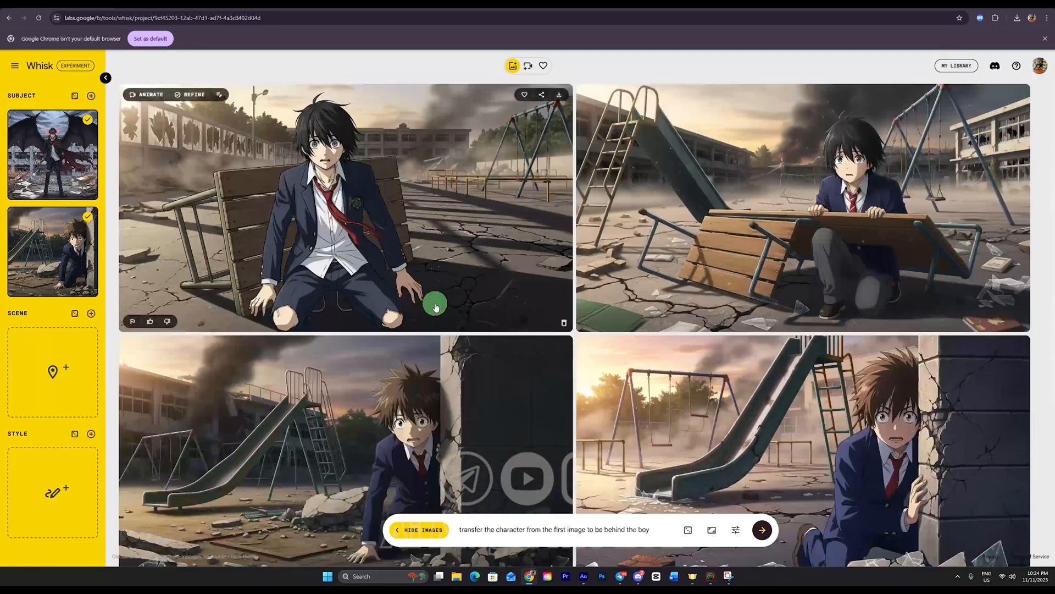
scroll(down, 3)
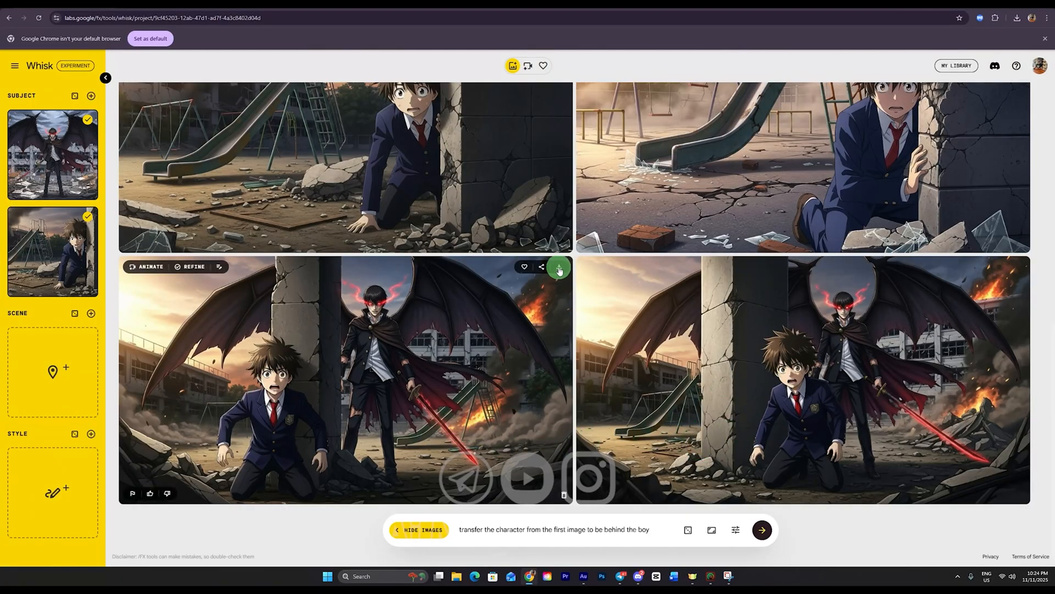
click(557, 266)
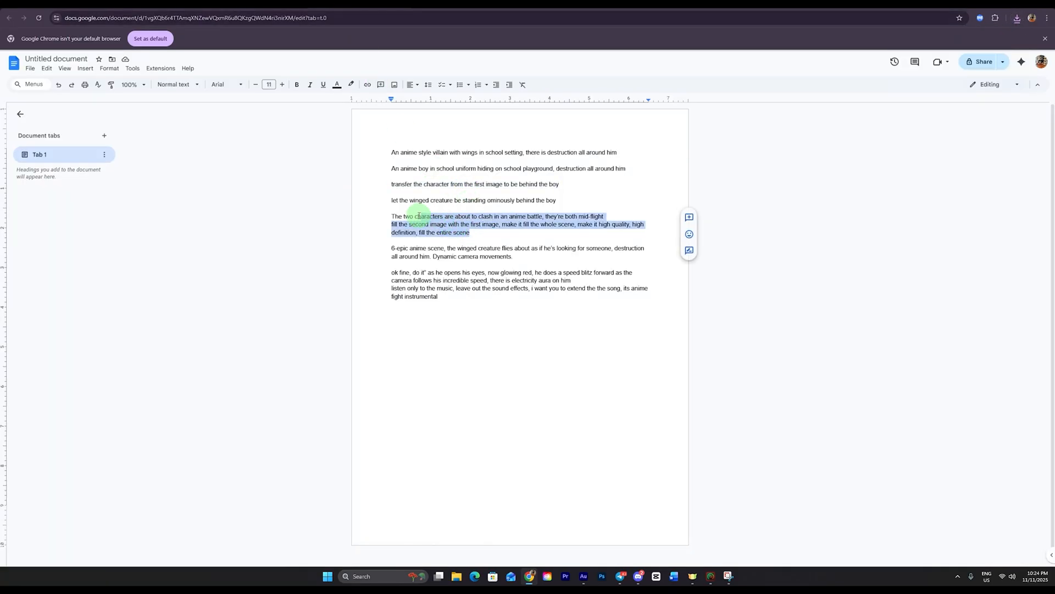
- Copy the mid-flight anime battle prompt paragraph from the notes document
right_click(418, 216)
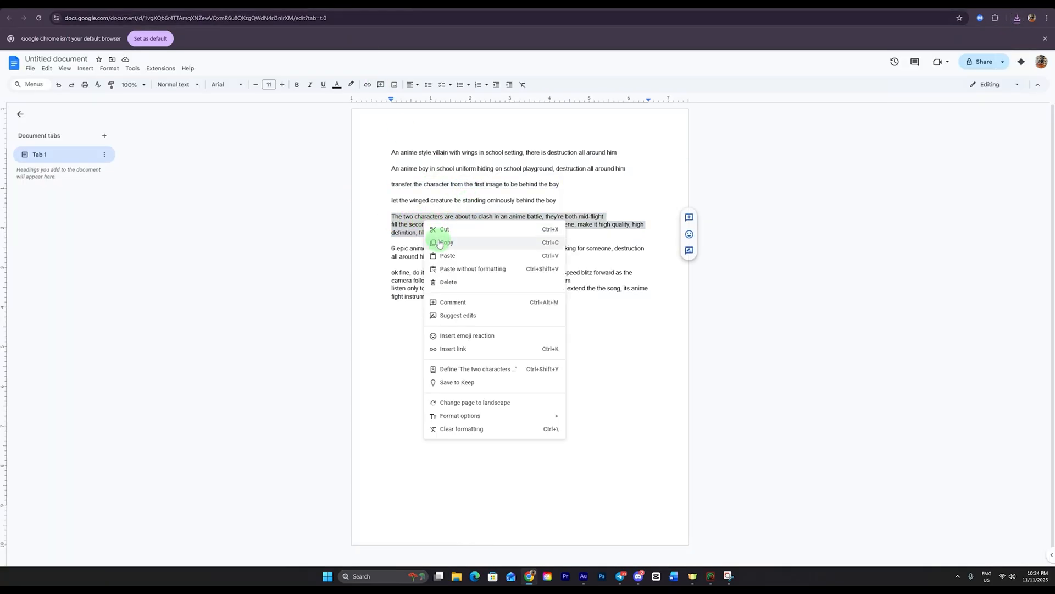
click(445, 242)
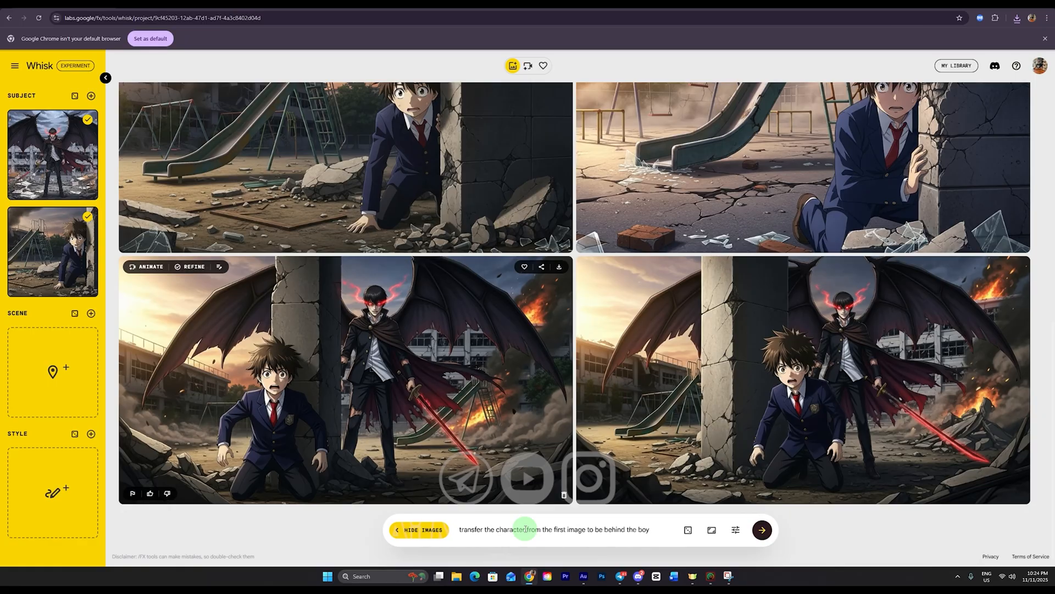
- Generate two images of the boy and winged villain clashing mid-air from the pasted battle prompt
click(774, 529)
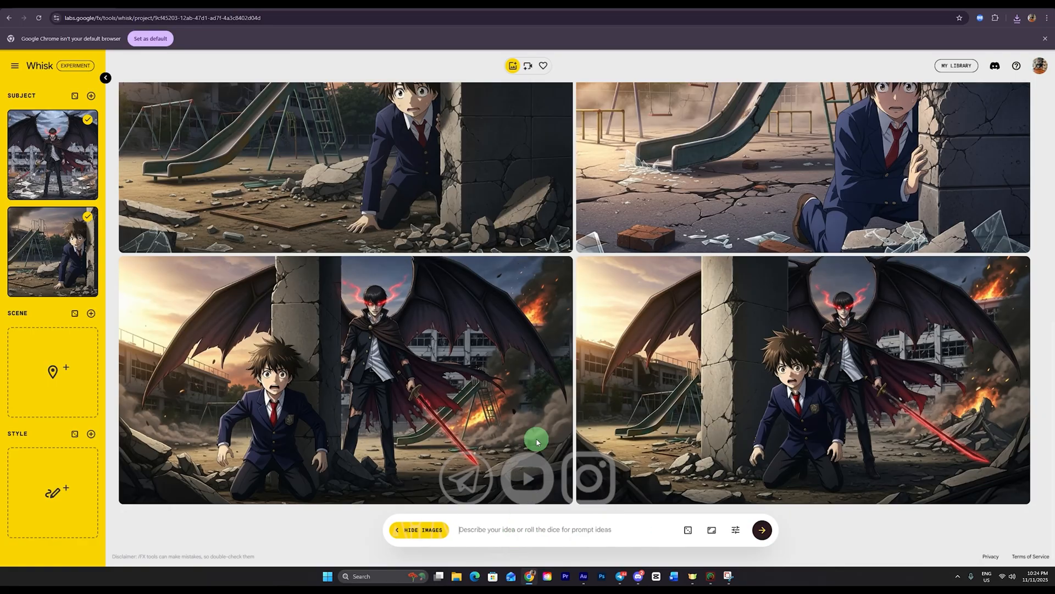
click(761, 530)
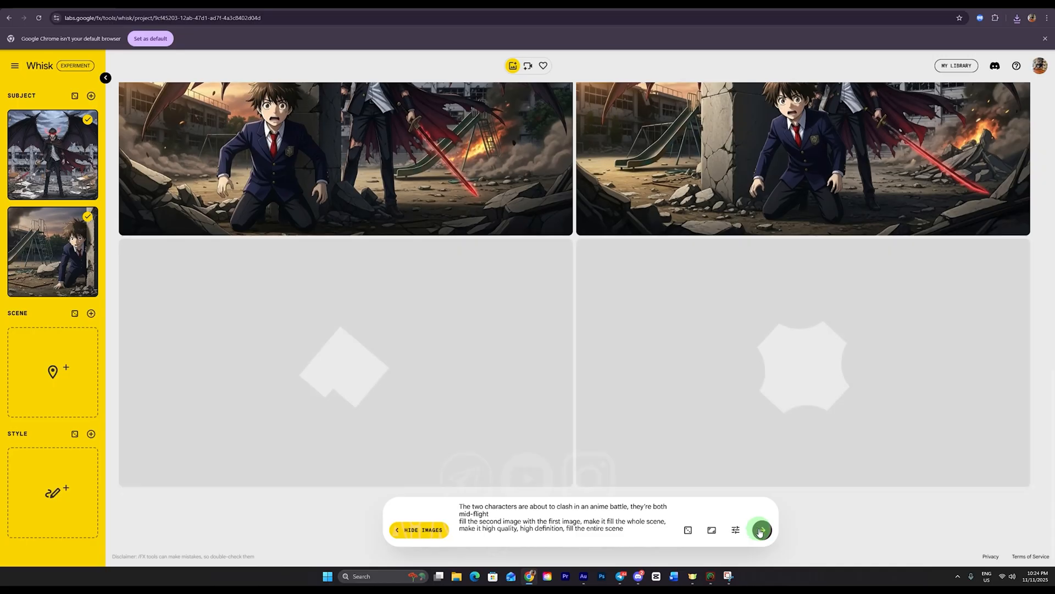
click(763, 531)
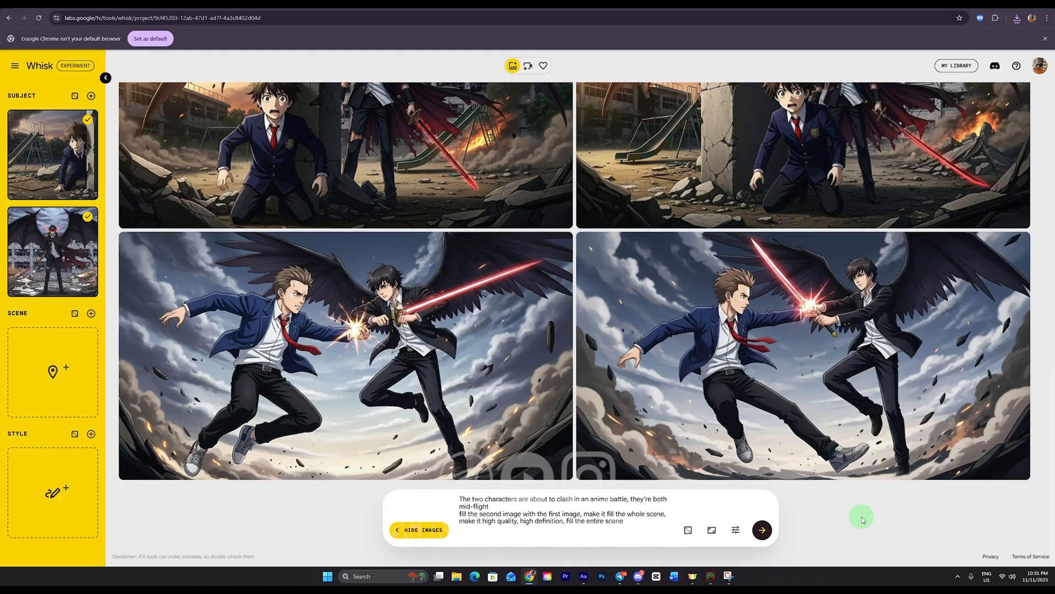
mouse_move(538, 418)
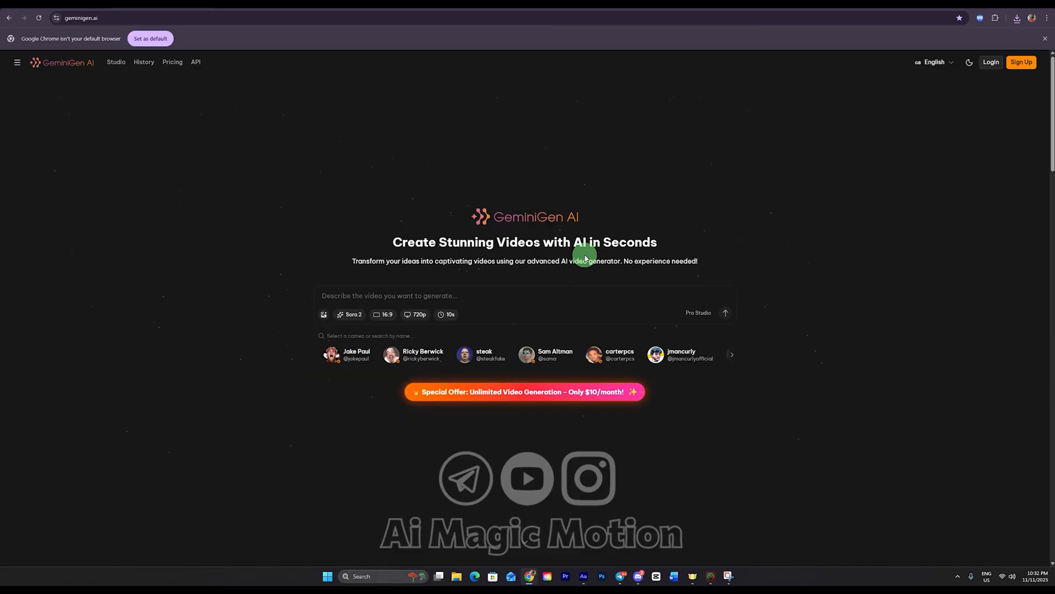
mouse_move(938, 182)
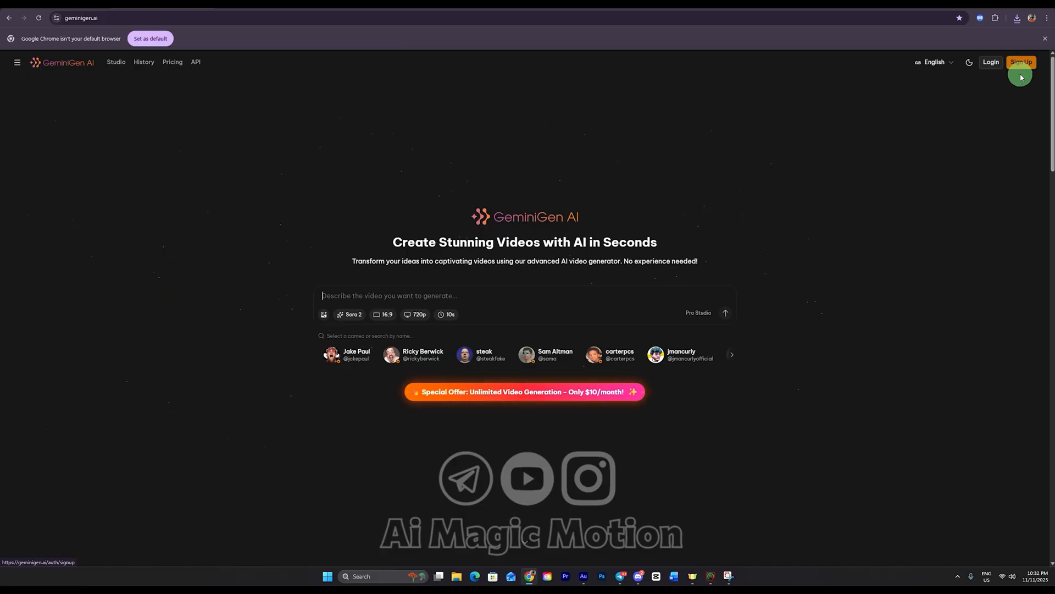
- Go to the GeminiGen AI sign-up page and enter an account name
click(1020, 61)
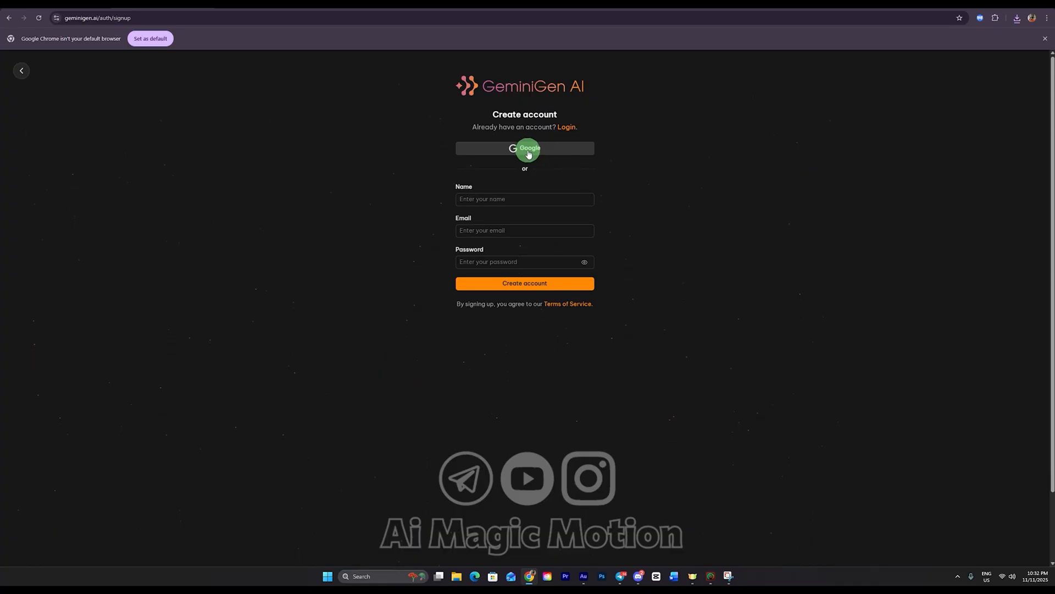
mouse_move(540, 163)
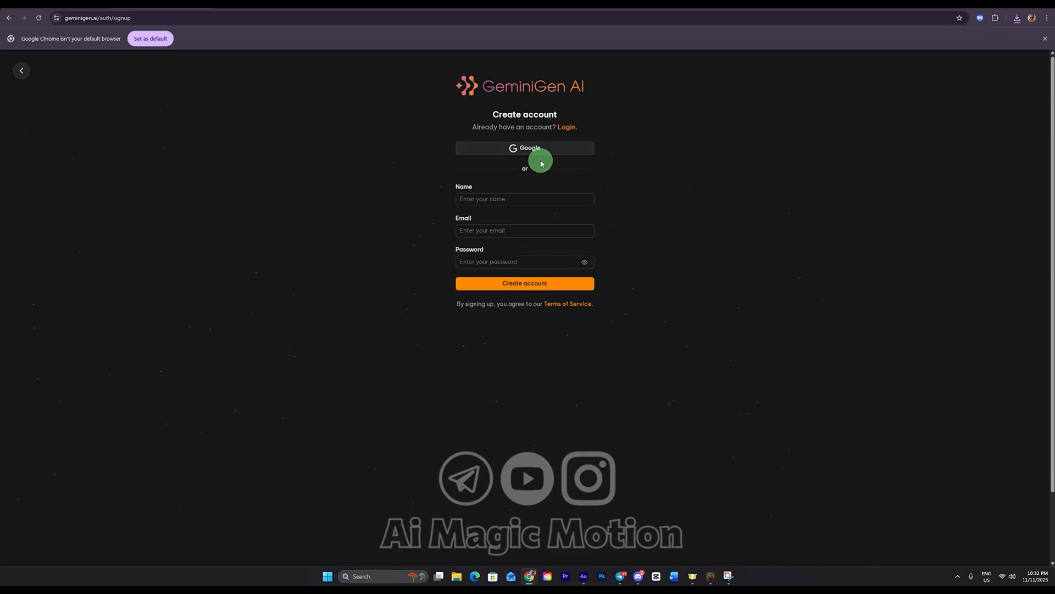
mouse_move(557, 168)
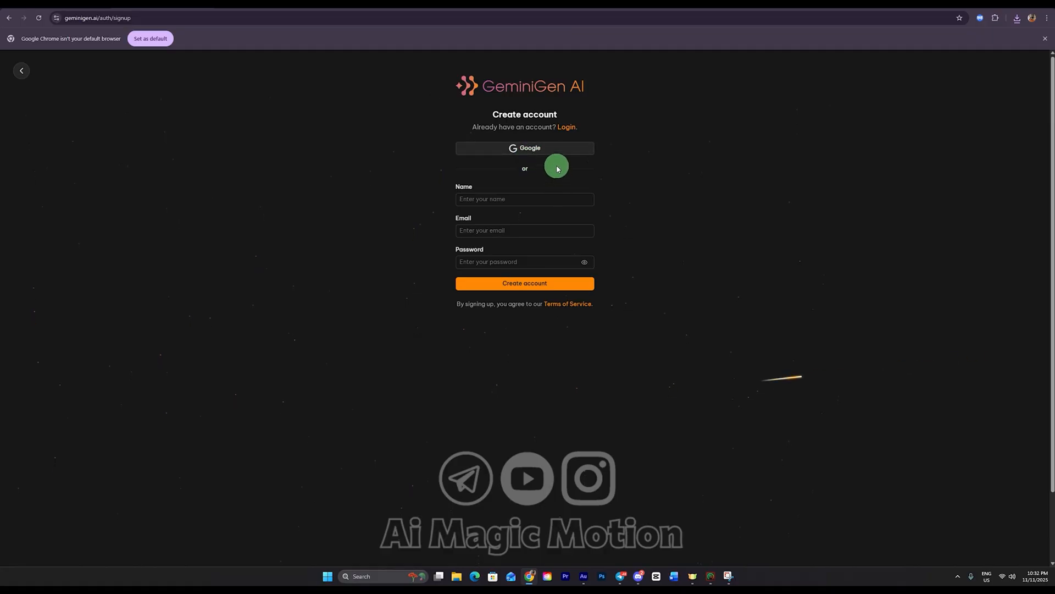
mouse_move(554, 163)
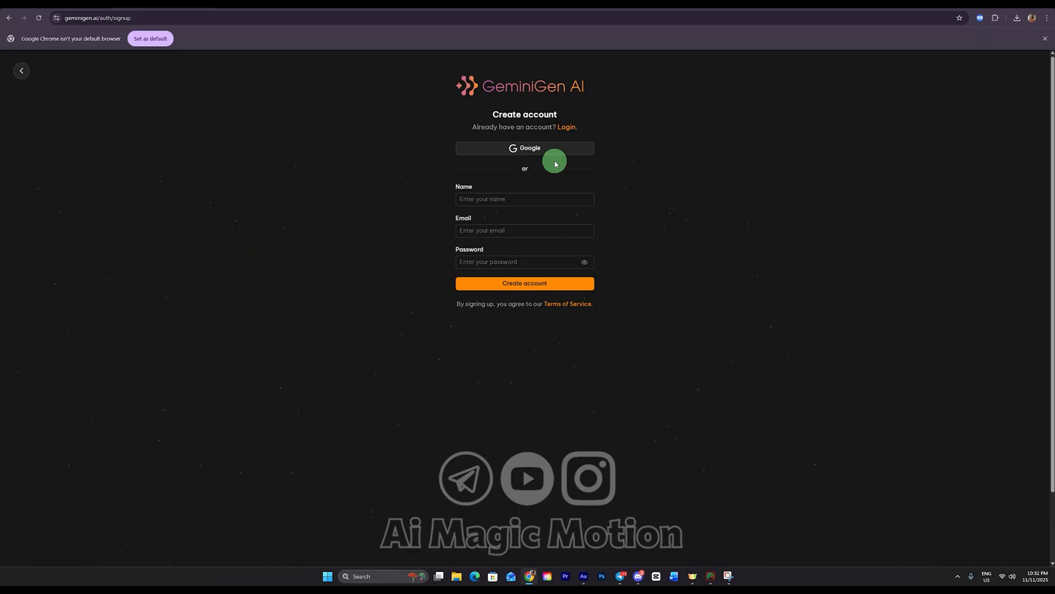
mouse_move(610, 193)
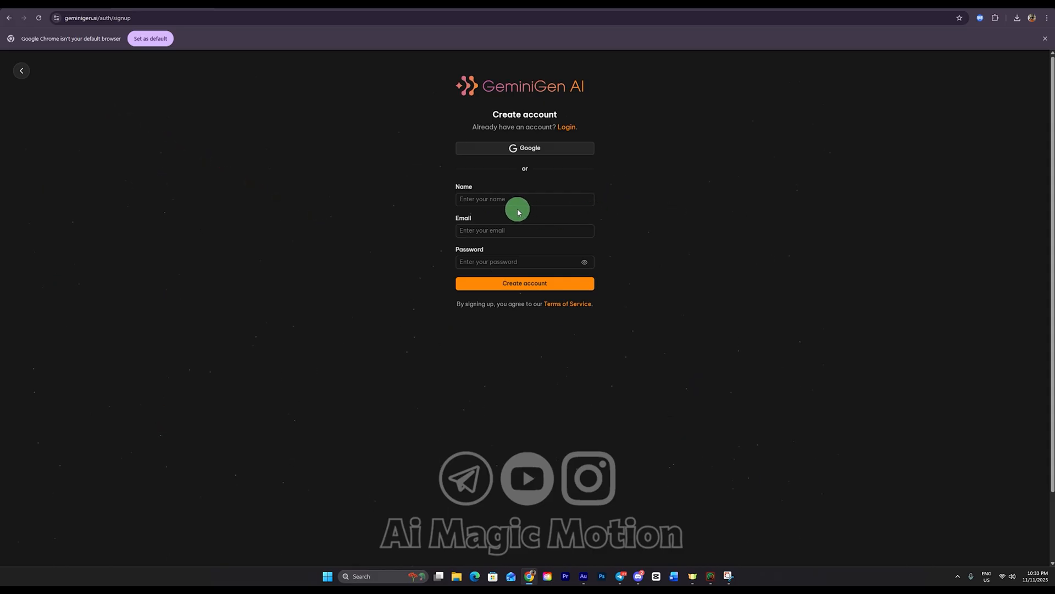
click(524, 199)
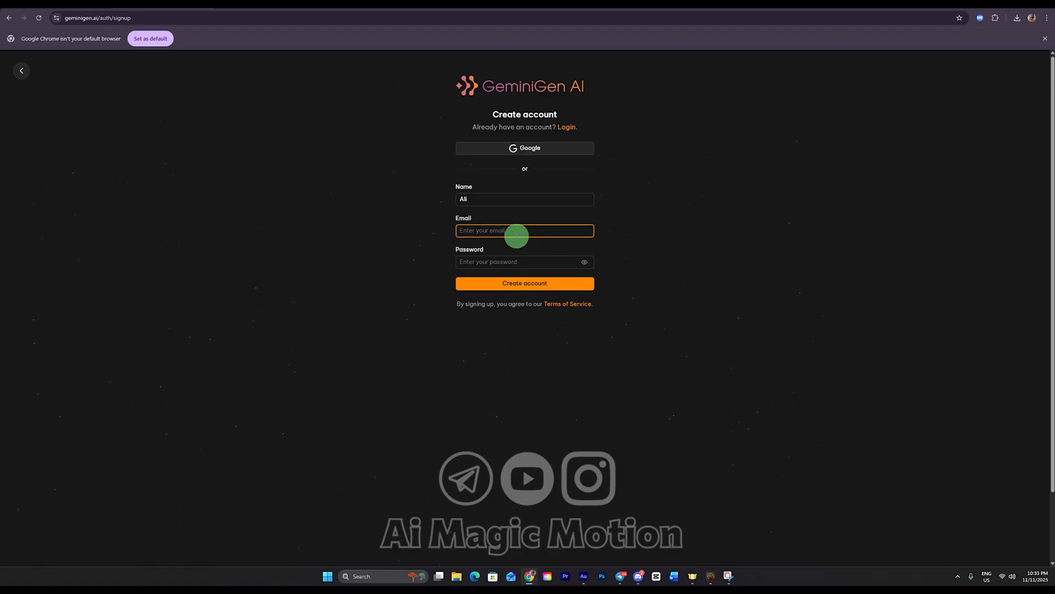
mouse_move(251, 116)
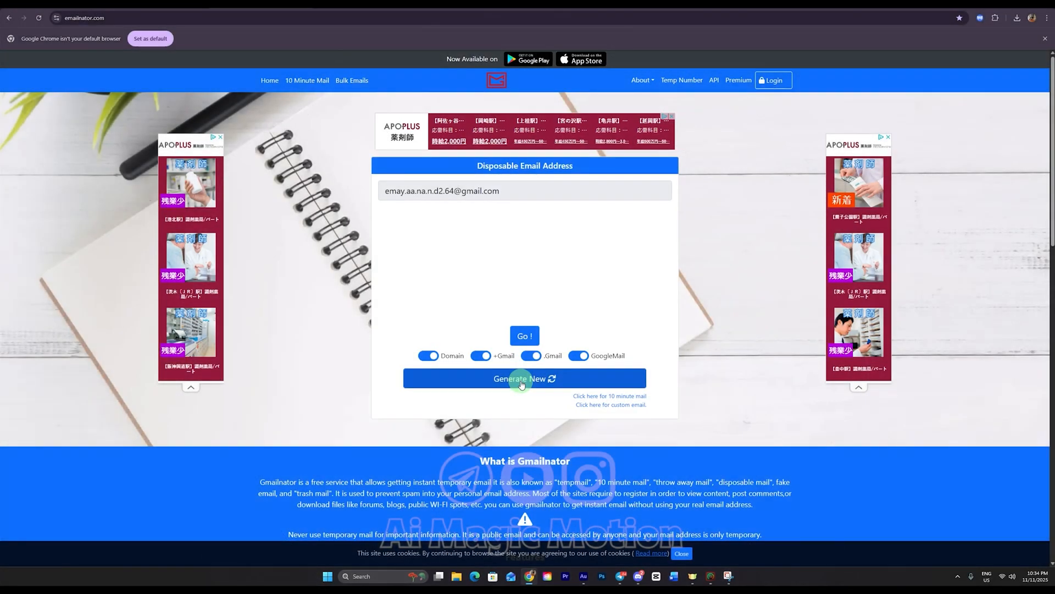
- Generate a new disposable Gmail address on Gmailnator
click(521, 378)
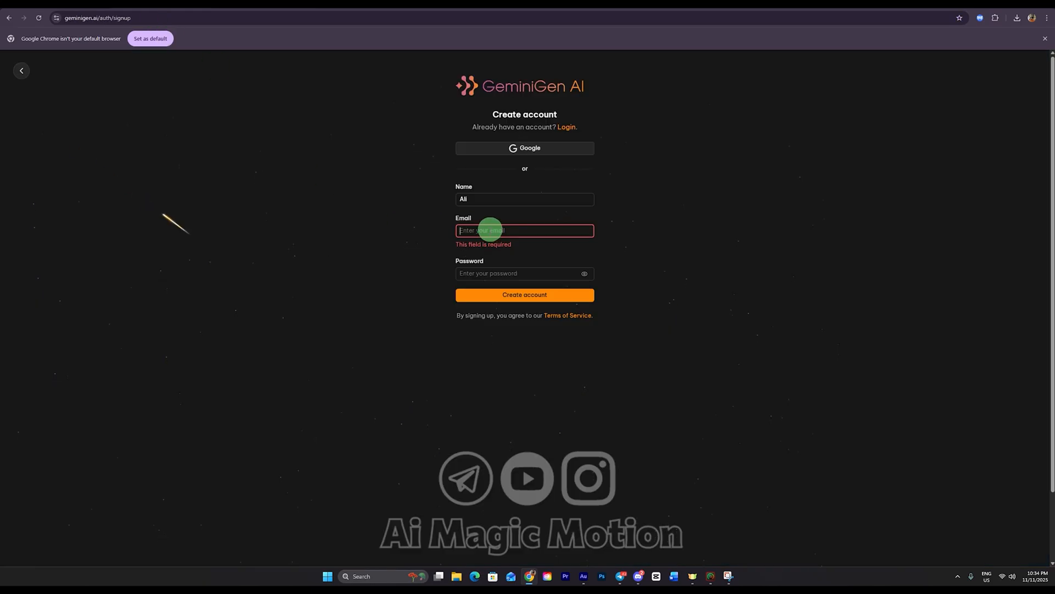
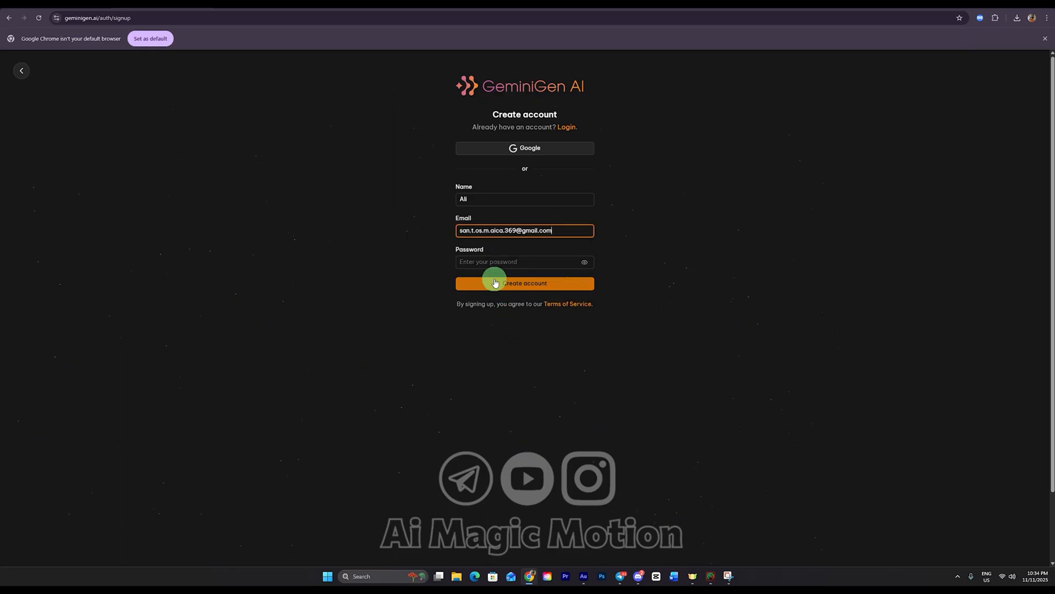
click(524, 262)
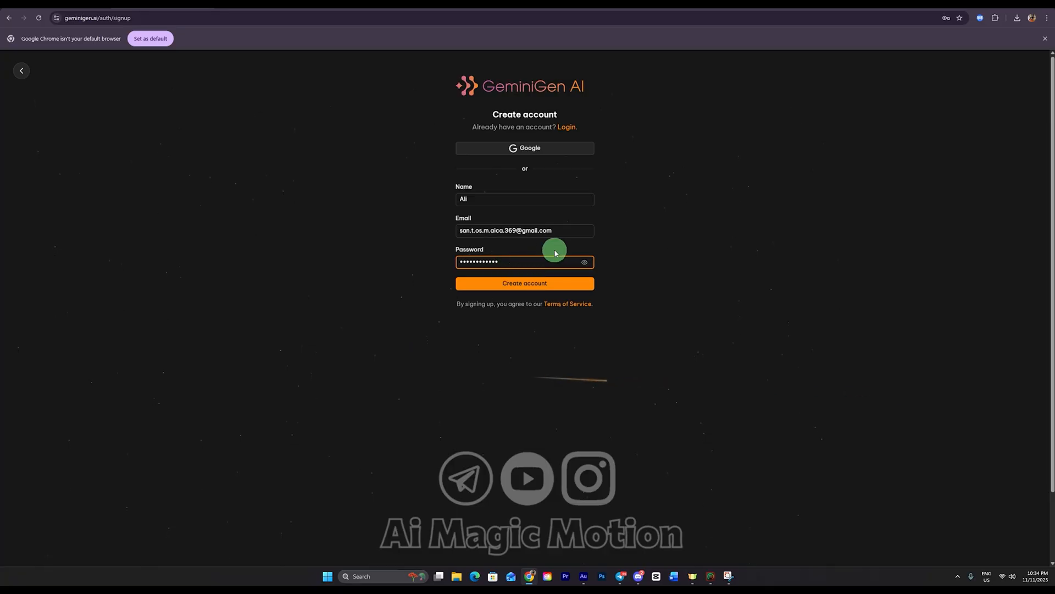
mouse_move(536, 247)
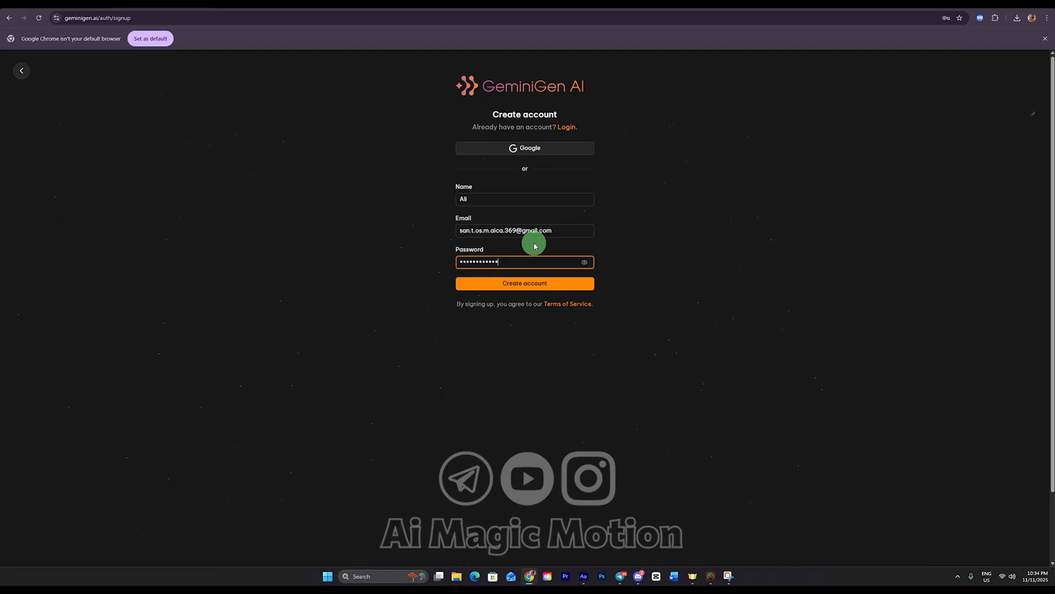
mouse_move(521, 244)
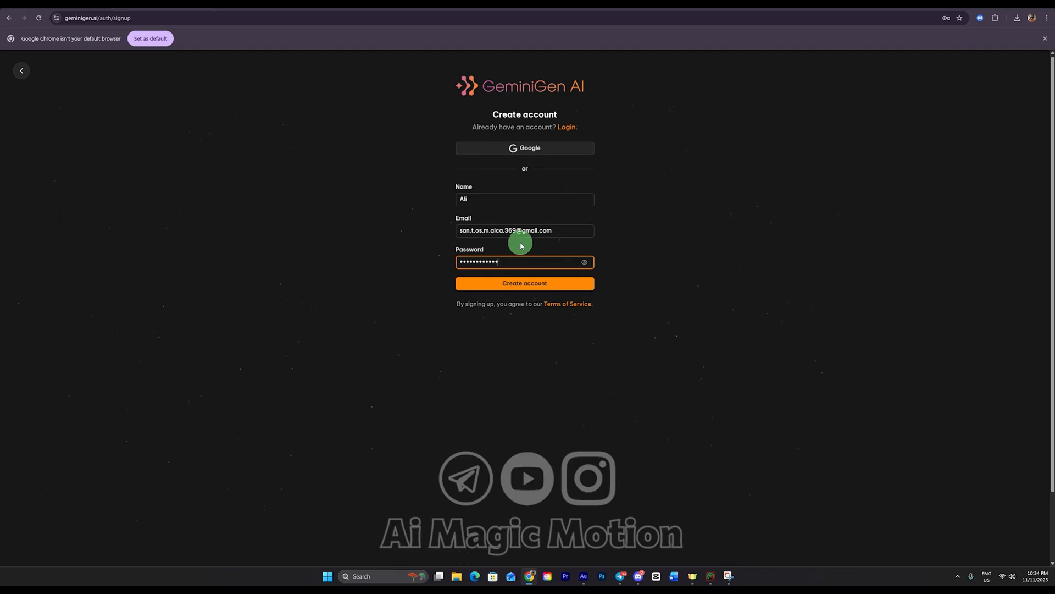
mouse_move(546, 234)
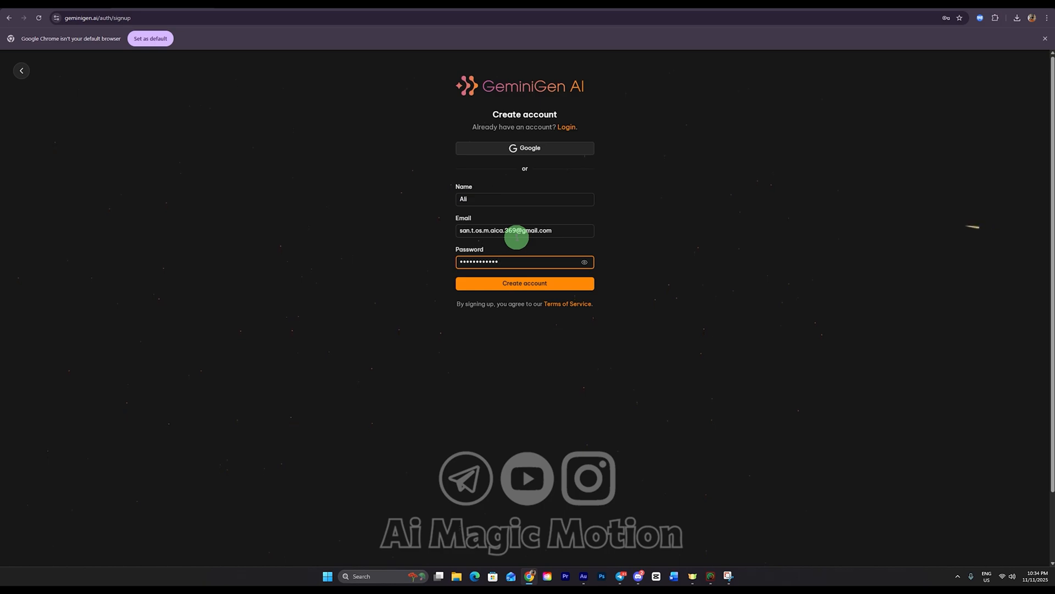
click(525, 284)
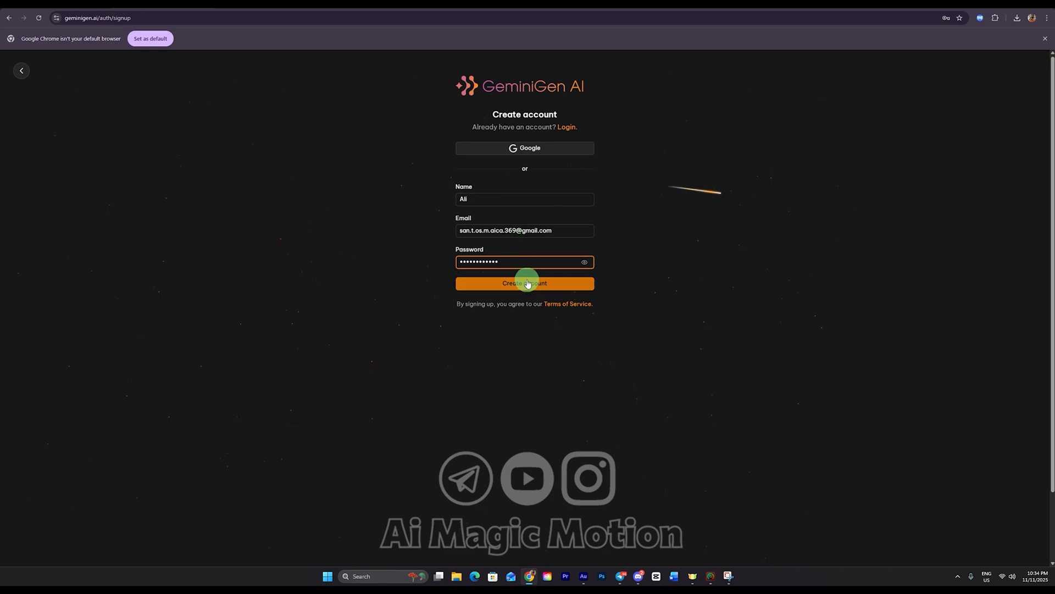
click(525, 284)
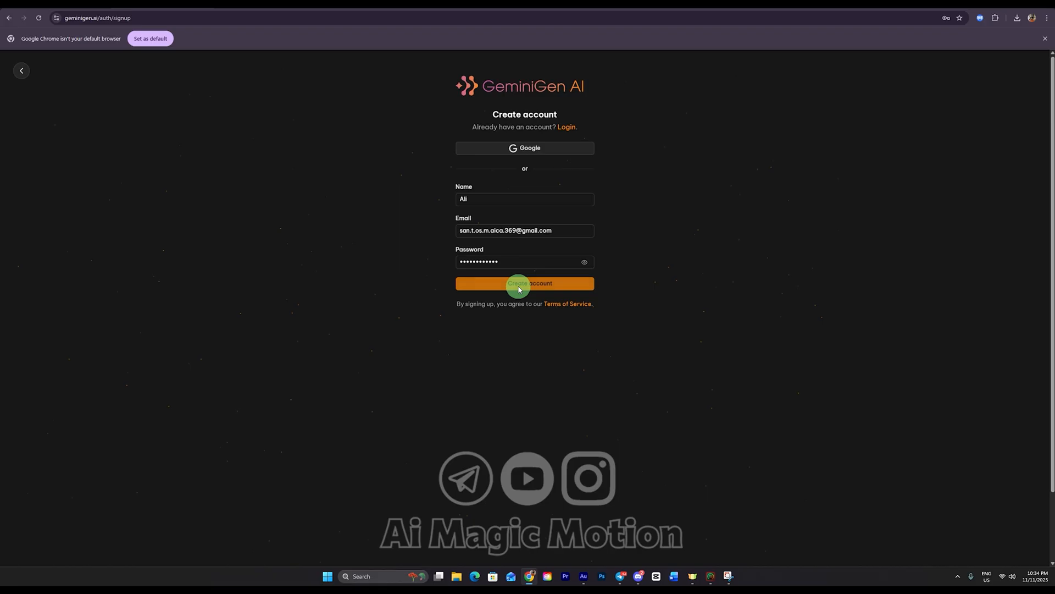
click(525, 284)
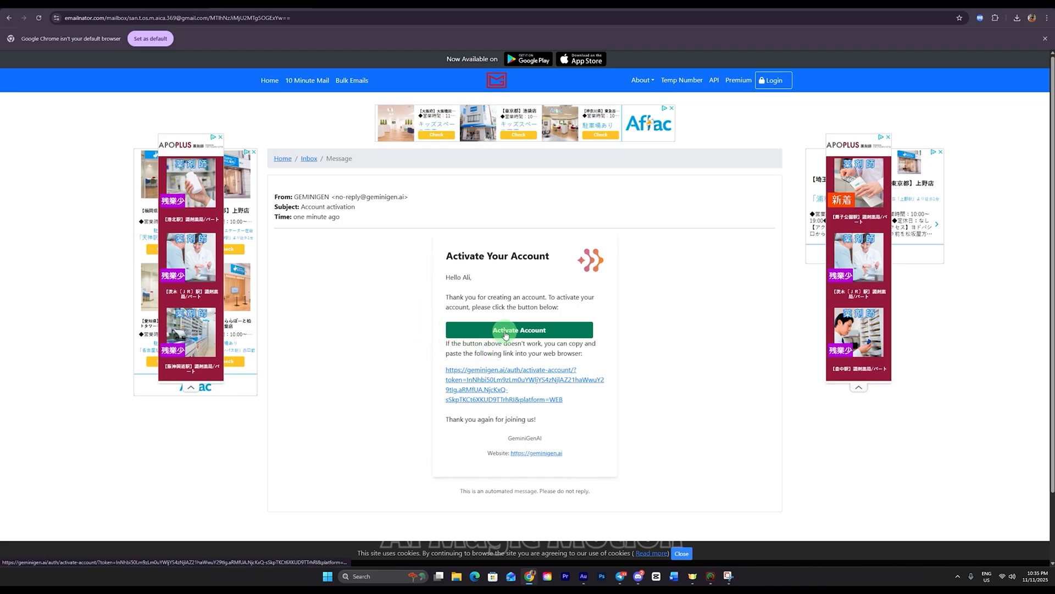
- Activate the new GeminiGen account from the Gmailnator activation email
click(519, 330)
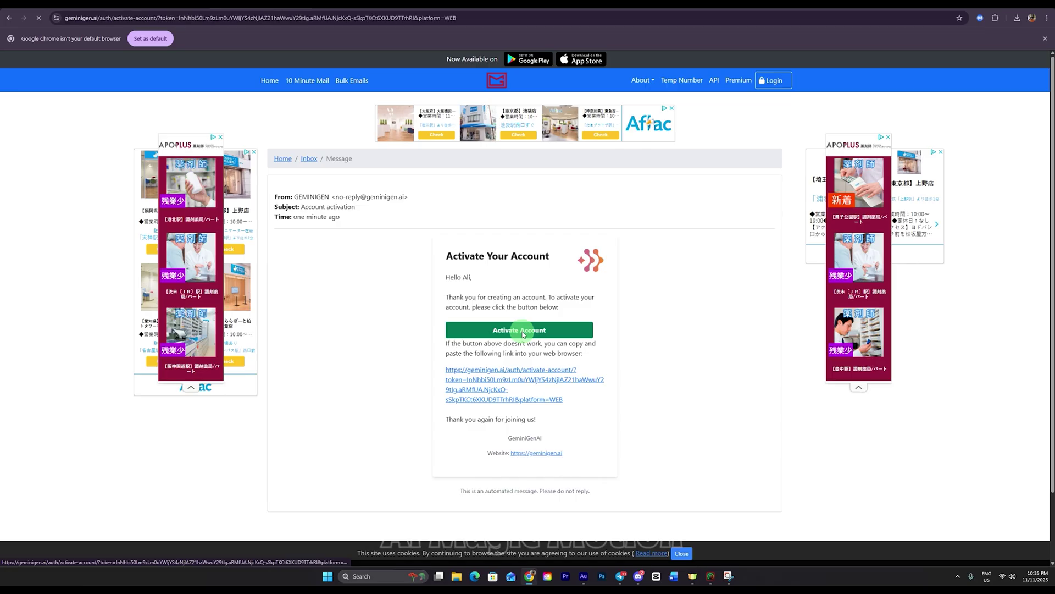
click(519, 330)
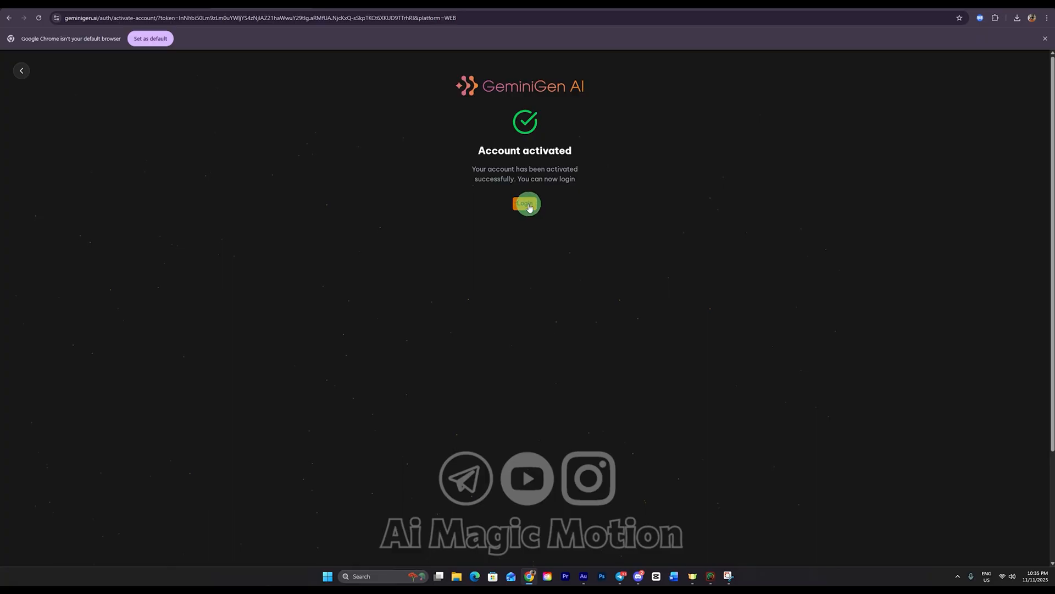
- Sign in to GeminiGen AI with the saved email and password, keeping the account signed in
click(526, 205)
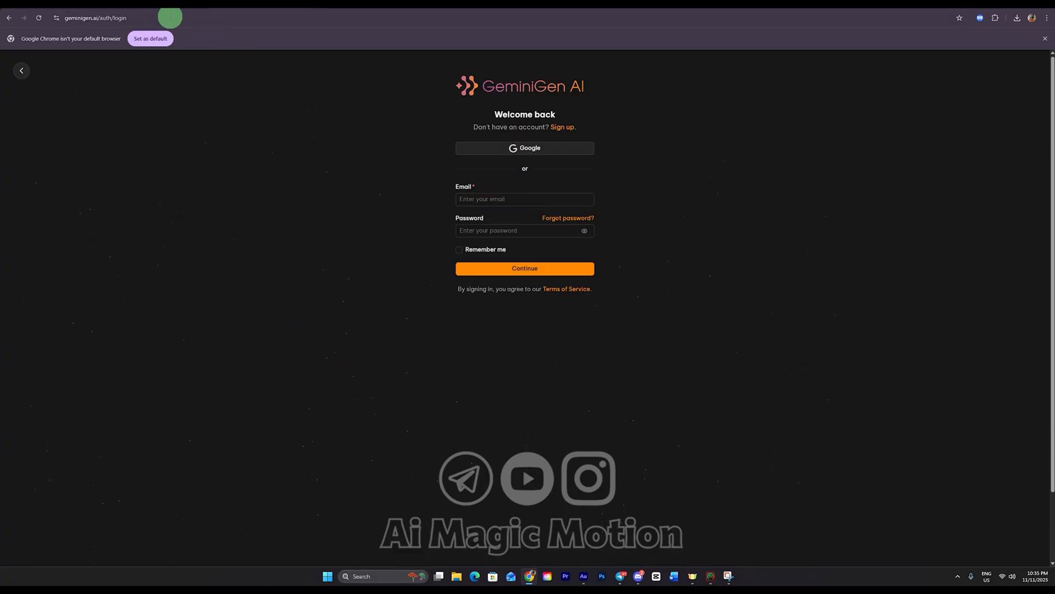
click(526, 268)
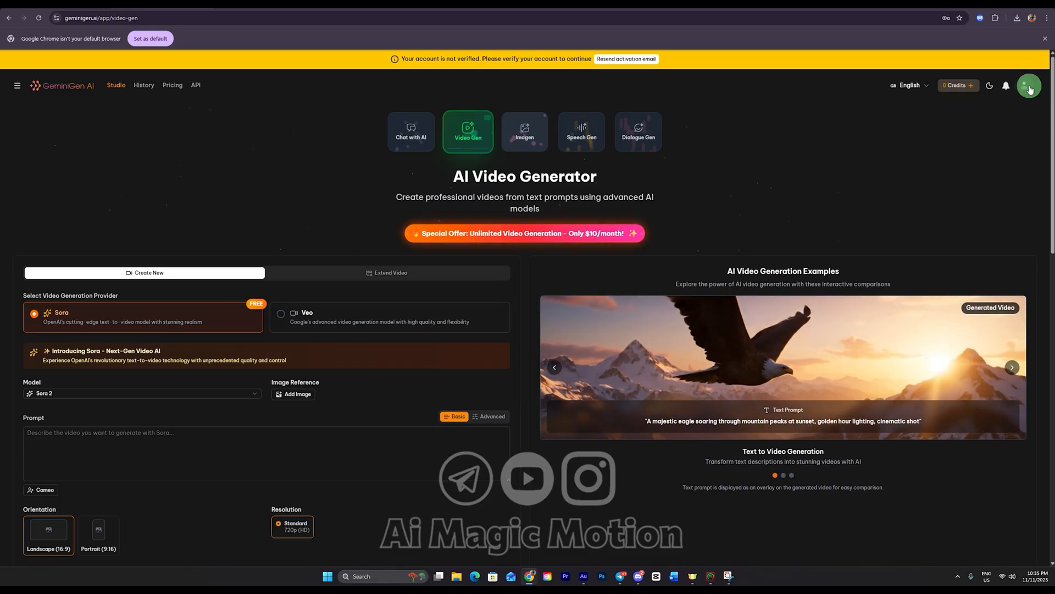
click(1029, 86)
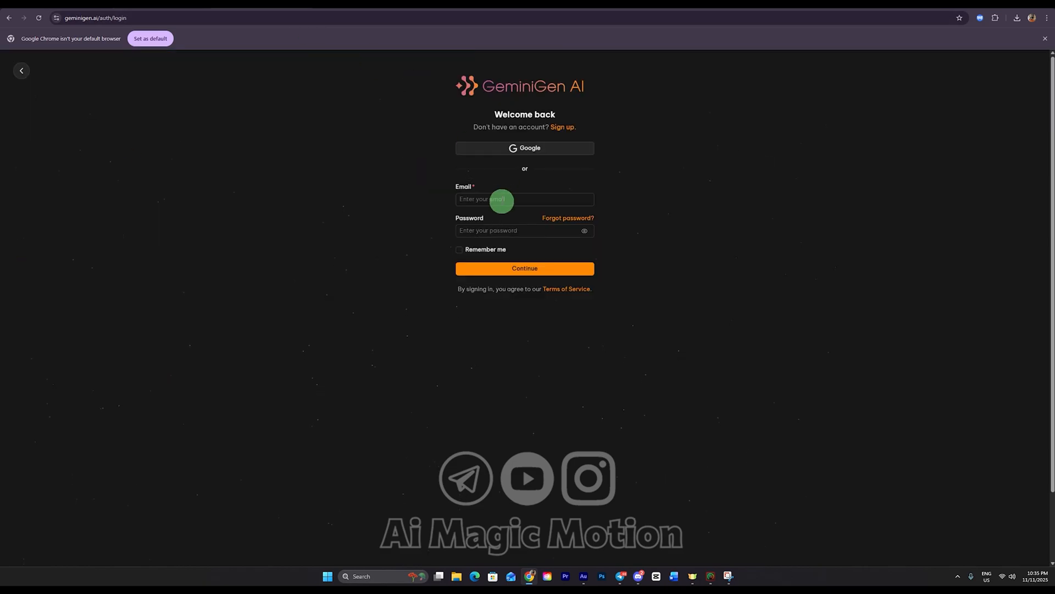
click(523, 231)
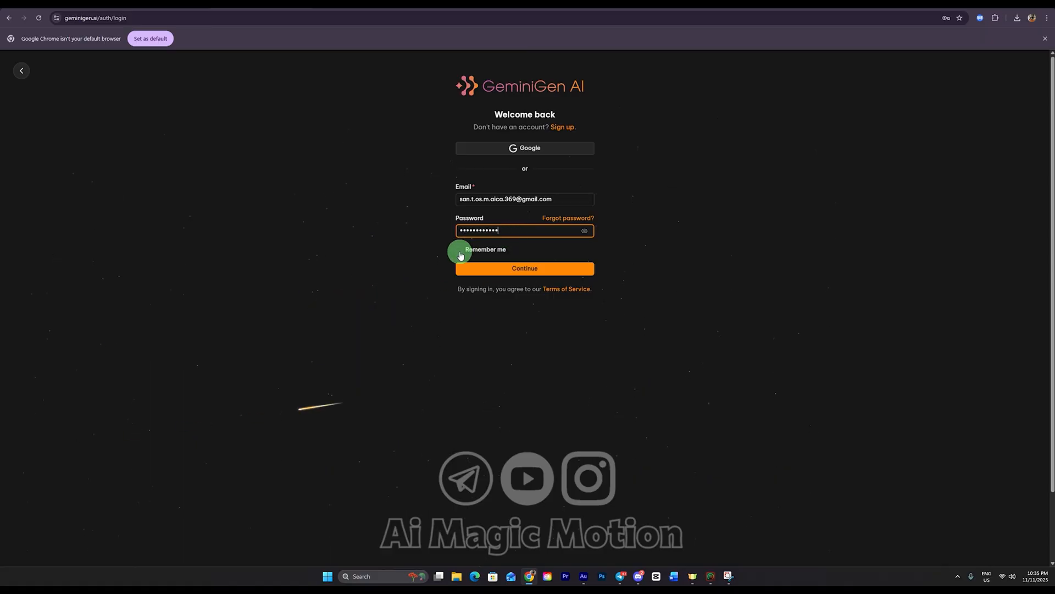
click(459, 248)
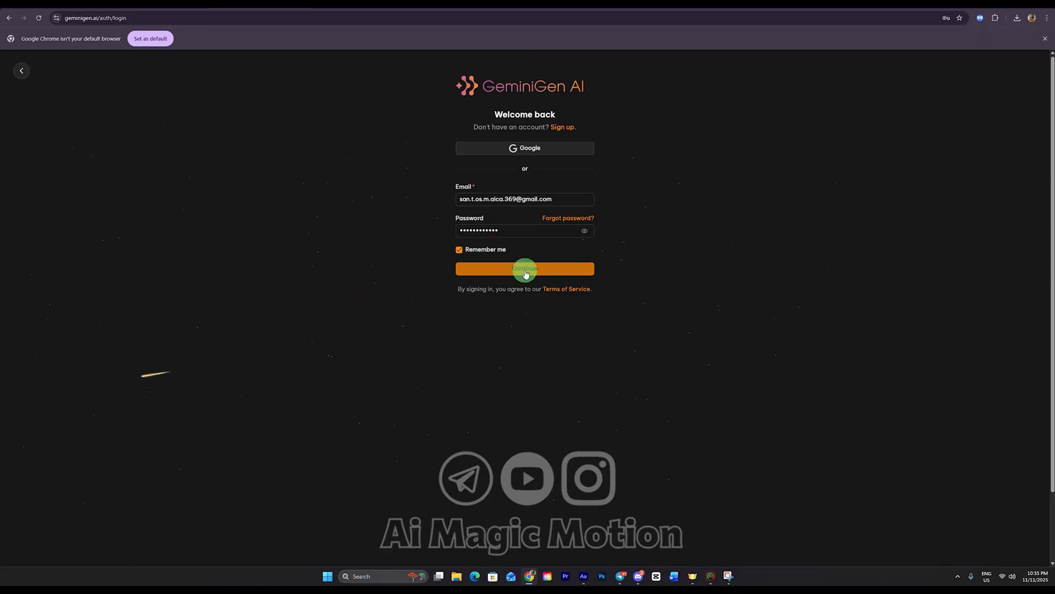
click(525, 268)
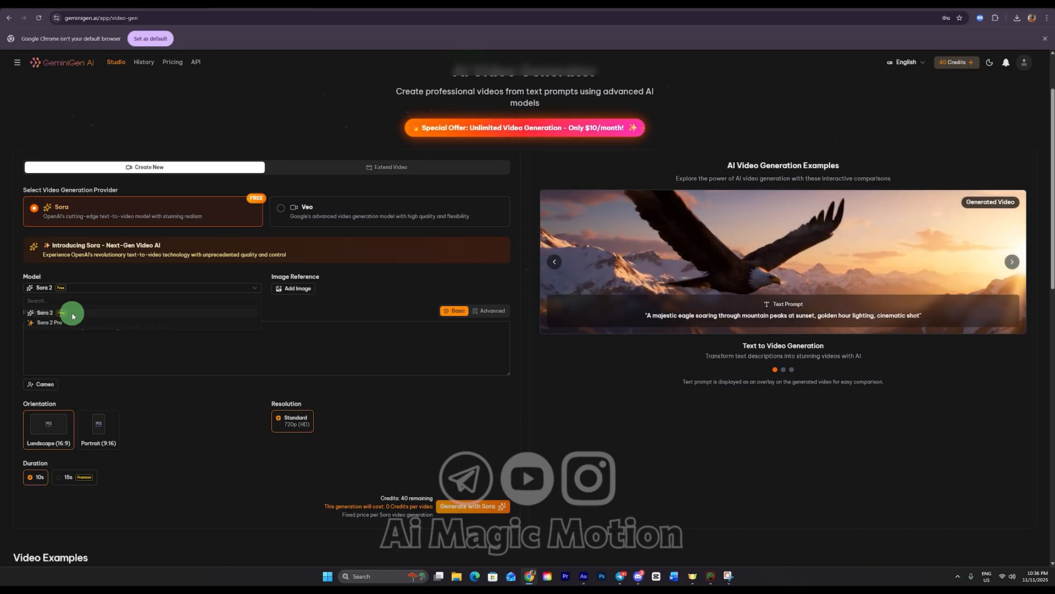
- Choose the free Sora 2 model in the video generator's Model setting
click(44, 312)
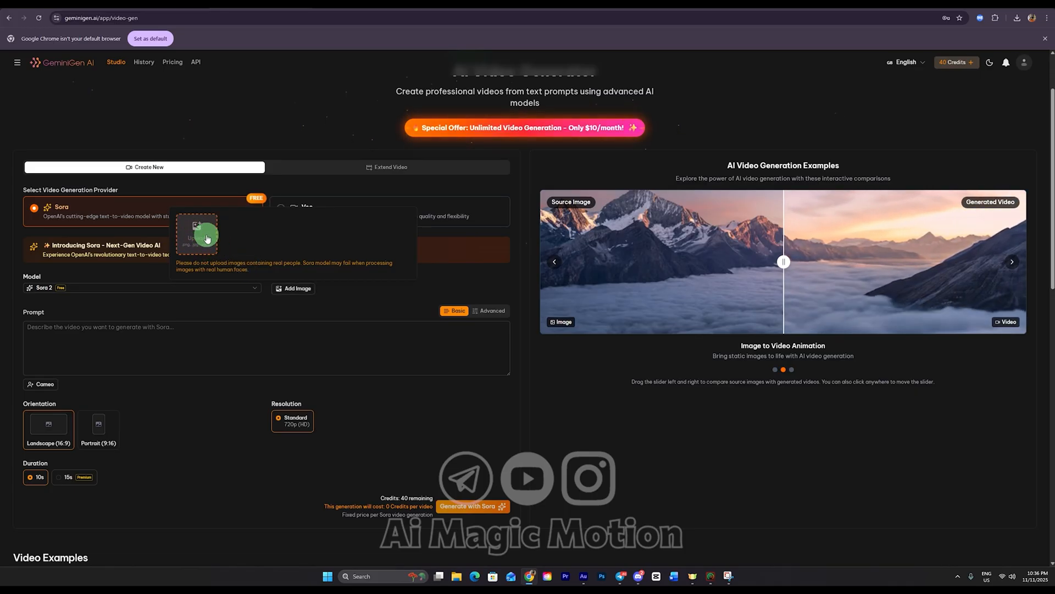
- Attach a downloaded Whisk image and enter the prompt 'An anime style villain with wings in school setting, there is destruction all around'
click(197, 233)
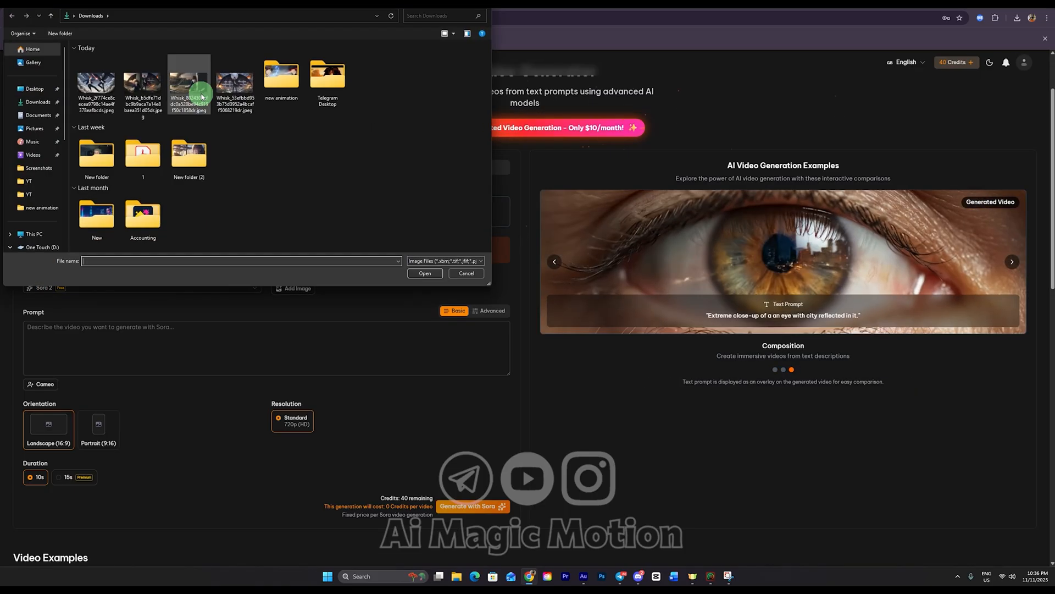
click(466, 273)
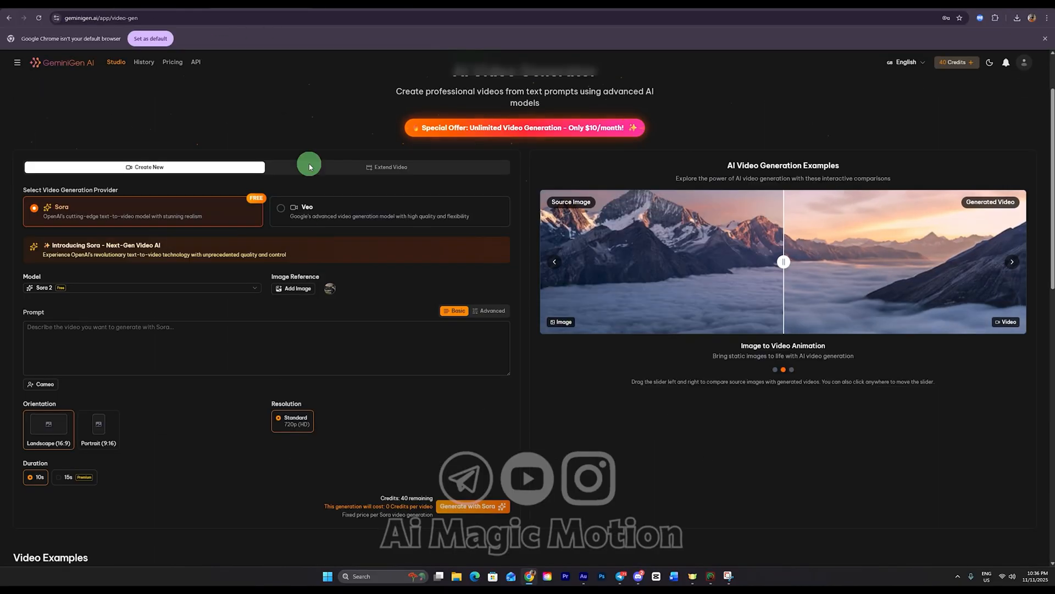
text(An anime style villain with wings in school setting, there is destruction all around him)
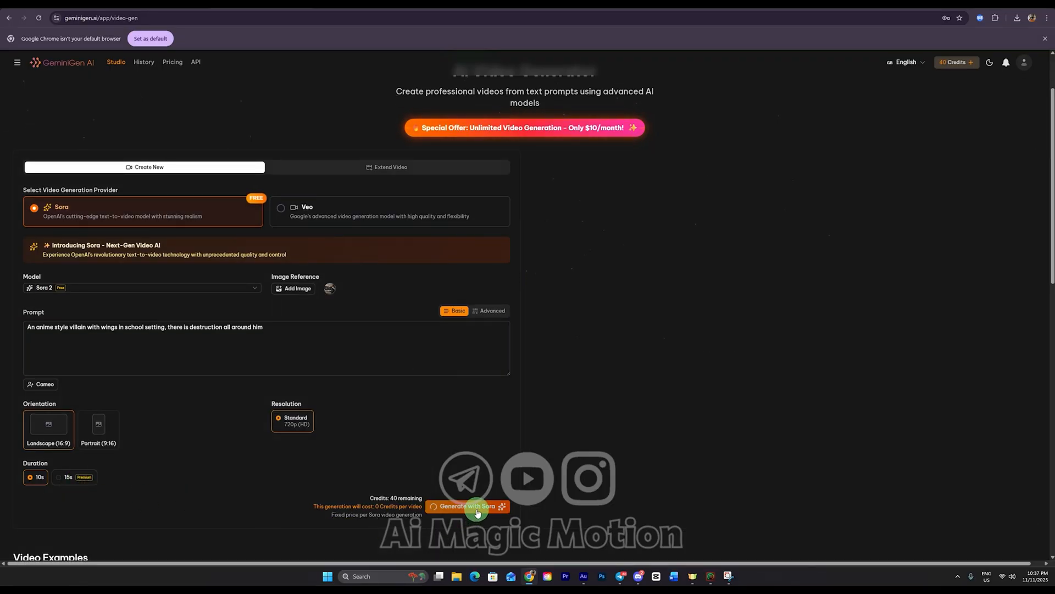
- Generate the winged-villain video with Sora from the prompt and reference image
click(467, 506)
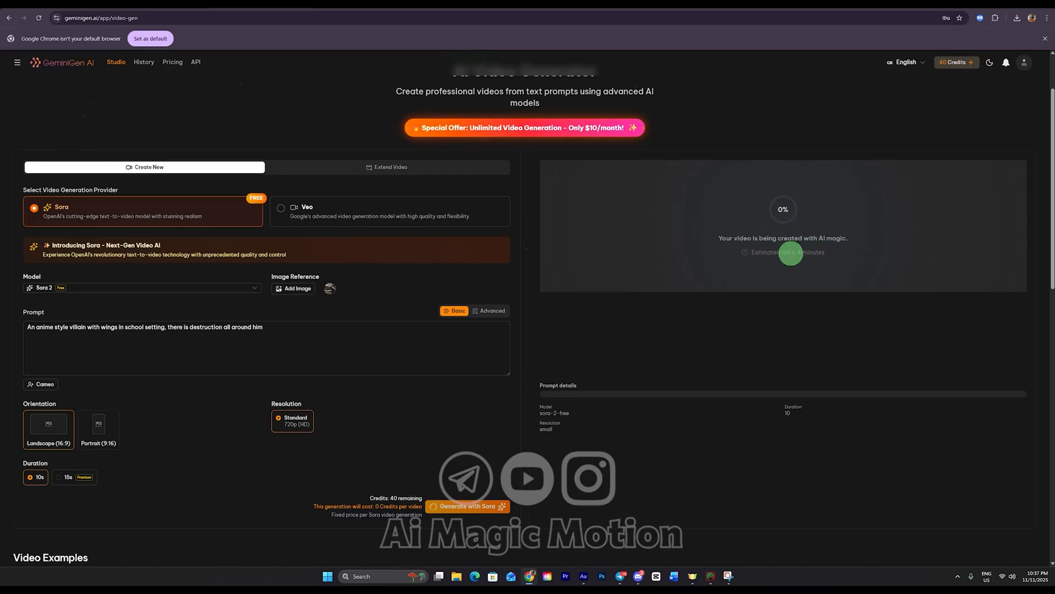
click(468, 506)
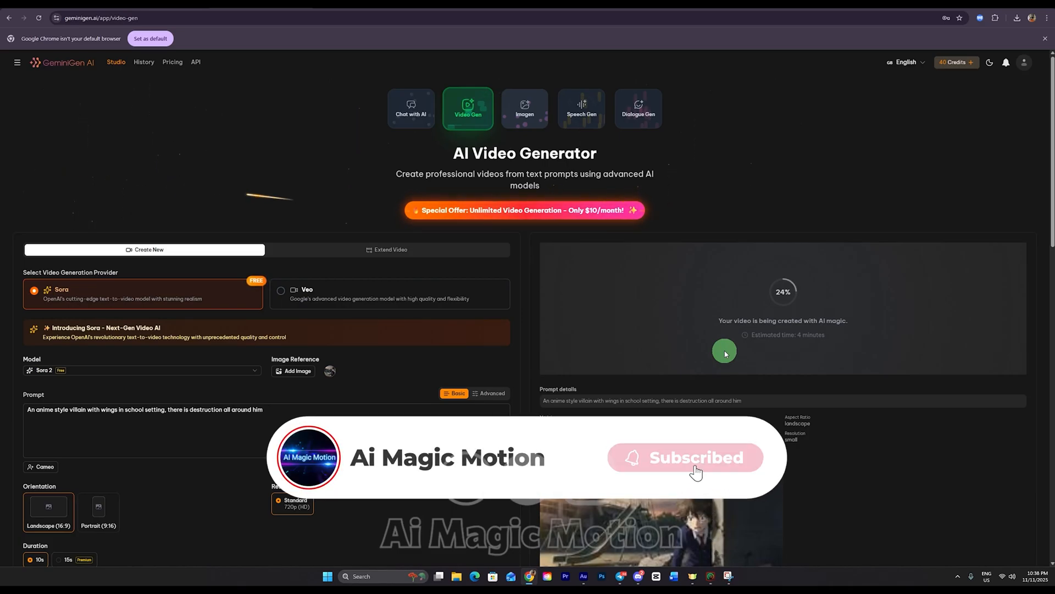
mouse_move(720, 523)
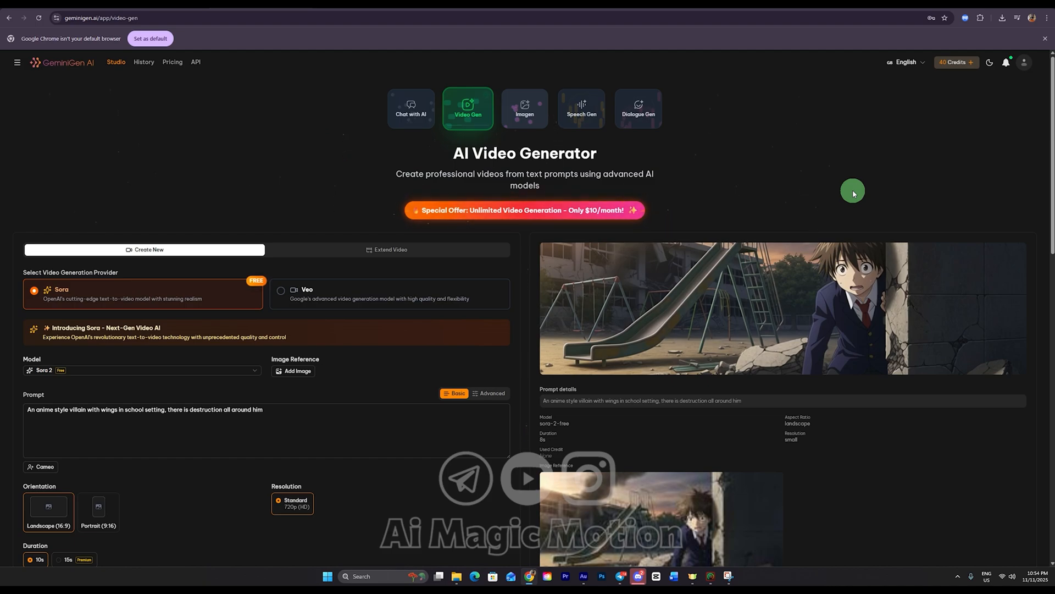
mouse_move(849, 196)
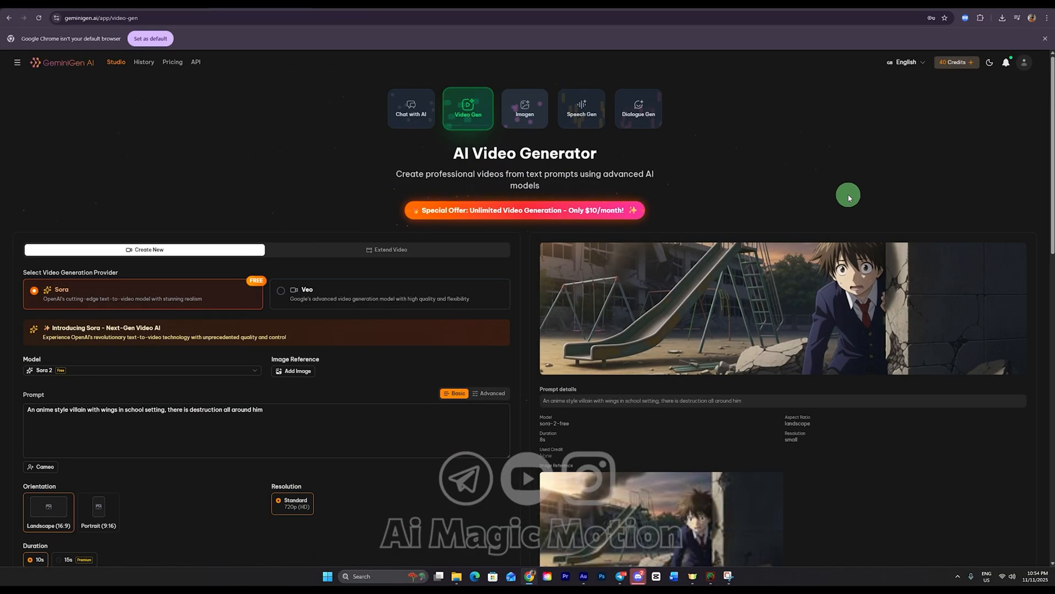
scroll(down, 3)
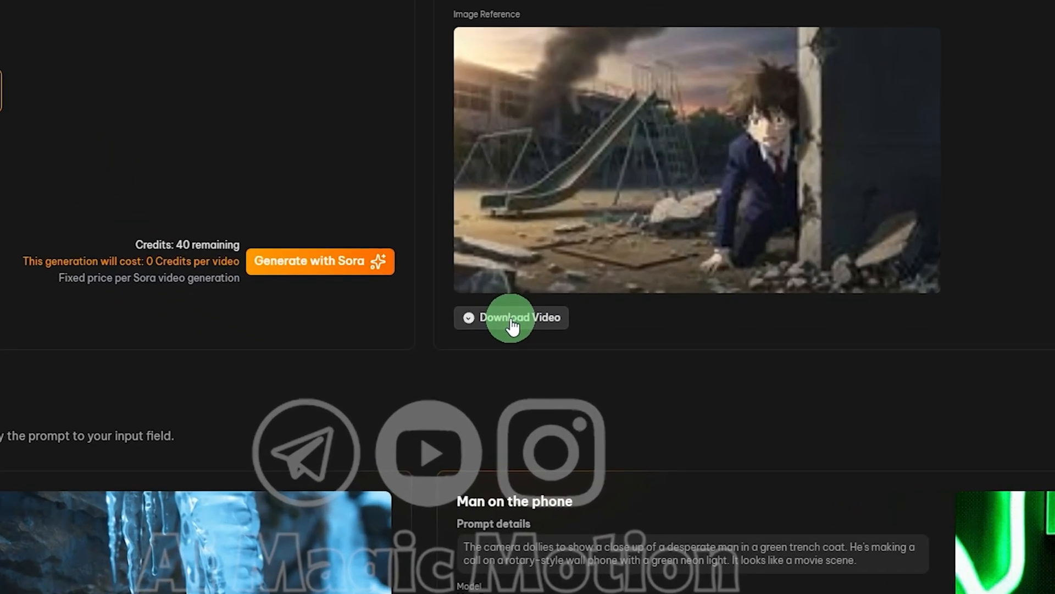
click(513, 317)
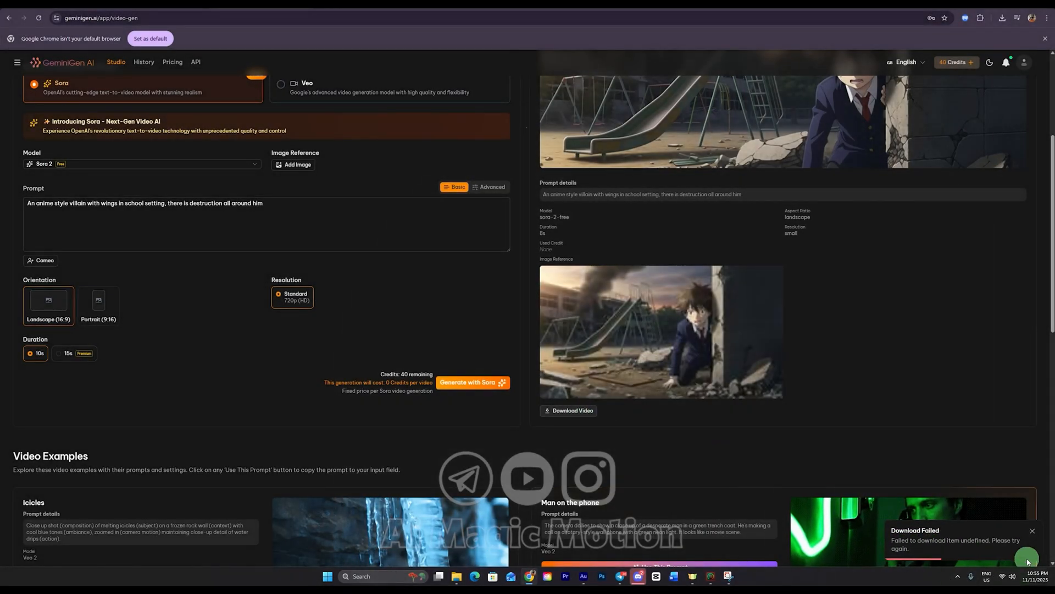
click(572, 411)
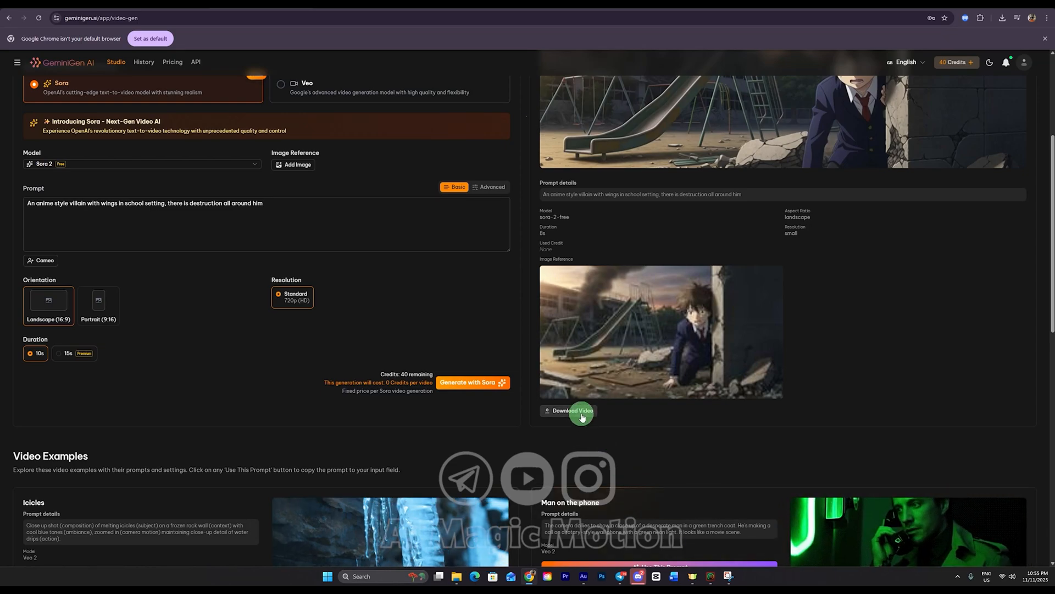
click(570, 411)
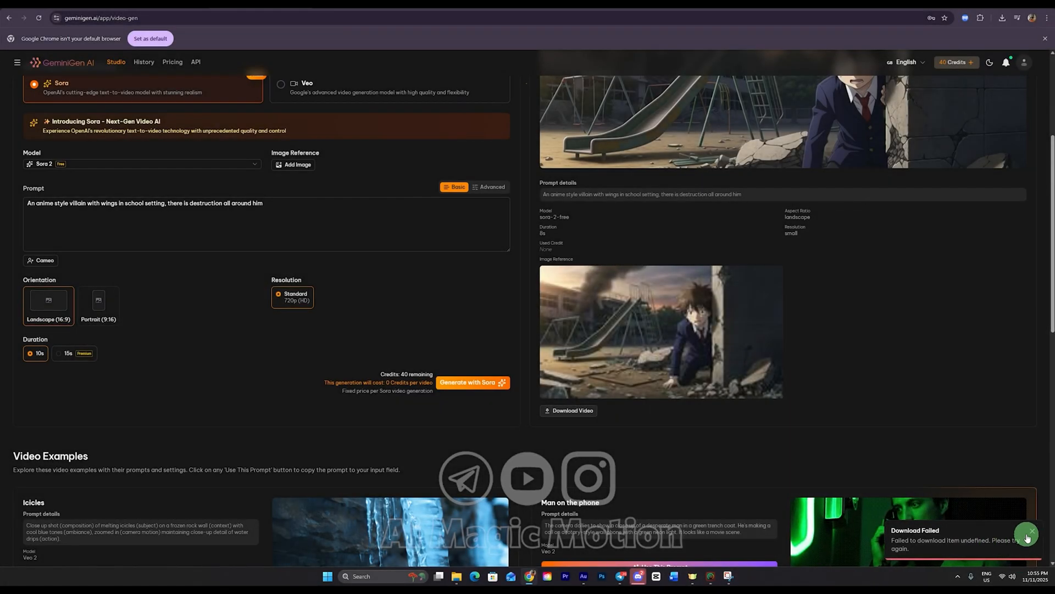
click(1028, 532)
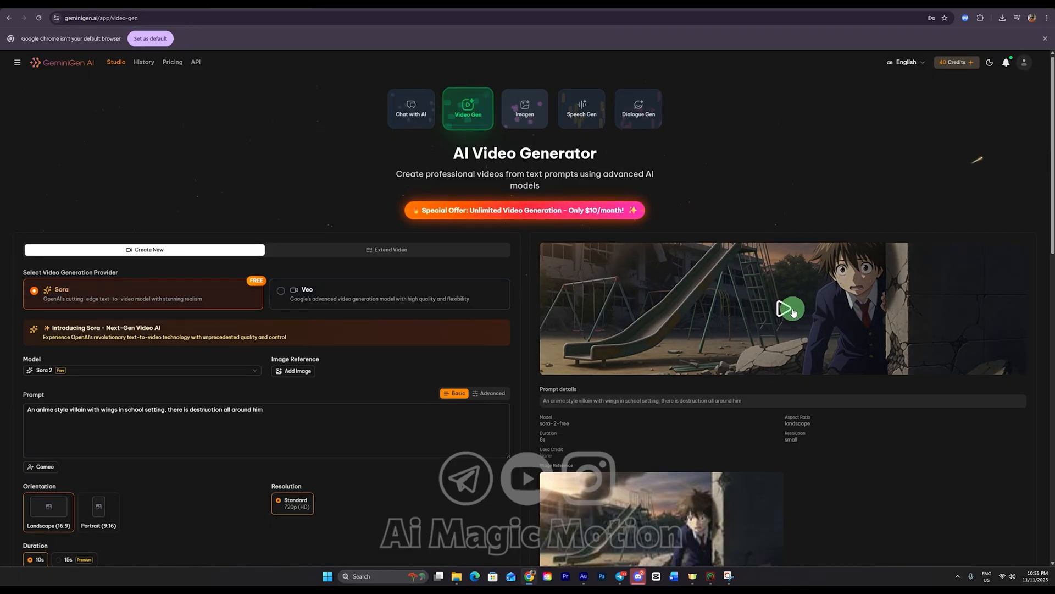
- Save the generated winged-villain video as an MP4 in the Downloads folder
click(788, 309)
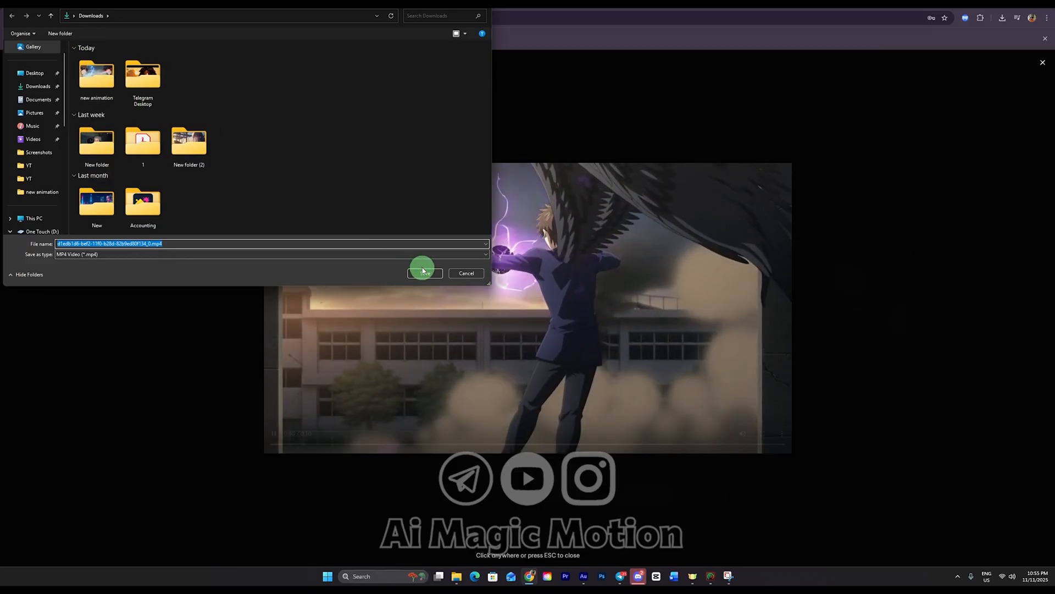
click(425, 272)
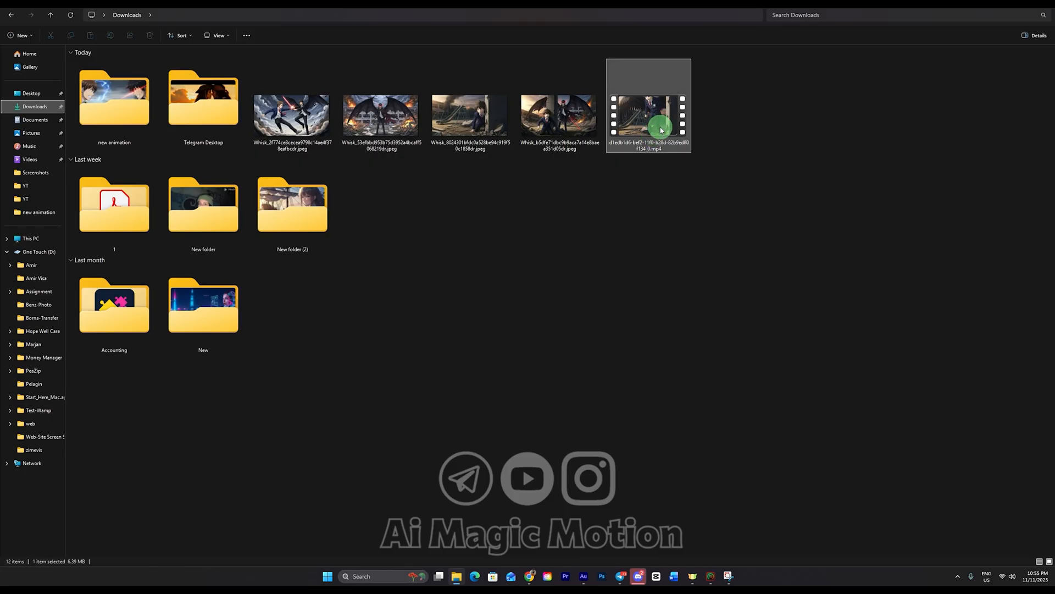
- Play the newly downloaded MP4 video from the Downloads folder
double_click(648, 105)
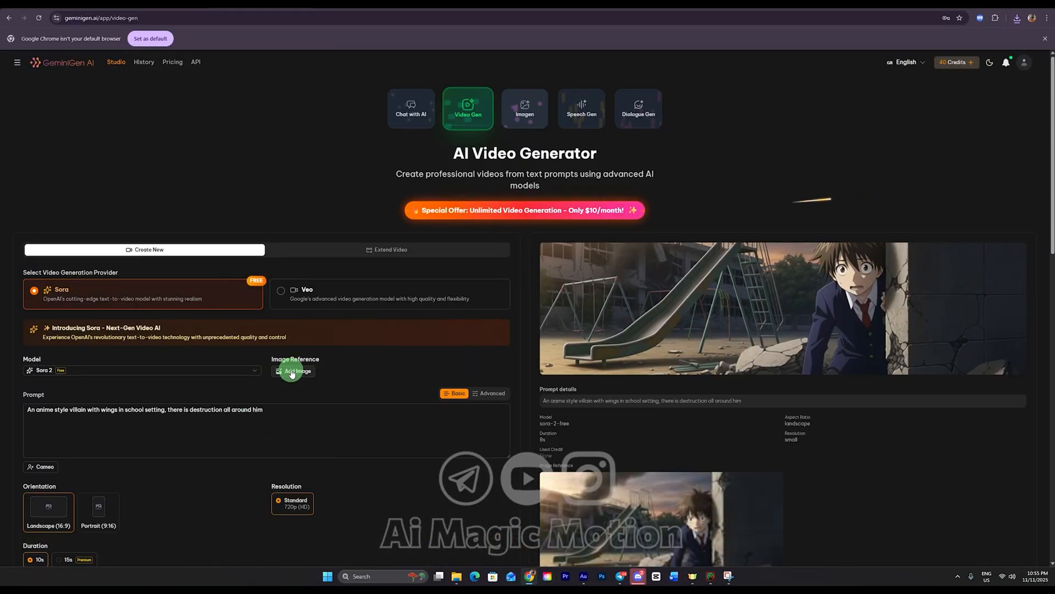
- Attach a new reference image for the mid-flight clash video
click(293, 372)
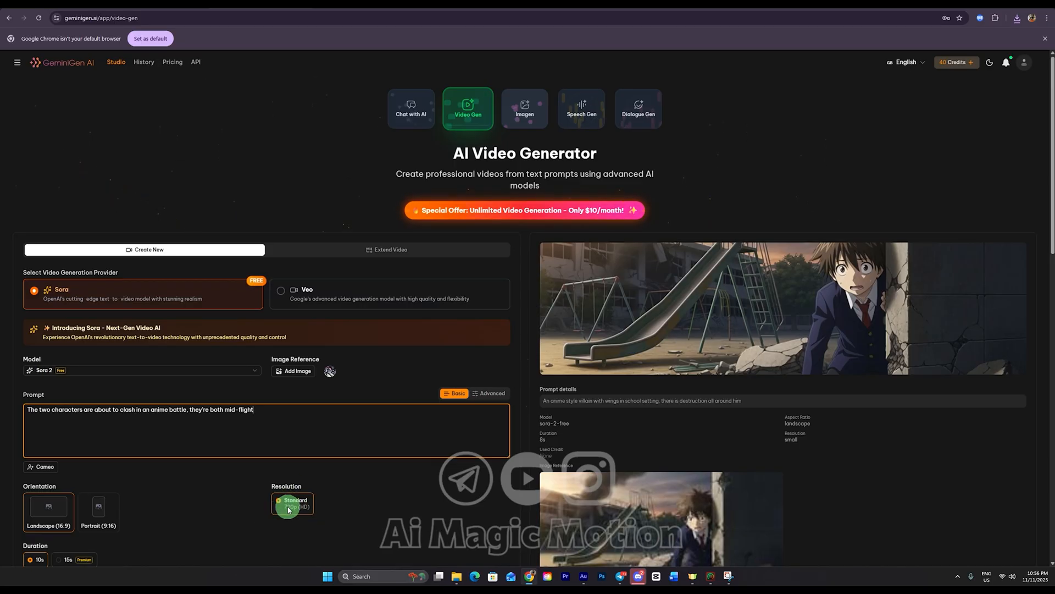
click(290, 507)
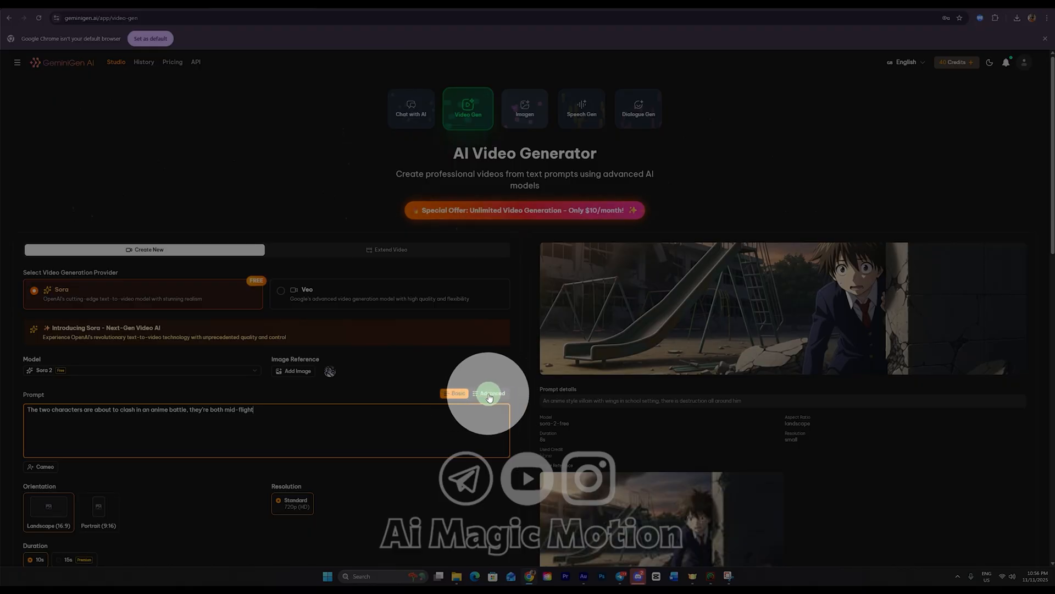
click(492, 392)
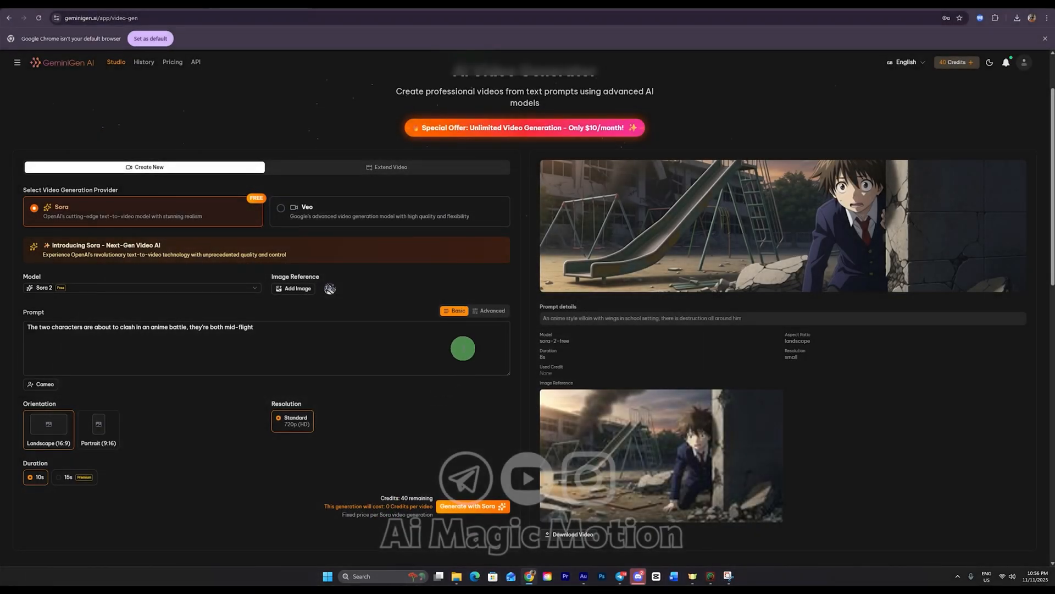
click(488, 310)
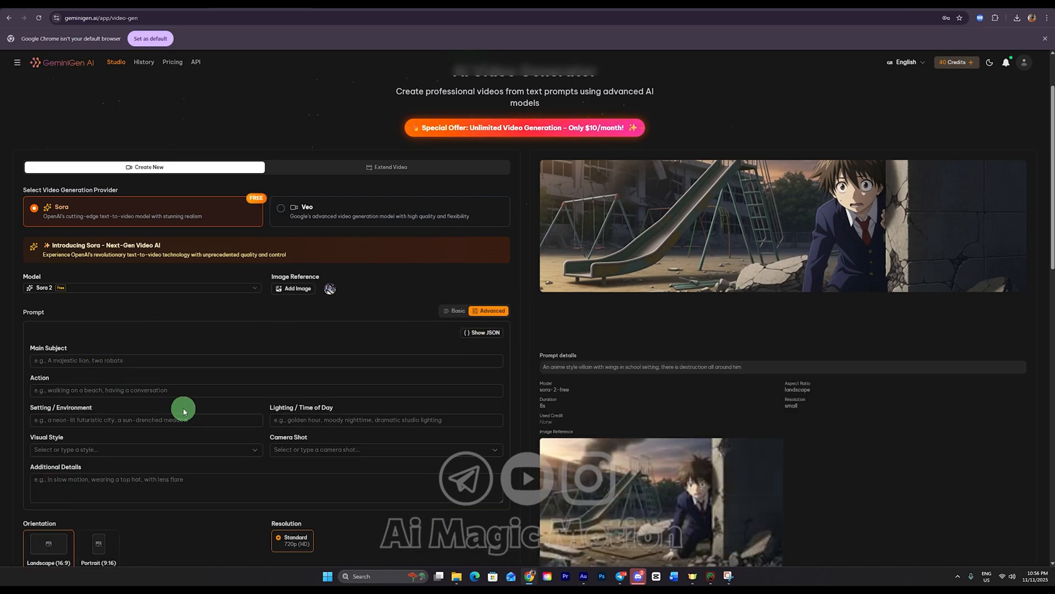
mouse_move(202, 405)
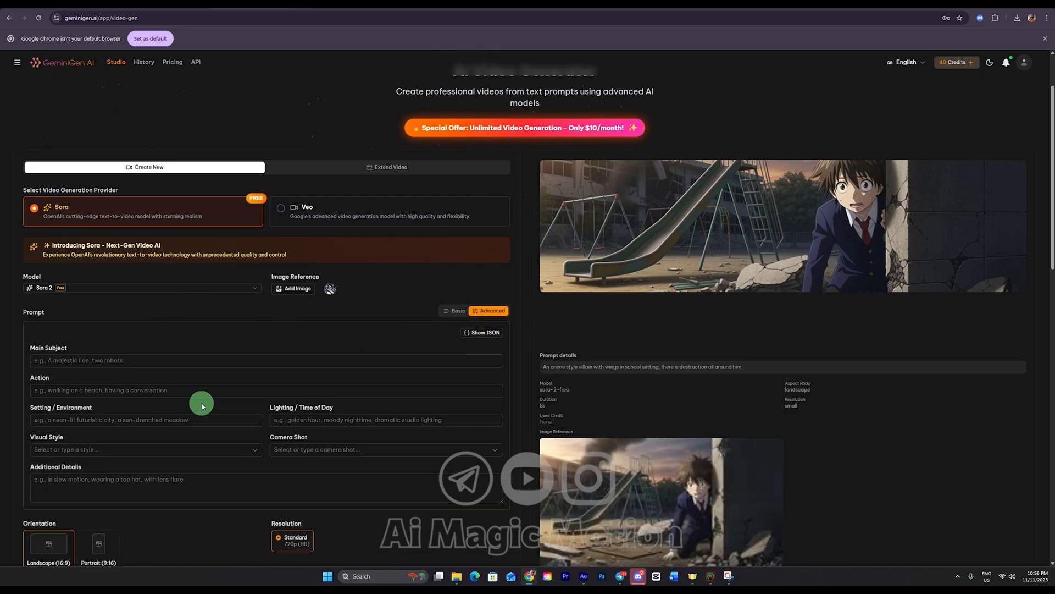
mouse_move(202, 402)
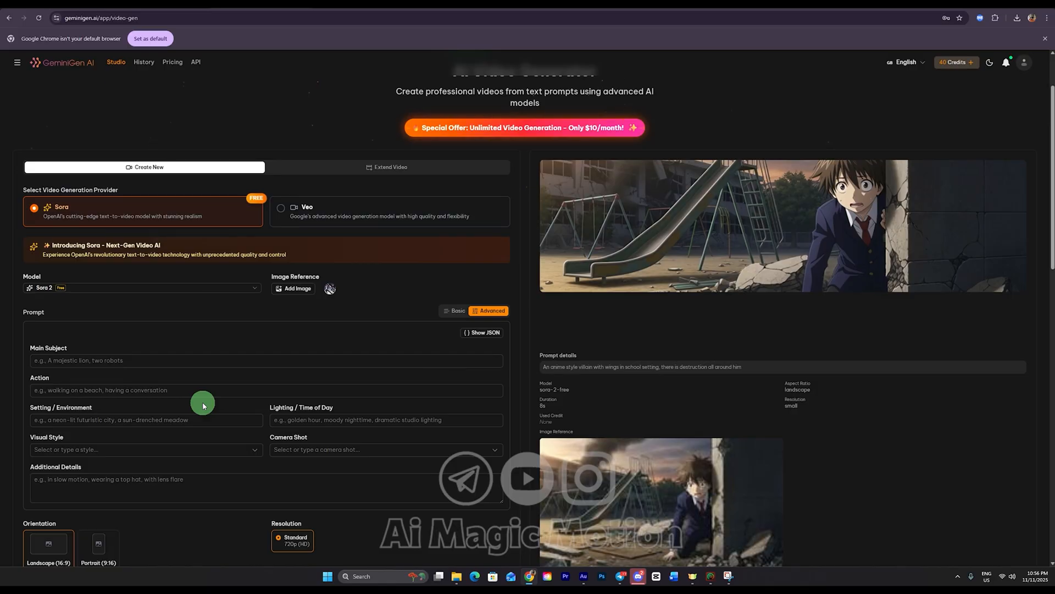
click(38, 368)
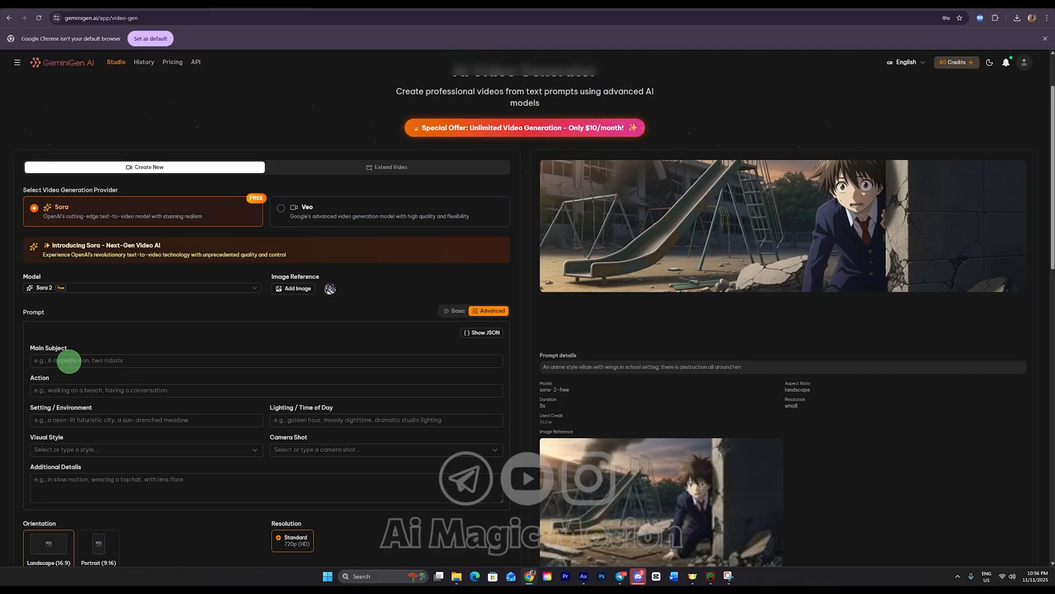
click(123, 360)
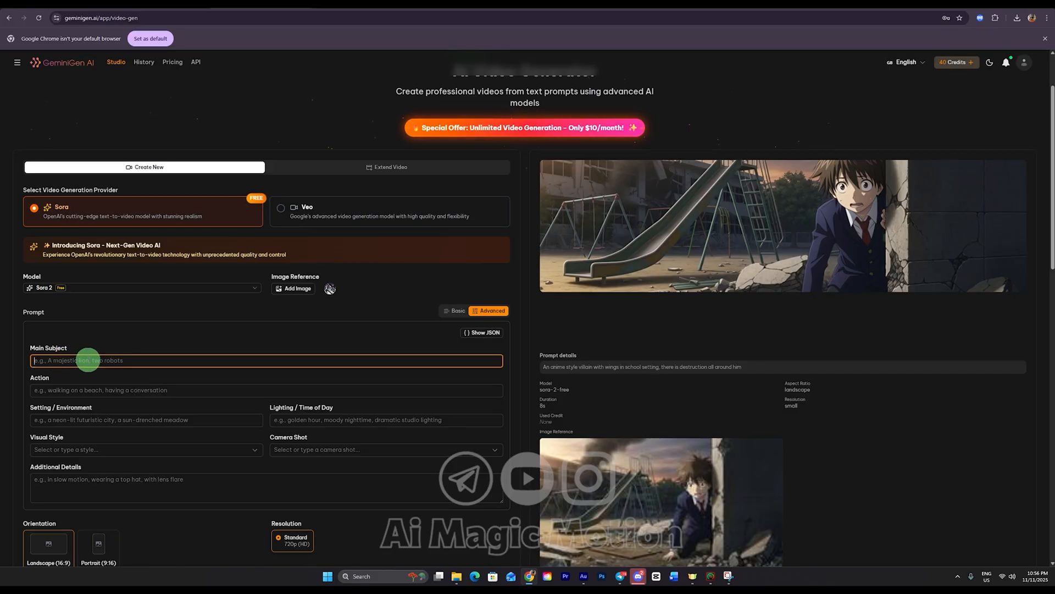
mouse_move(69, 389)
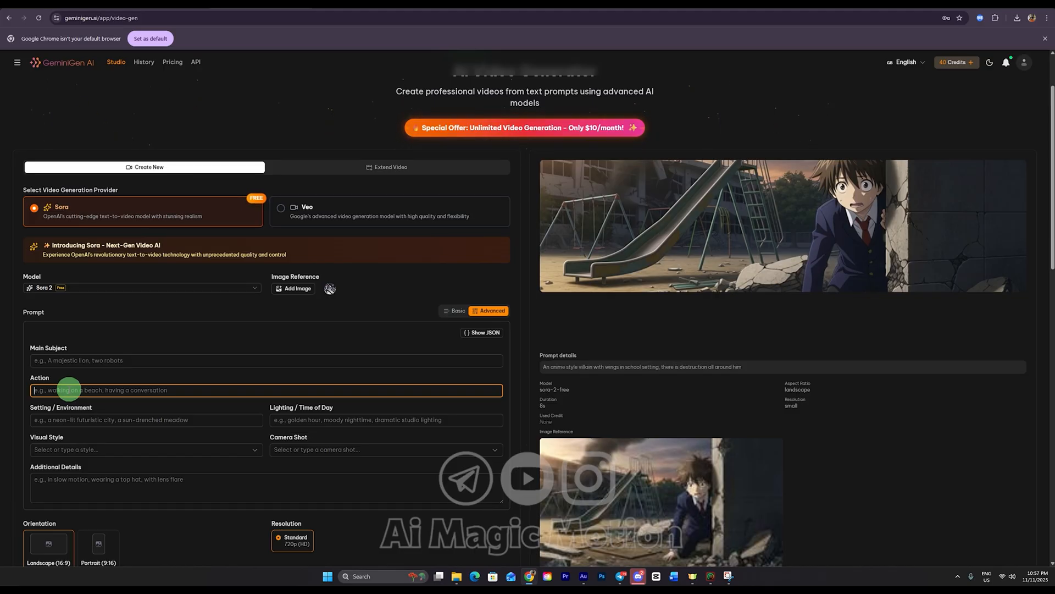
mouse_move(294, 462)
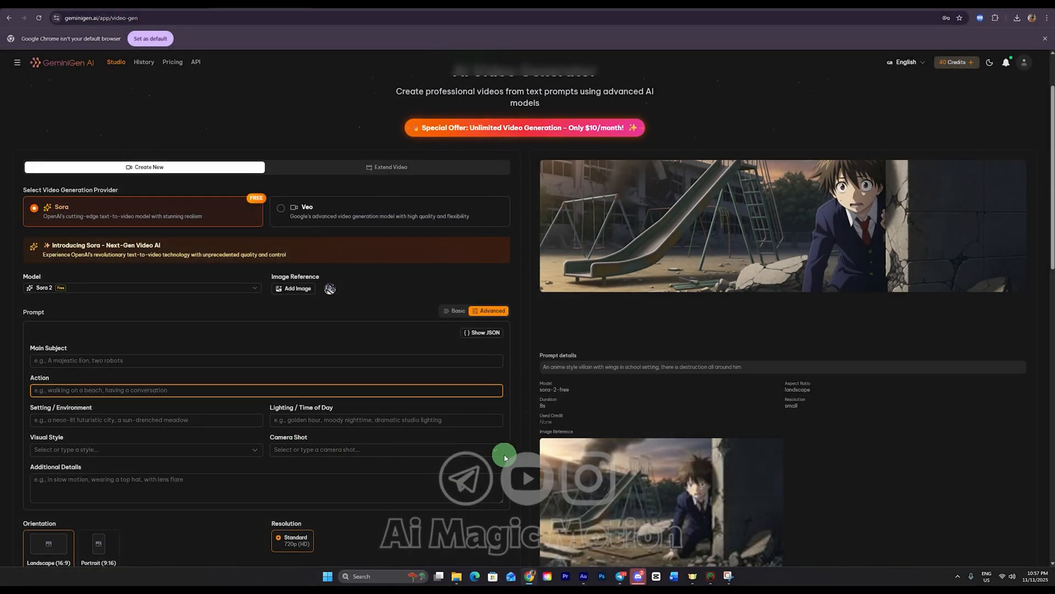
click(386, 449)
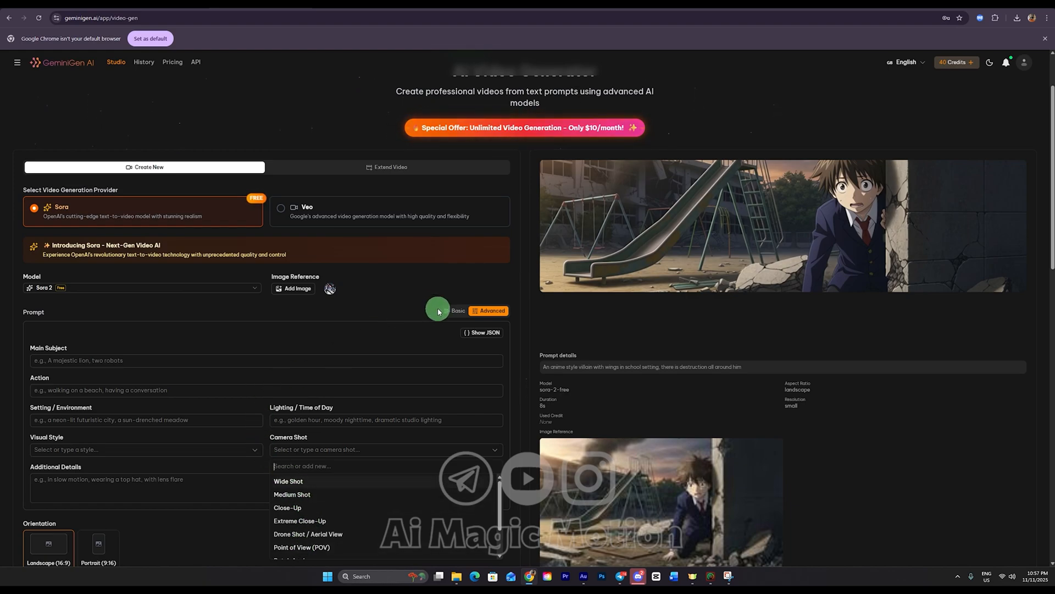
click(455, 310)
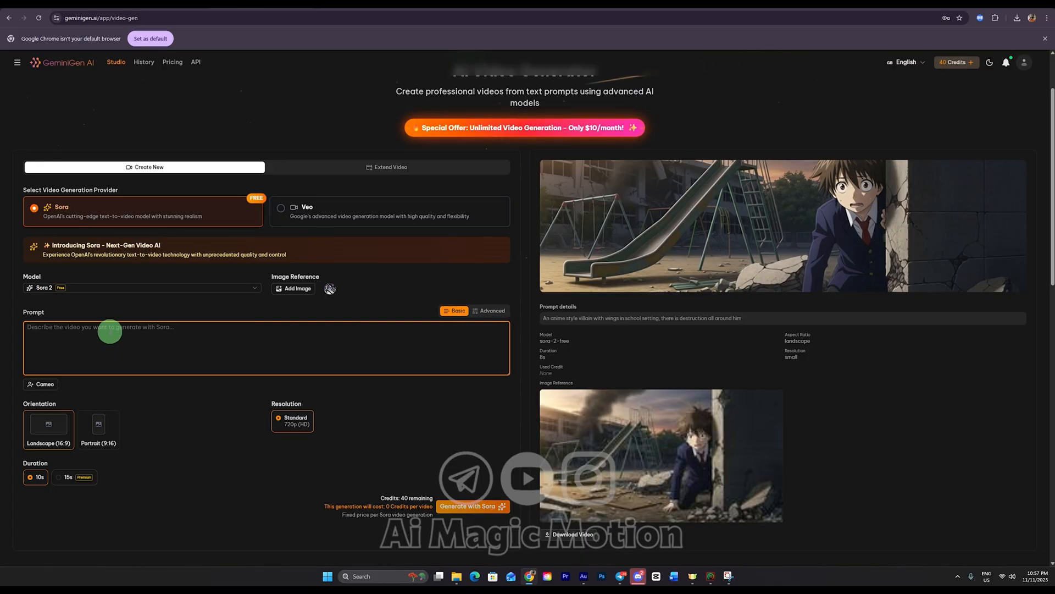
- Paste the prepared mid-flight anime clash prompt into the Sora 2 prompt field
right_click(110, 331)
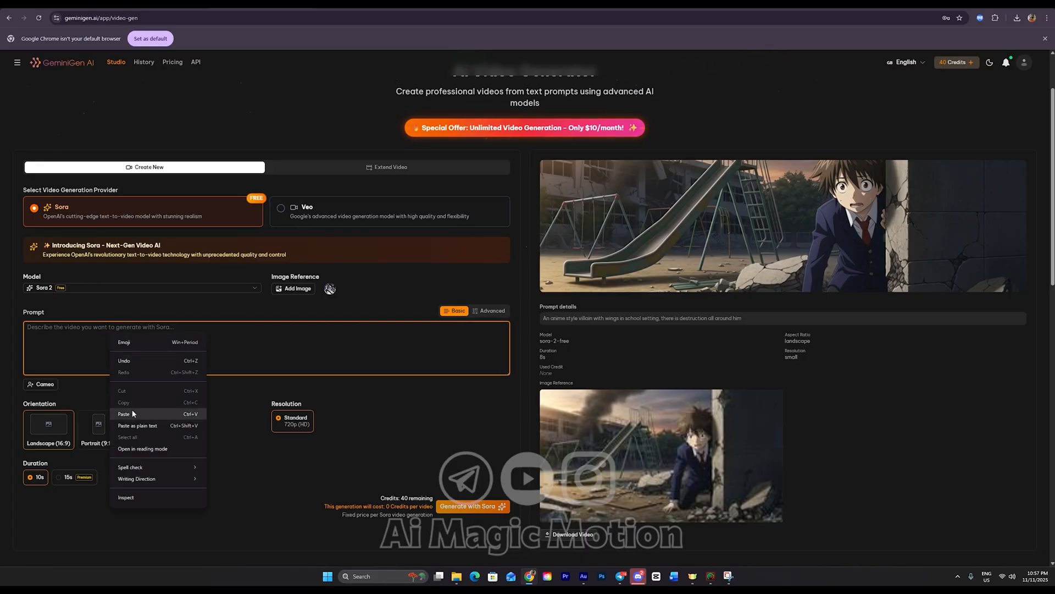
click(124, 413)
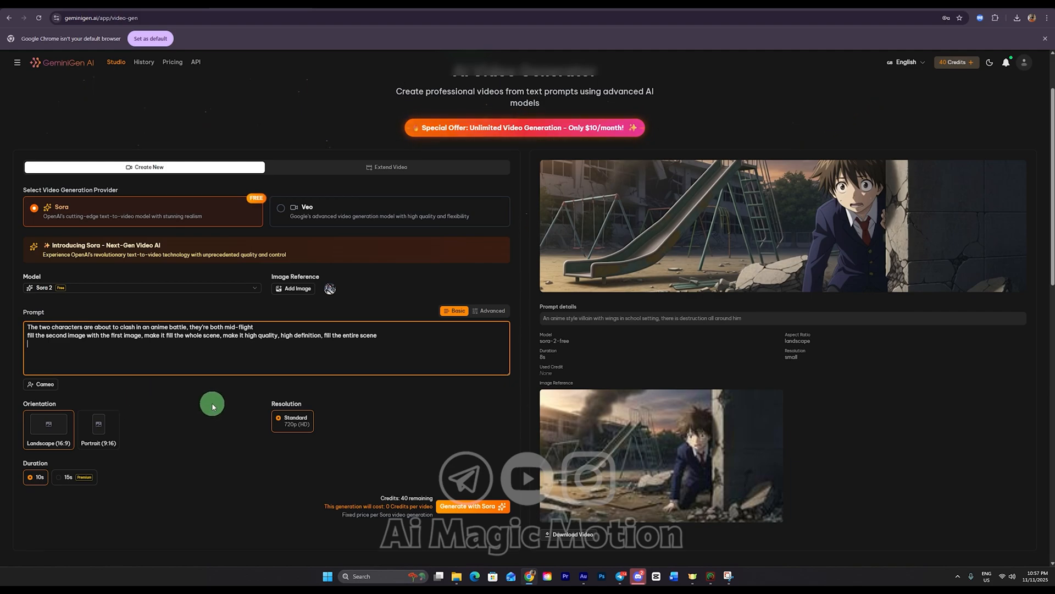
click(471, 505)
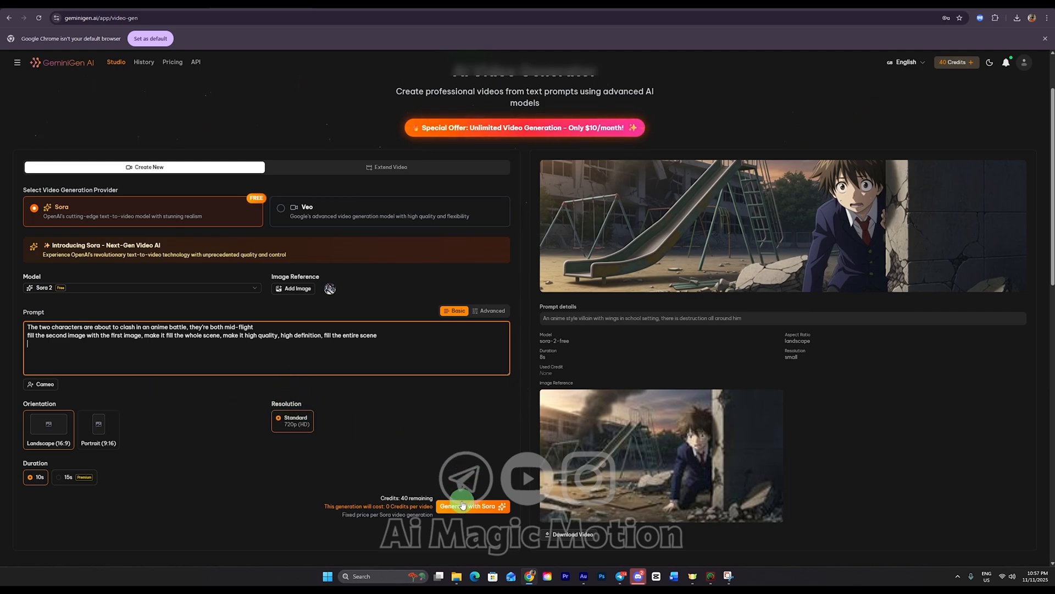
- Generate the mid-flight clash video with Sora 2 so the request is queued and starts rendering
click(464, 505)
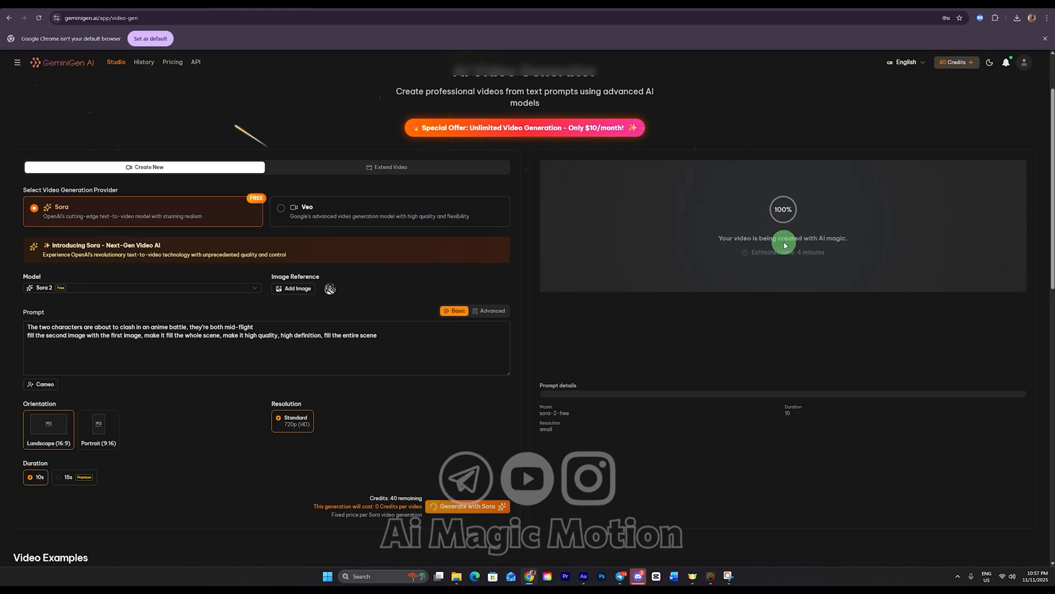
click(471, 506)
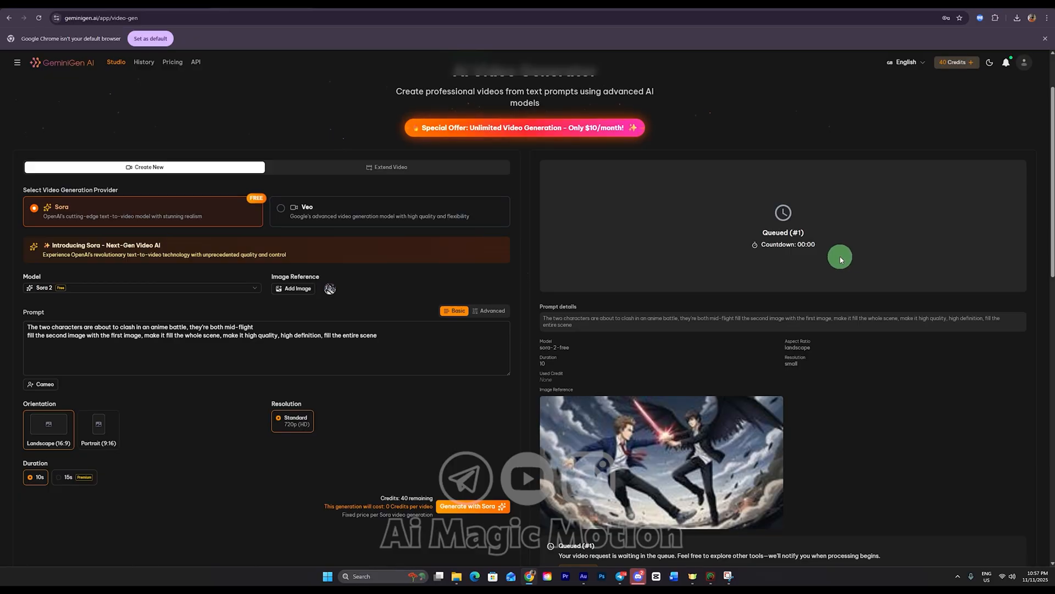
mouse_move(802, 259)
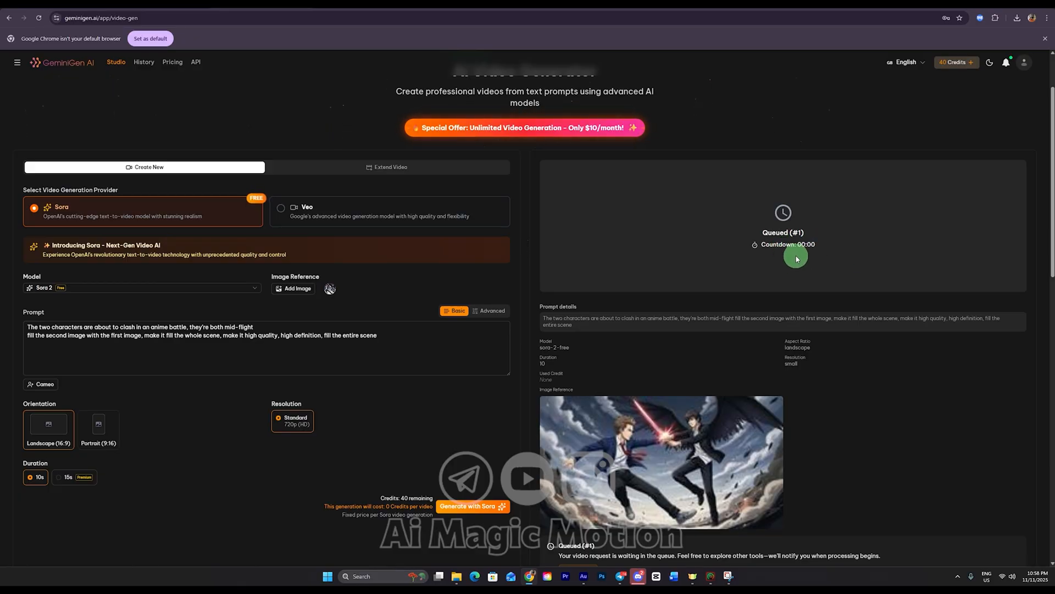
mouse_move(794, 260)
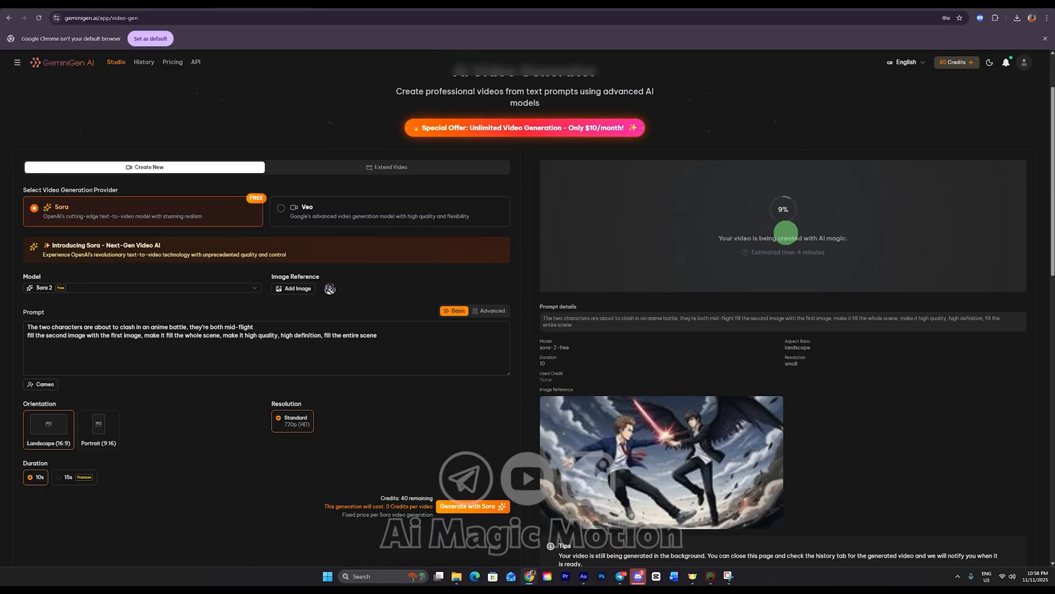
scroll(down, 3)
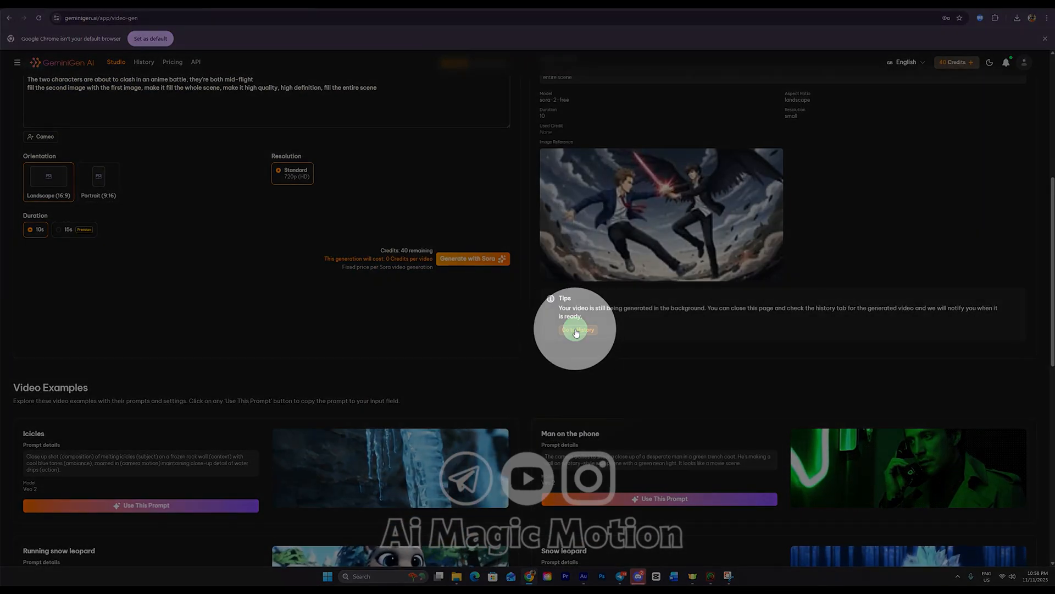
click(575, 330)
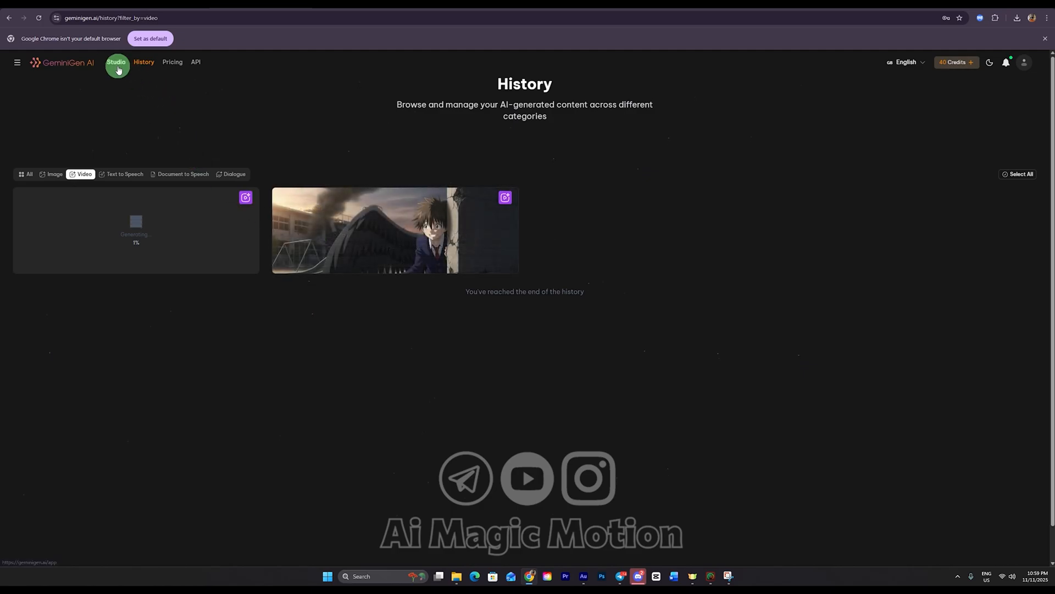
click(117, 66)
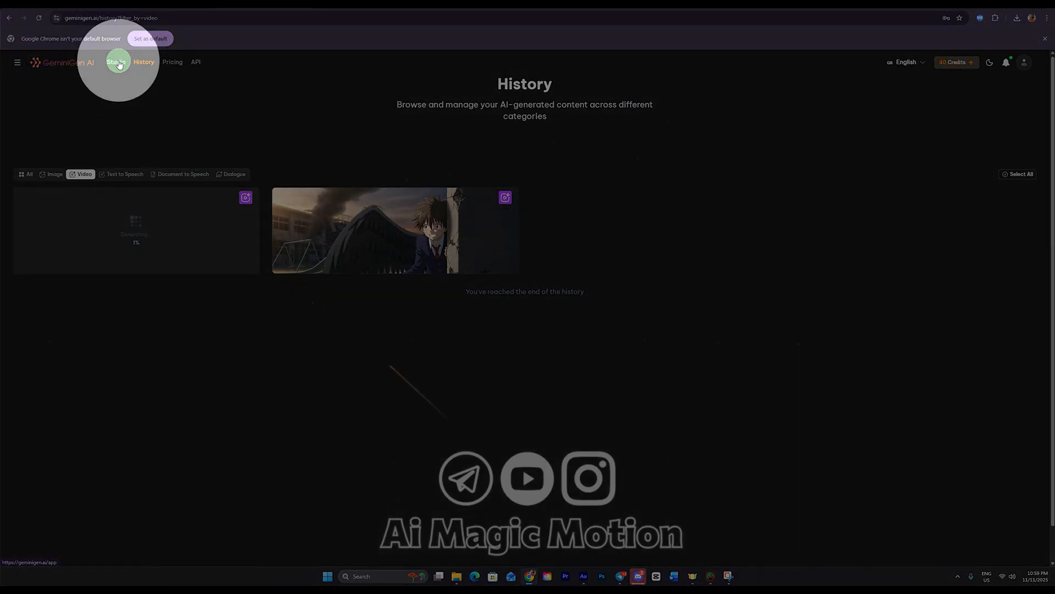
click(116, 61)
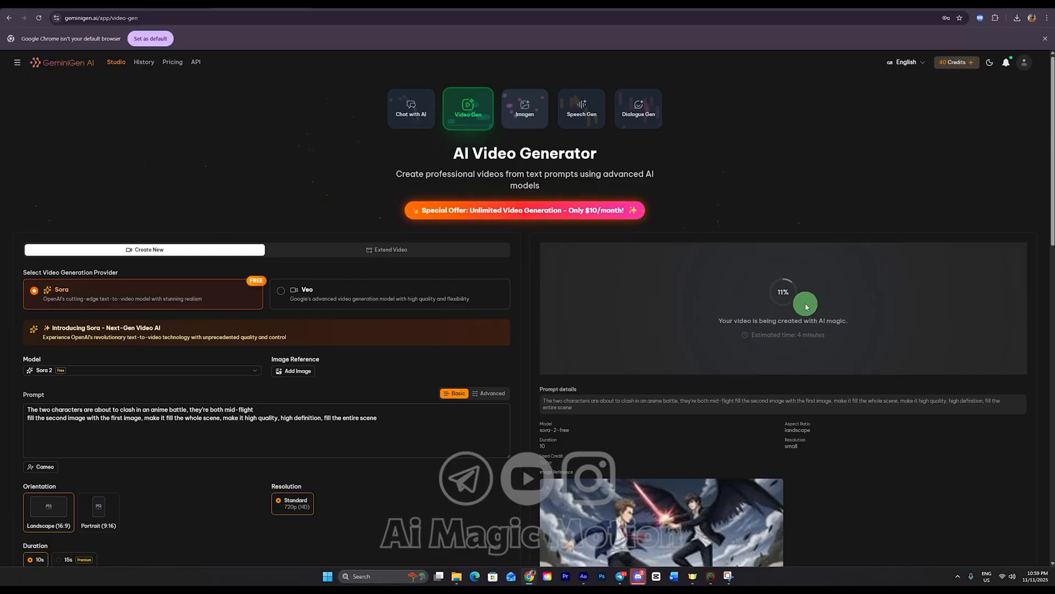
mouse_move(719, 345)
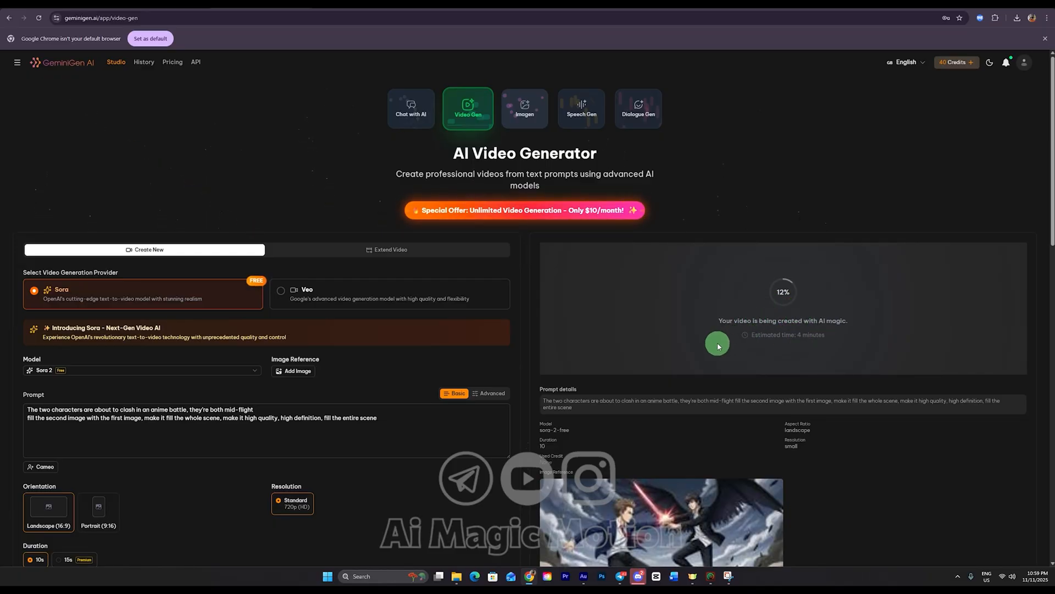
- Scroll down the Video Gen page to the Video Examples gallery with sample prompts
scroll(down, 3)
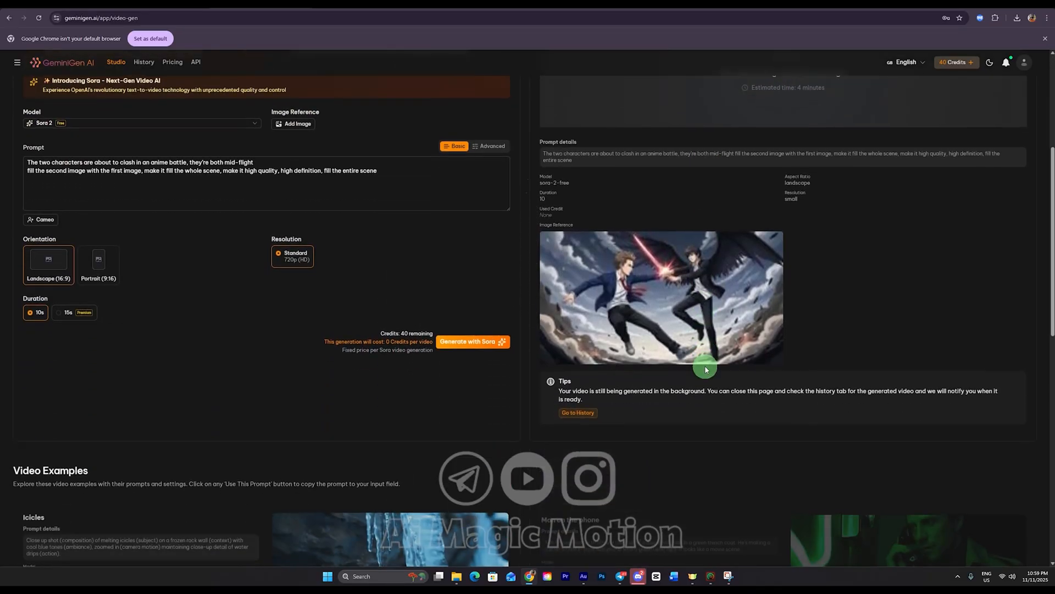
scroll(down, 3)
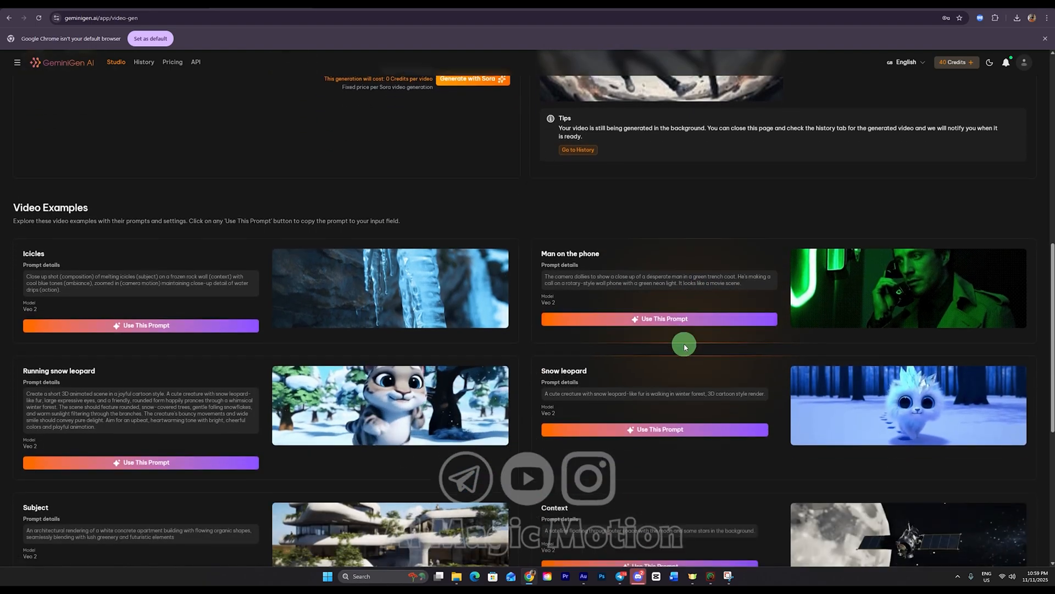
scroll(down, 3)
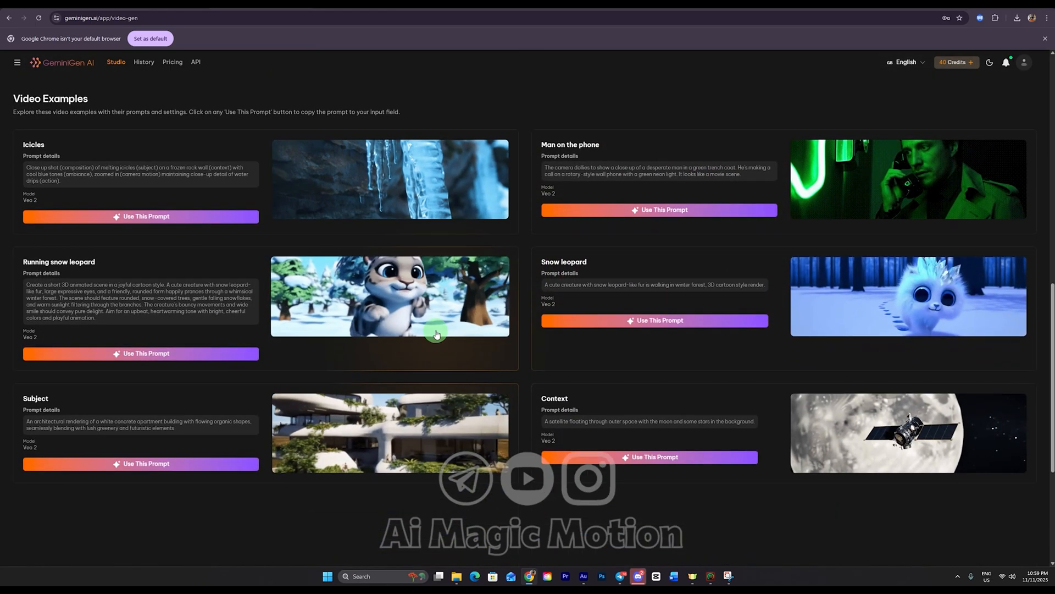
scroll(down, 3)
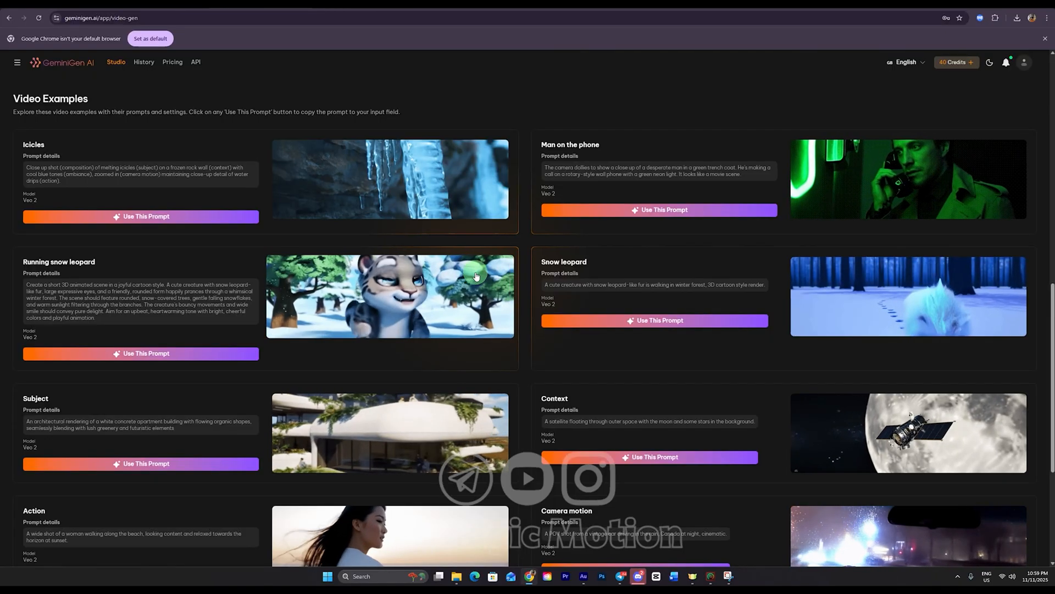
scroll(down, 3)
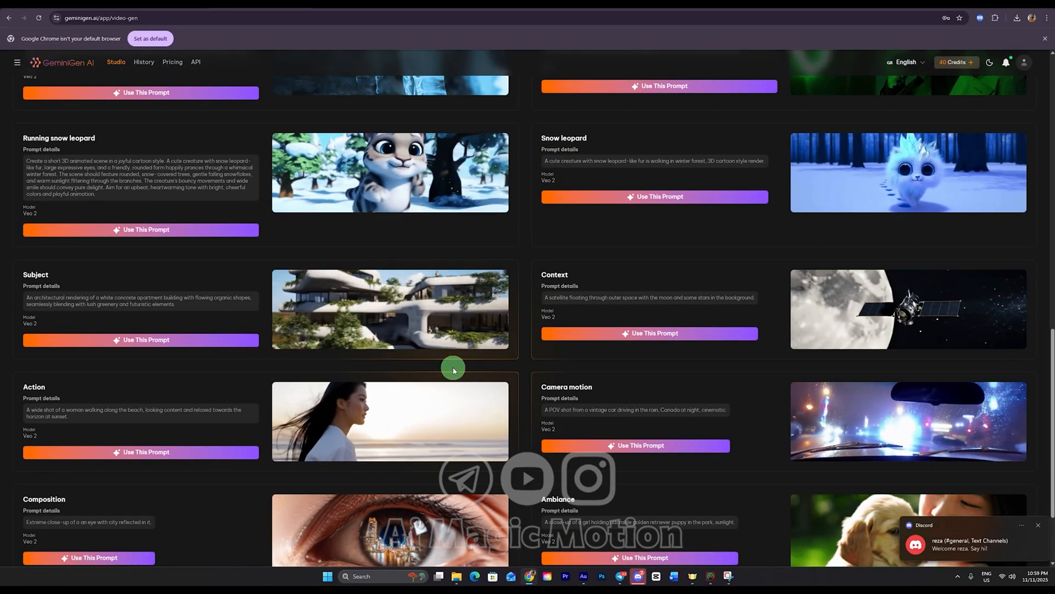
scroll(down, 3)
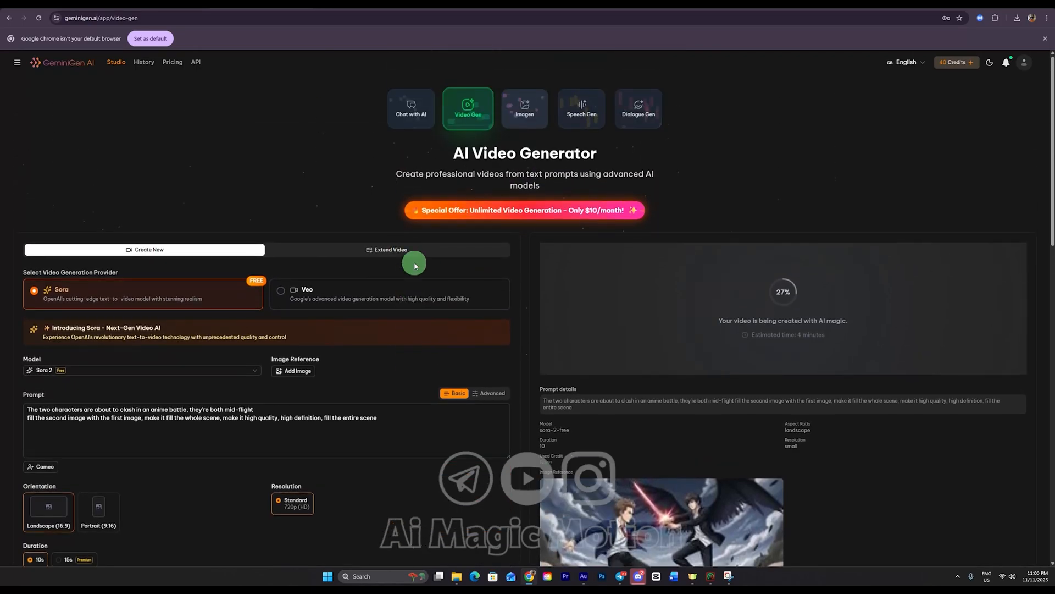
mouse_move(673, 263)
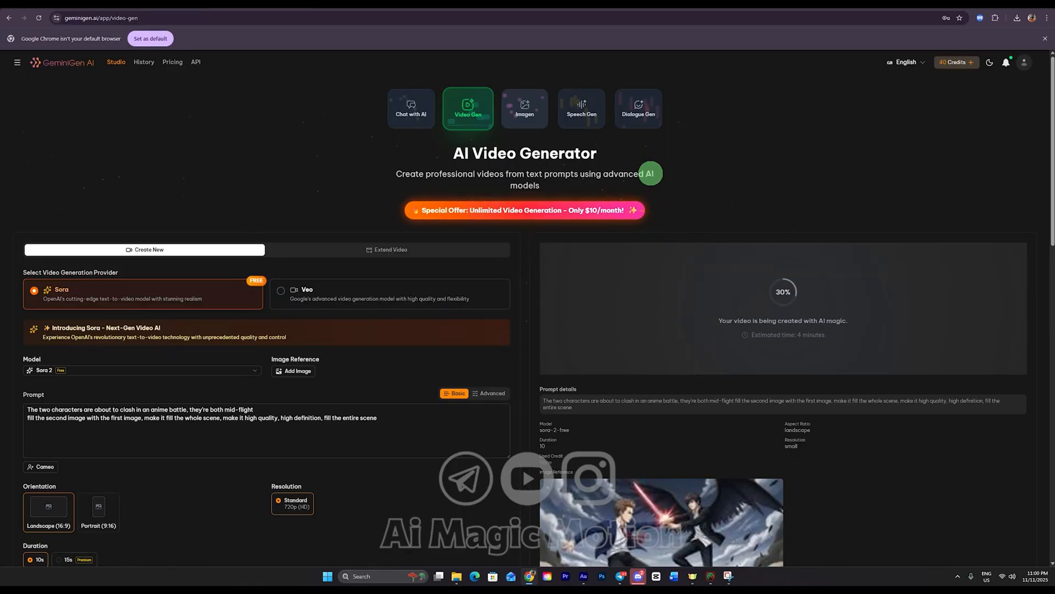
scroll(down, 3)
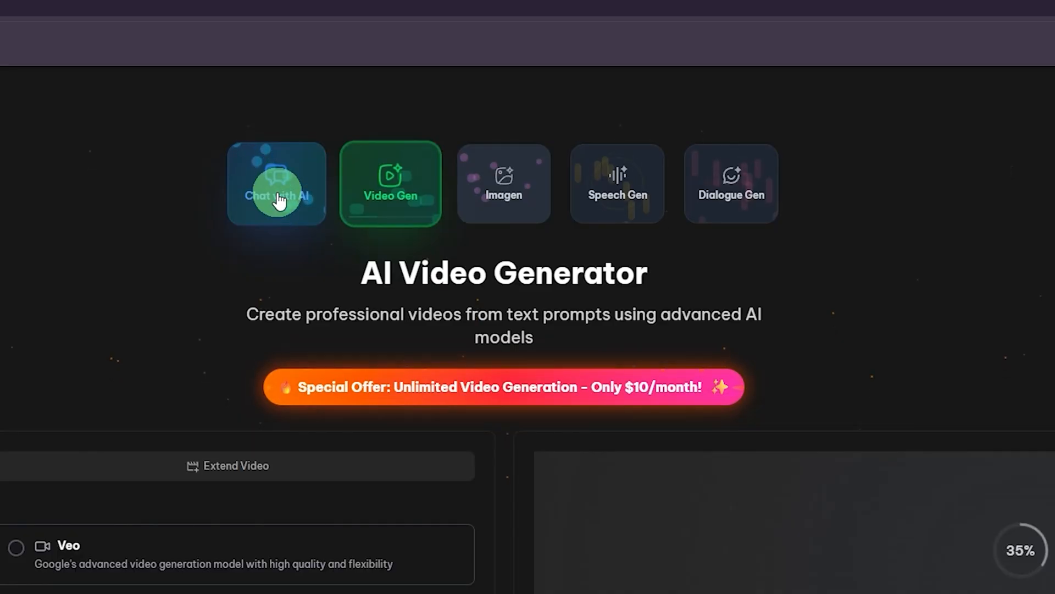
mouse_move(358, 243)
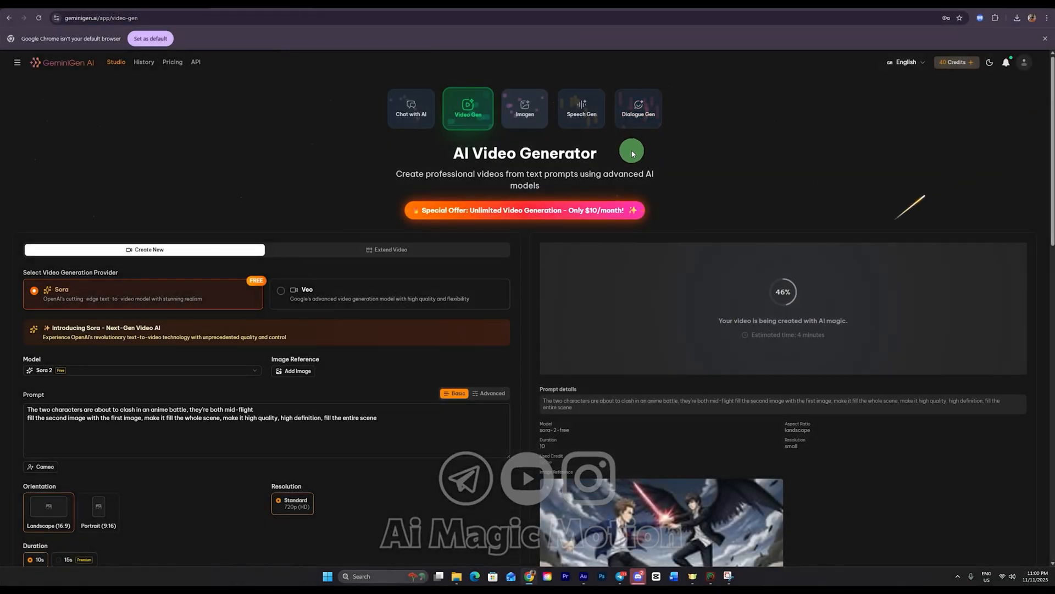
mouse_move(908, 99)
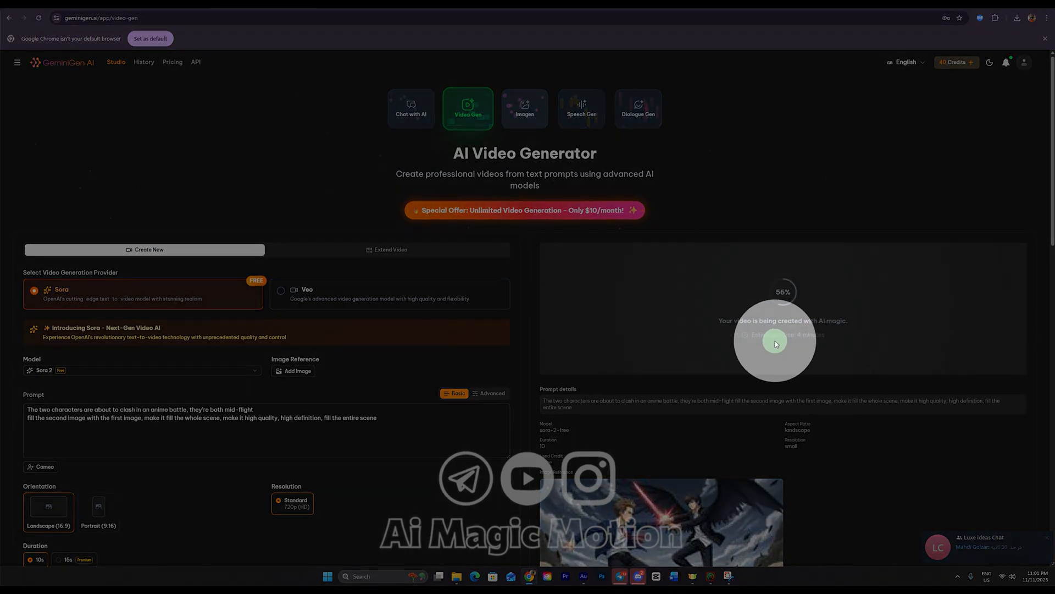
mouse_move(388, 358)
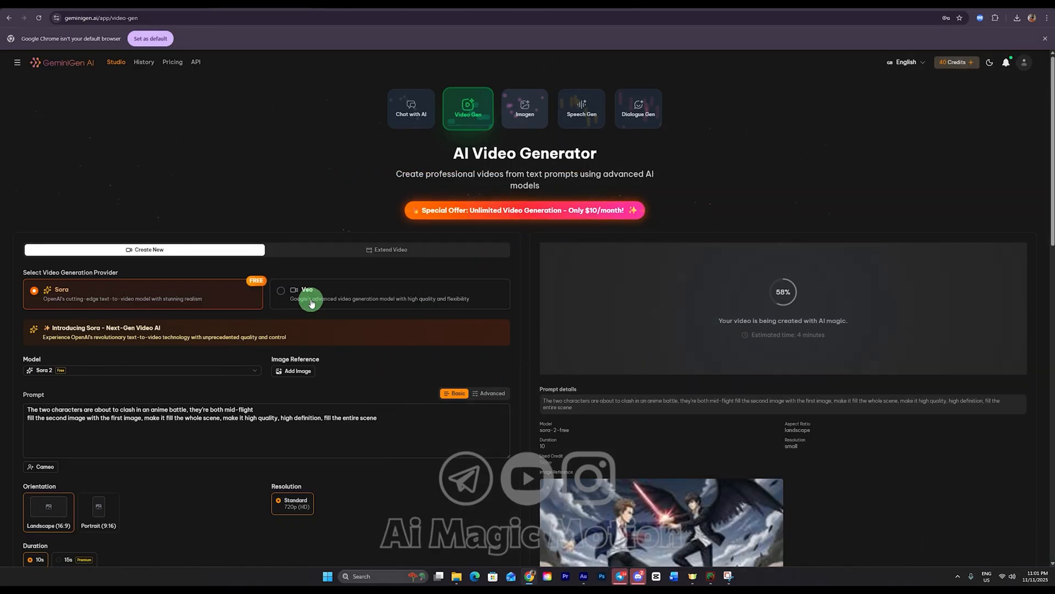
mouse_move(330, 295)
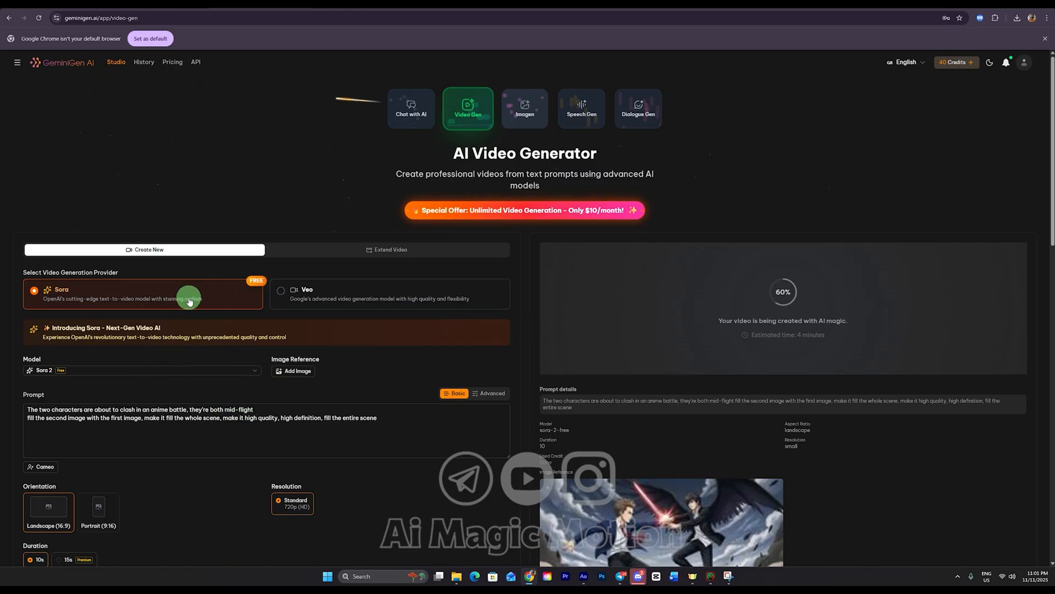
mouse_move(581, 173)
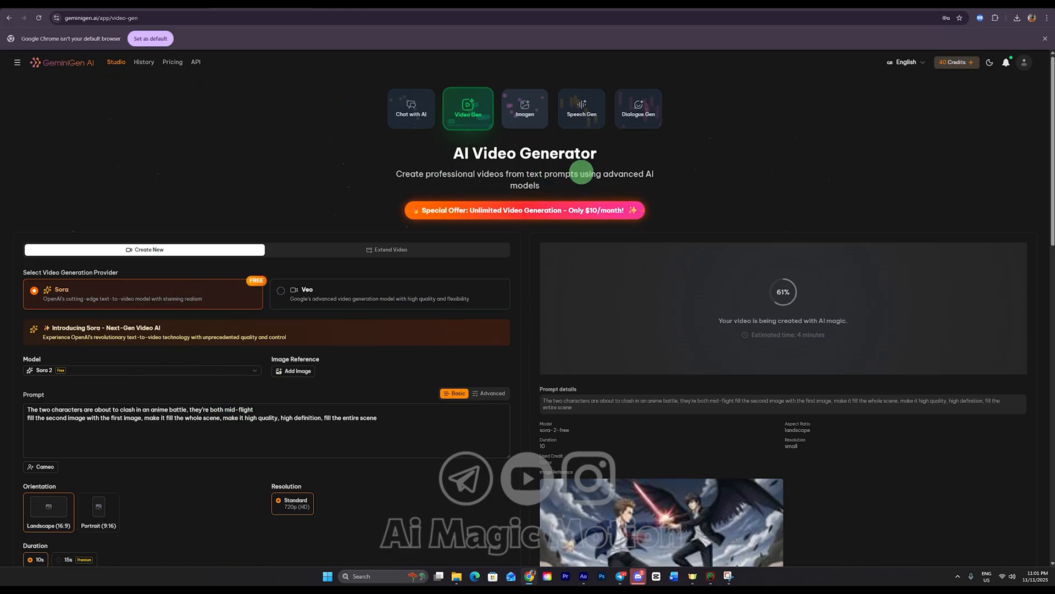
mouse_move(678, 185)
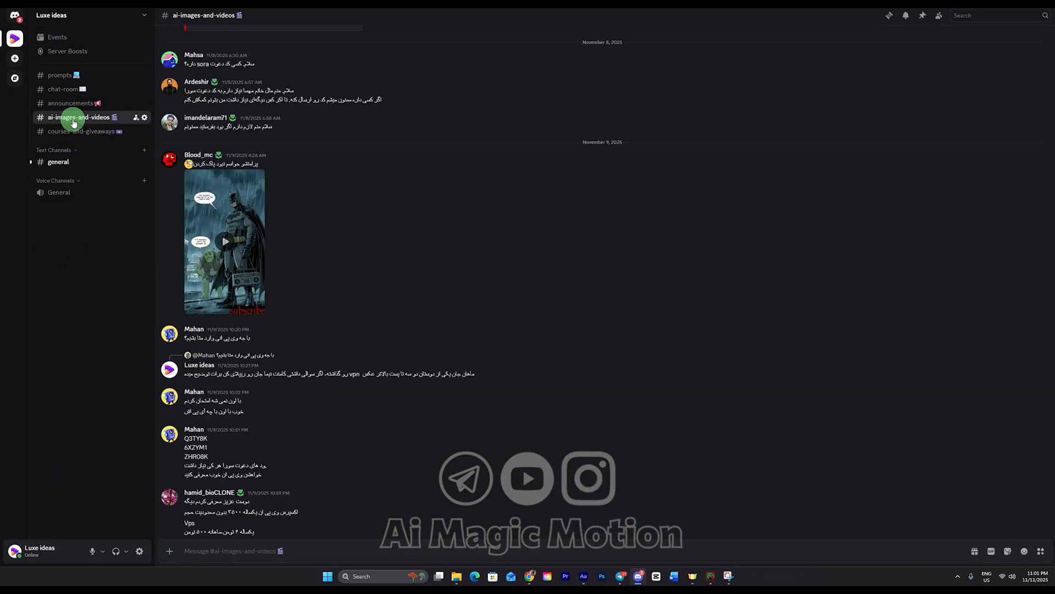
- Visit the announcements, chat-room and prompts channels, then enlarge a shared singer portrait
click(71, 104)
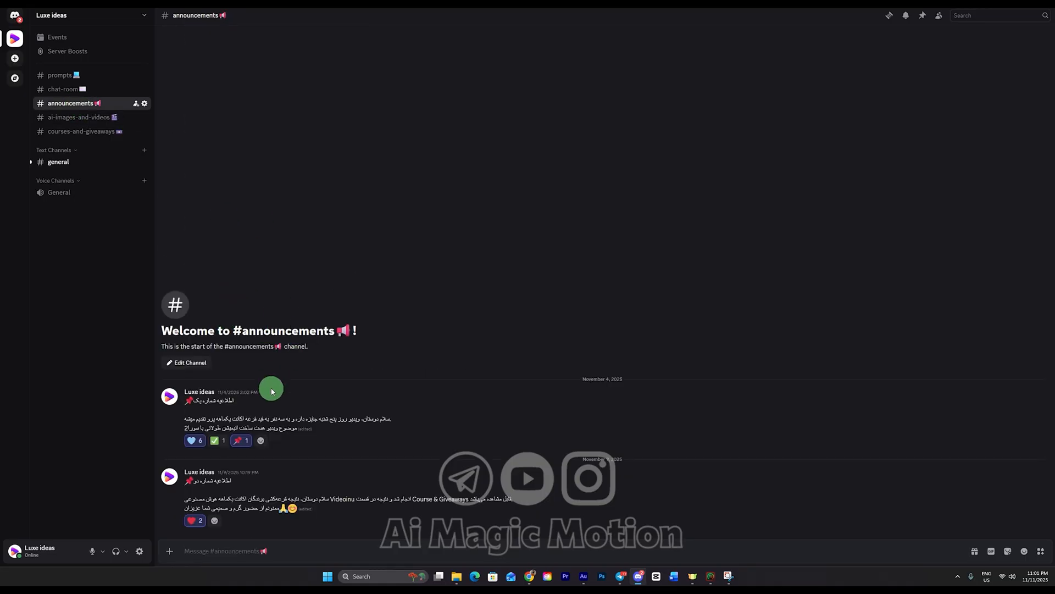
click(64, 89)
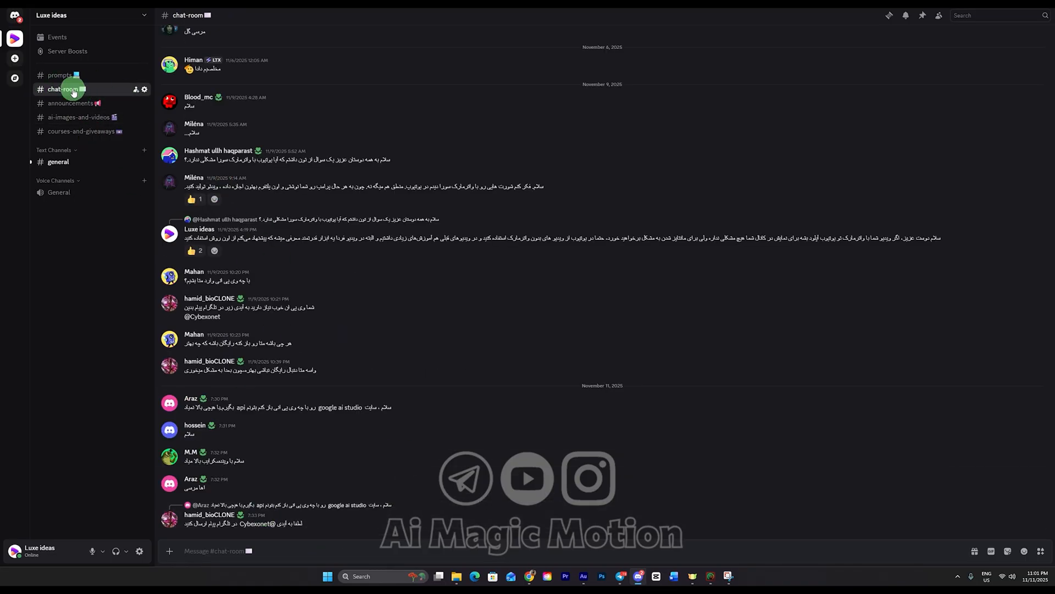
click(59, 75)
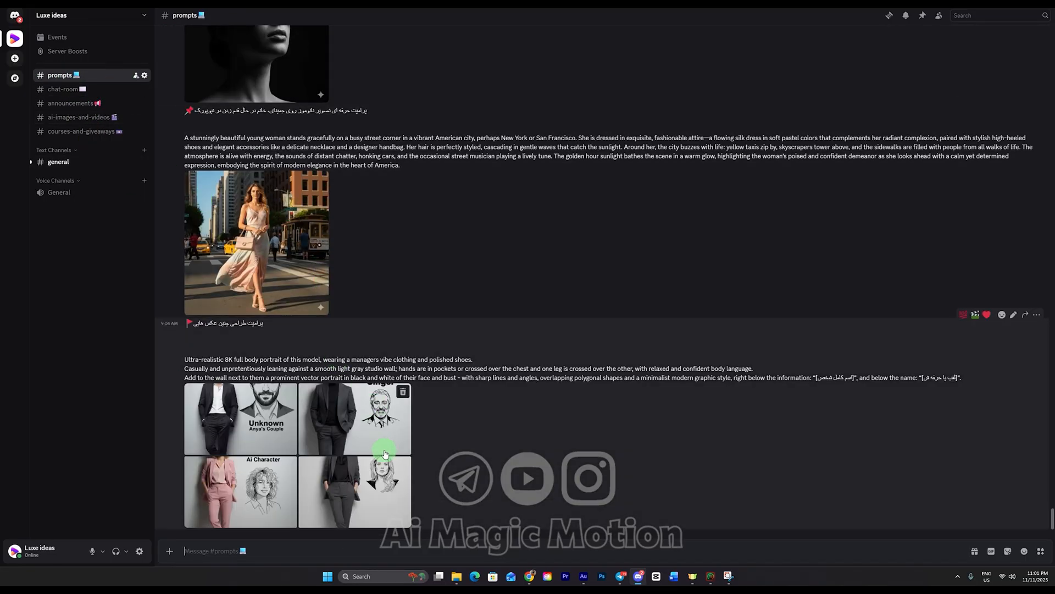
click(385, 453)
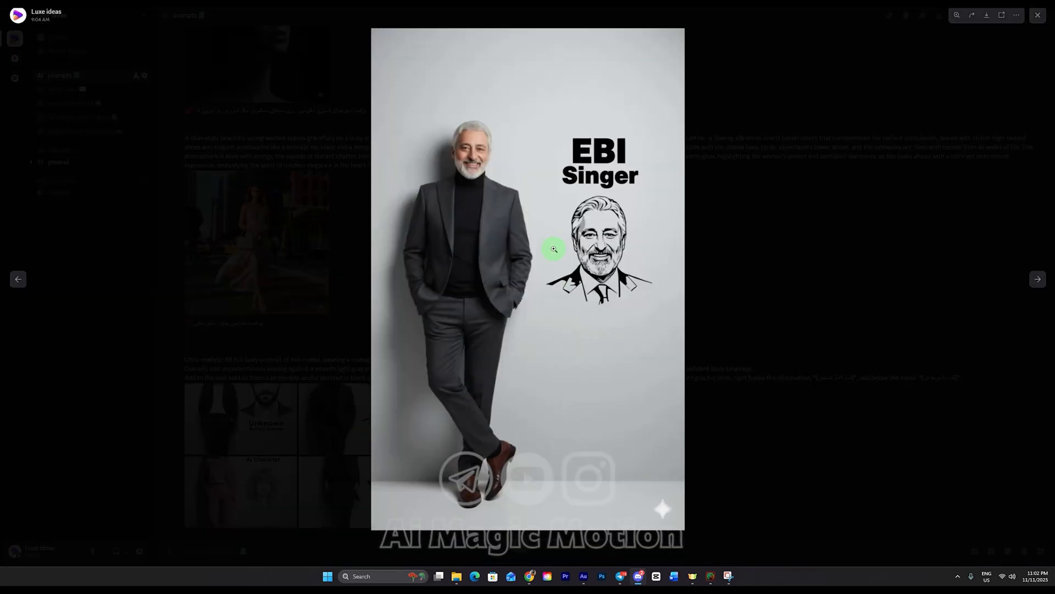